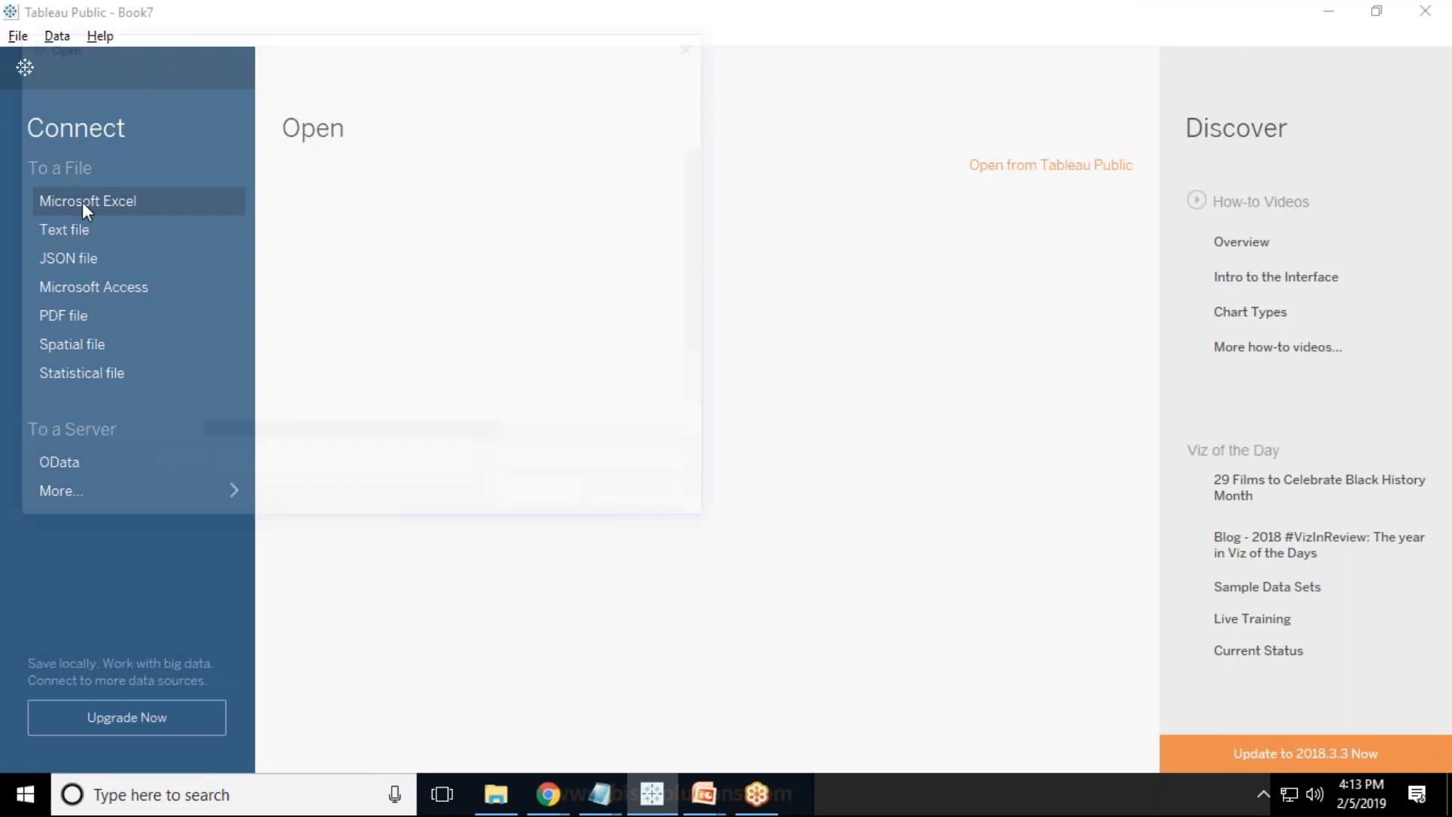
Connect to the FinanceData1 Excel file and show its fields as a list.
click(87, 201)
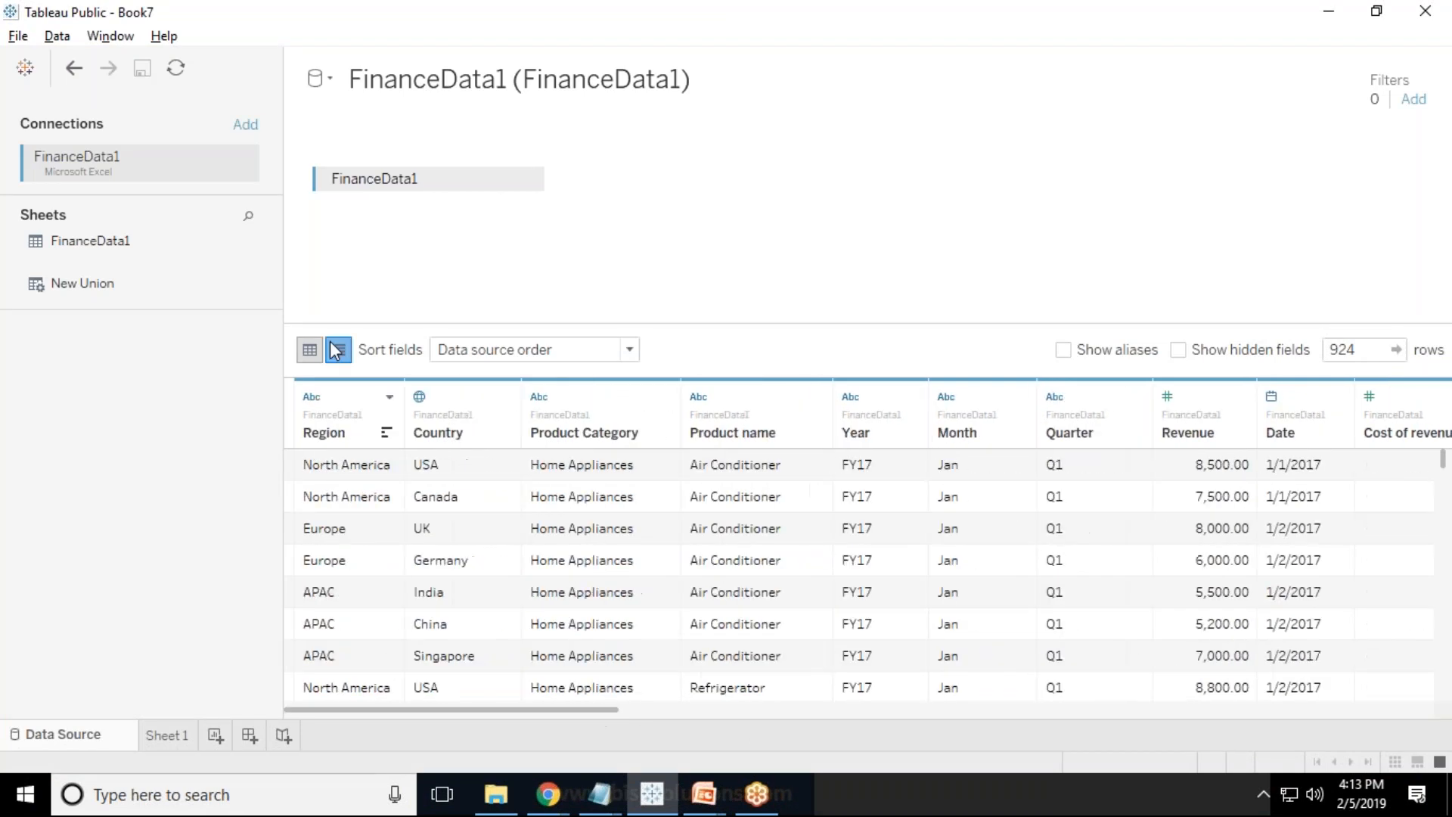
click(336, 350)
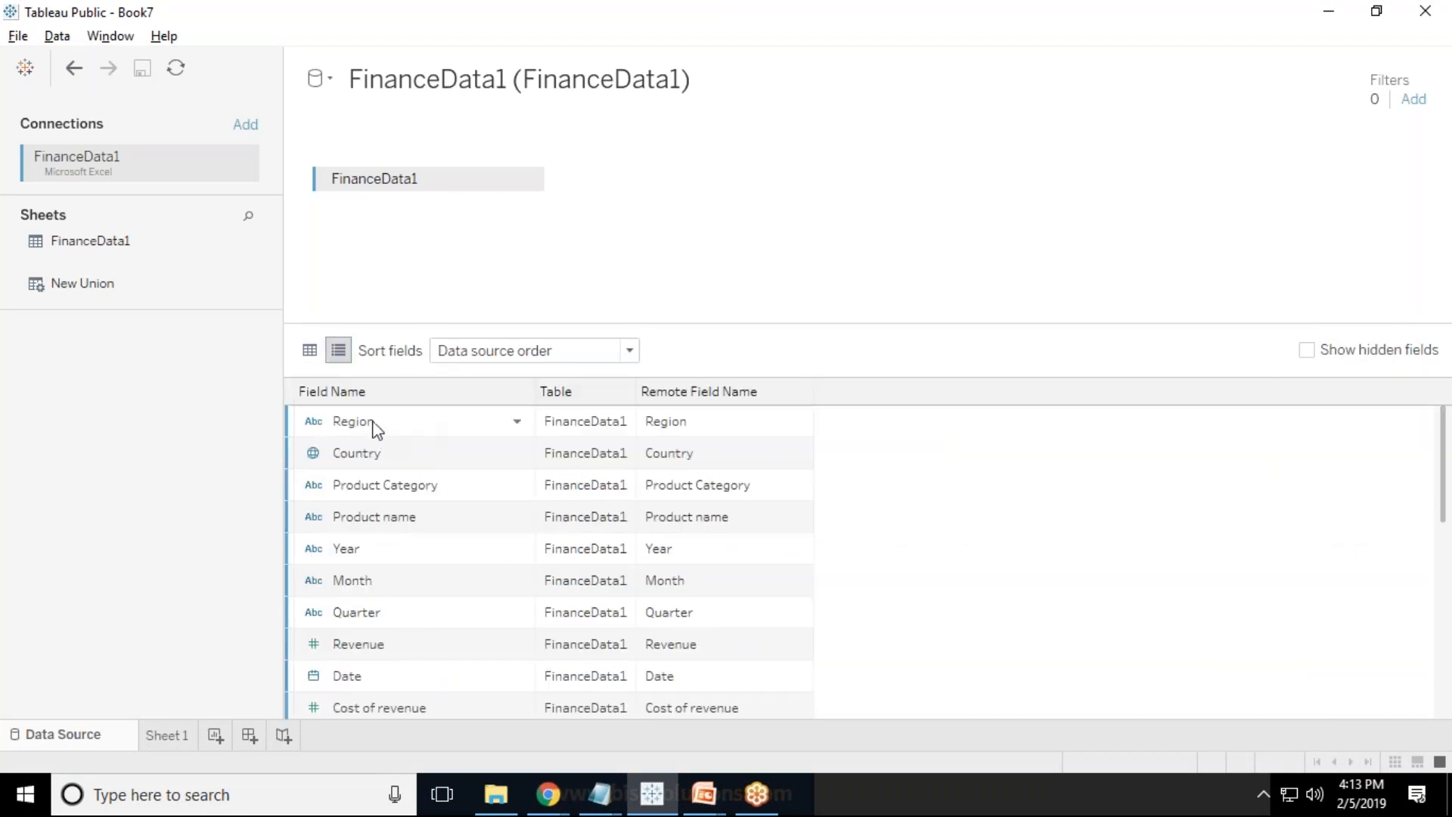
mouse_move(347, 657)
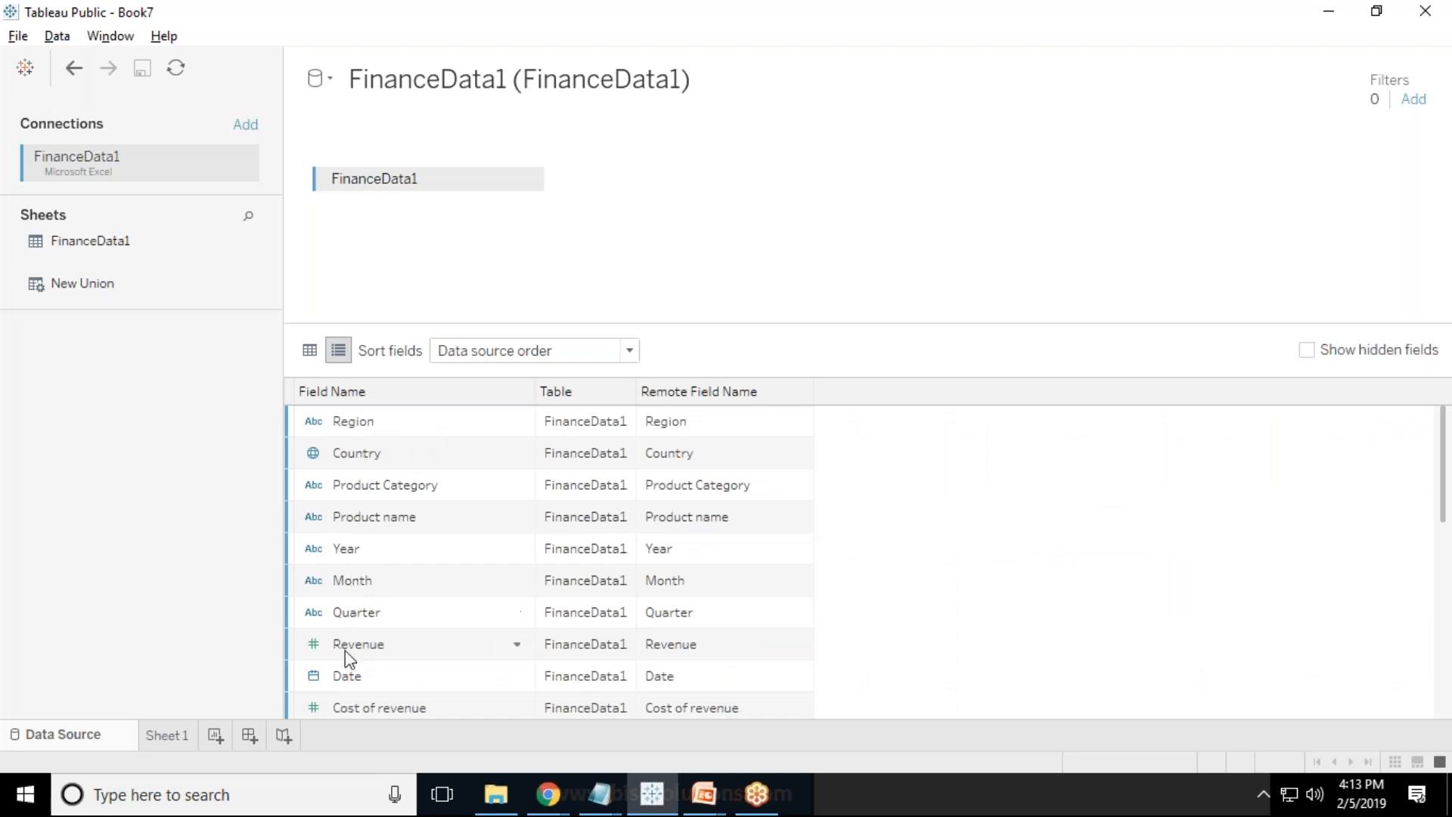
mouse_move(368, 593)
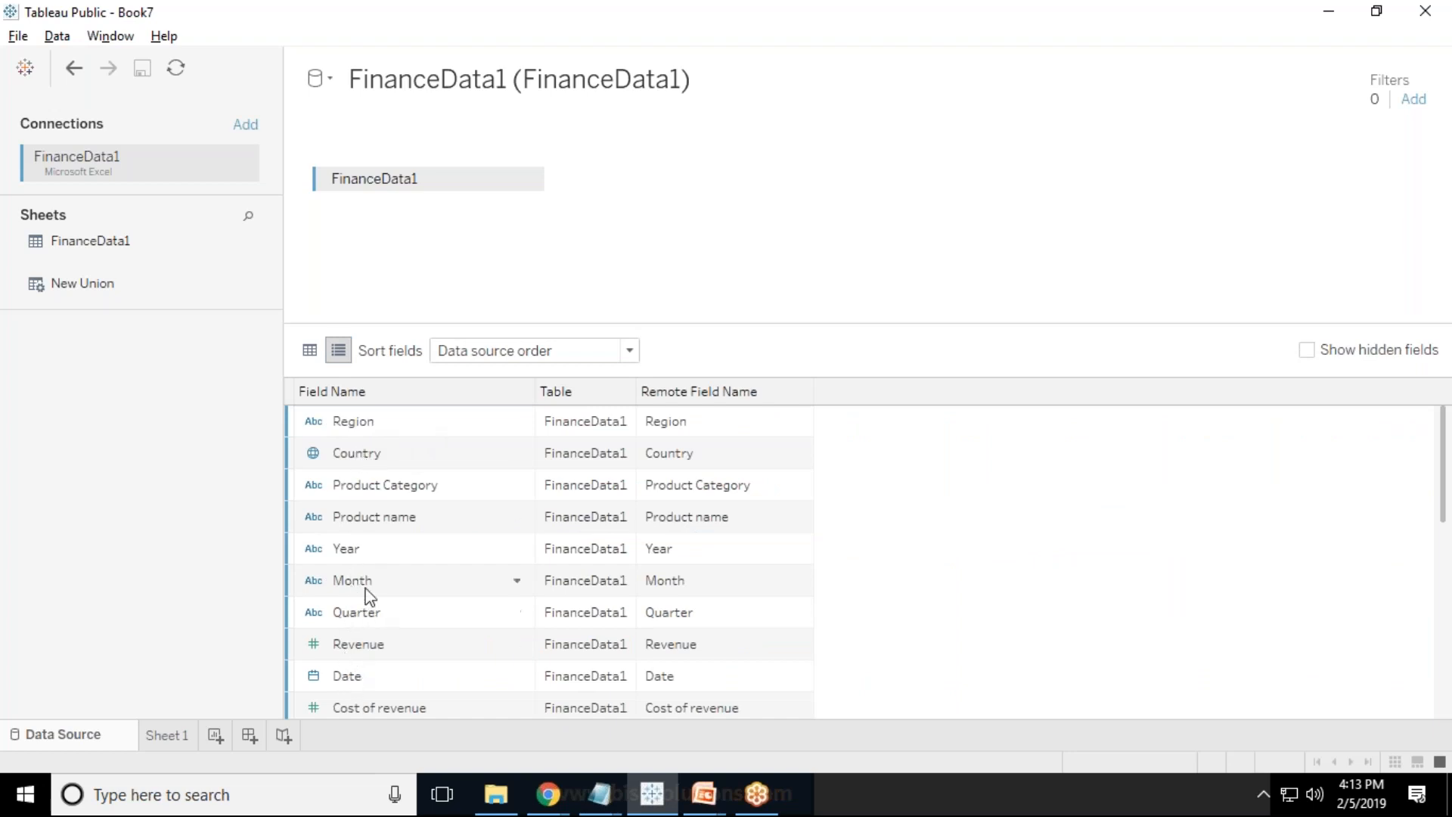
mouse_move(359, 548)
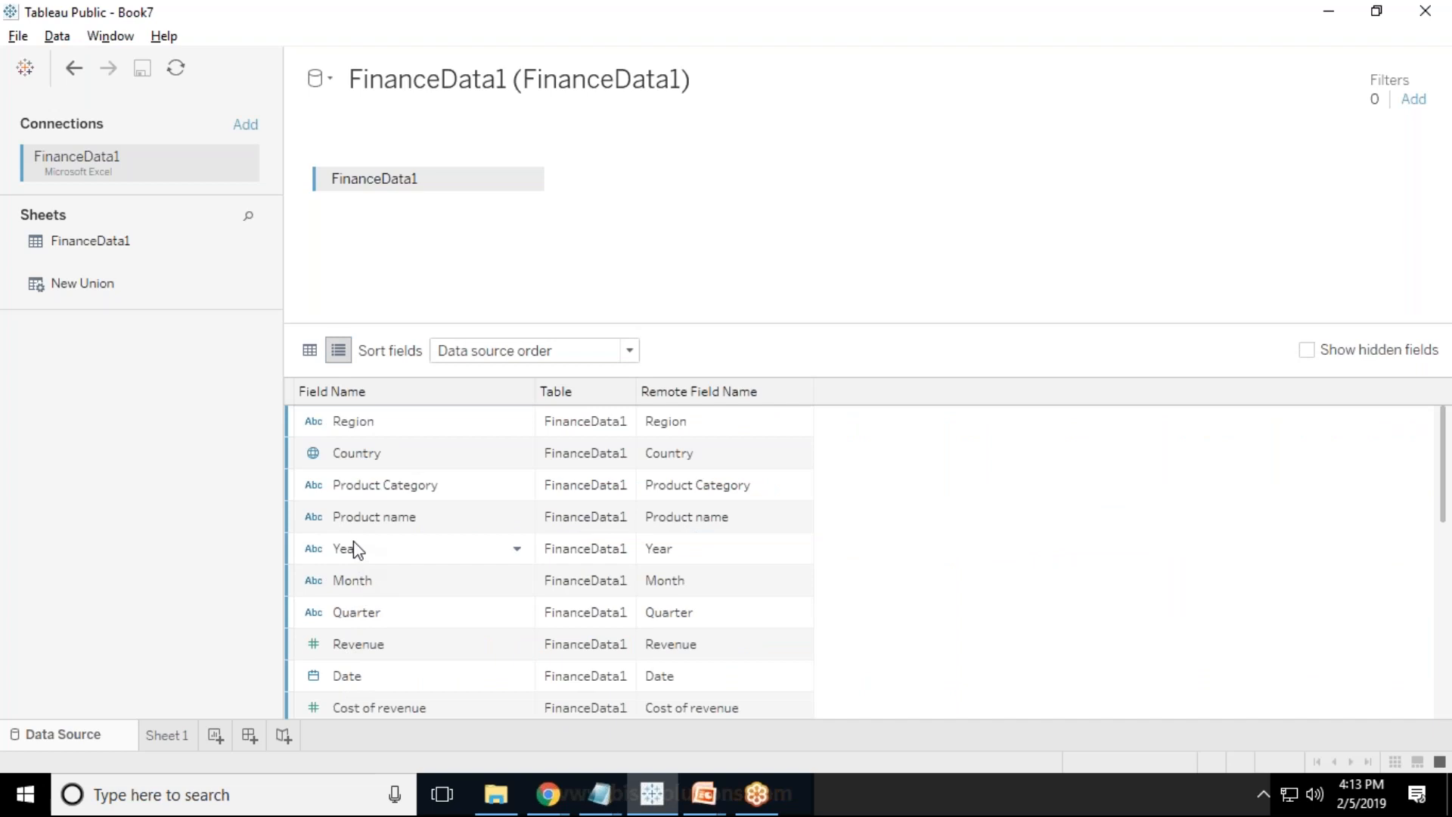
mouse_move(360, 619)
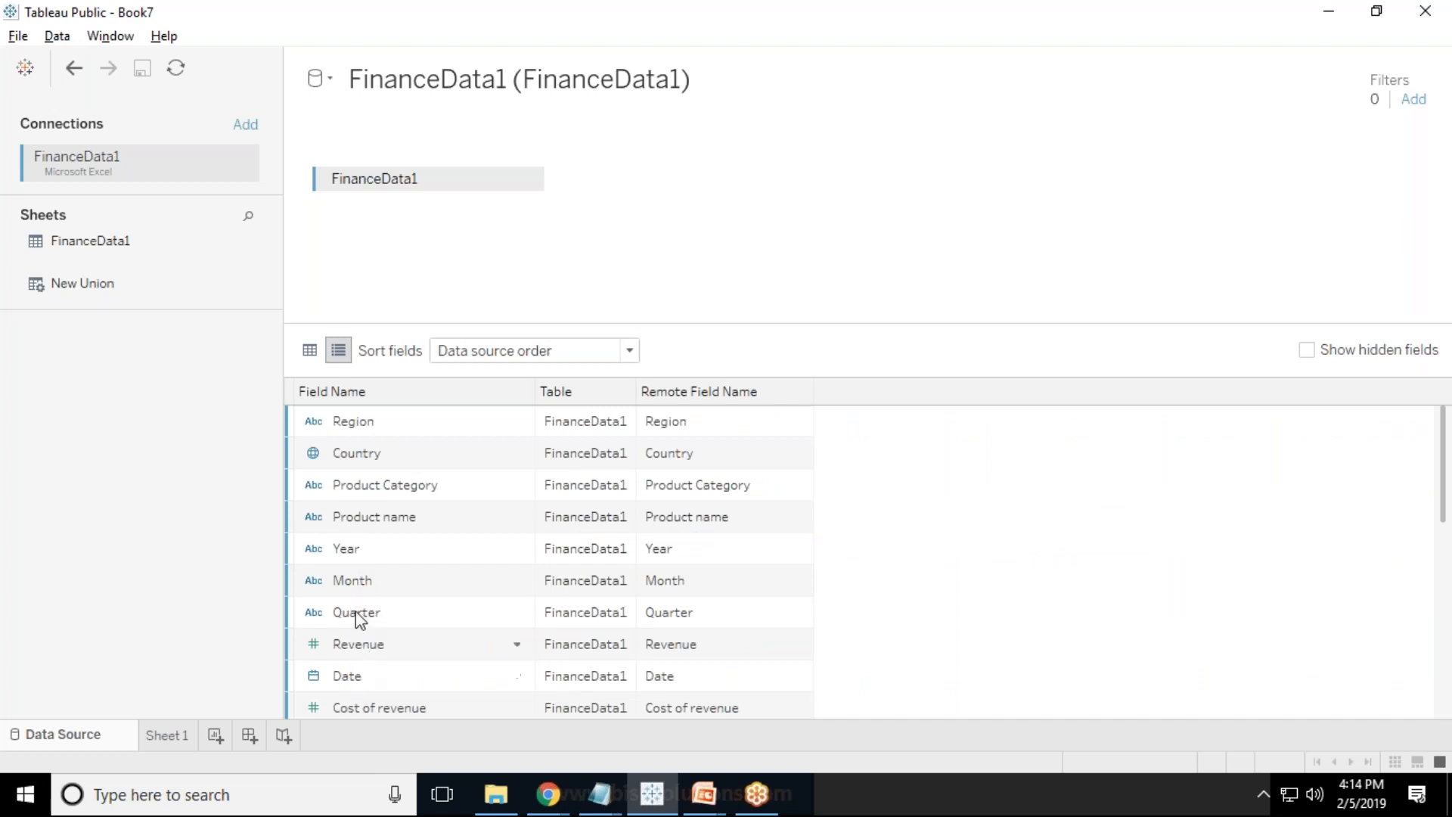
mouse_move(169, 742)
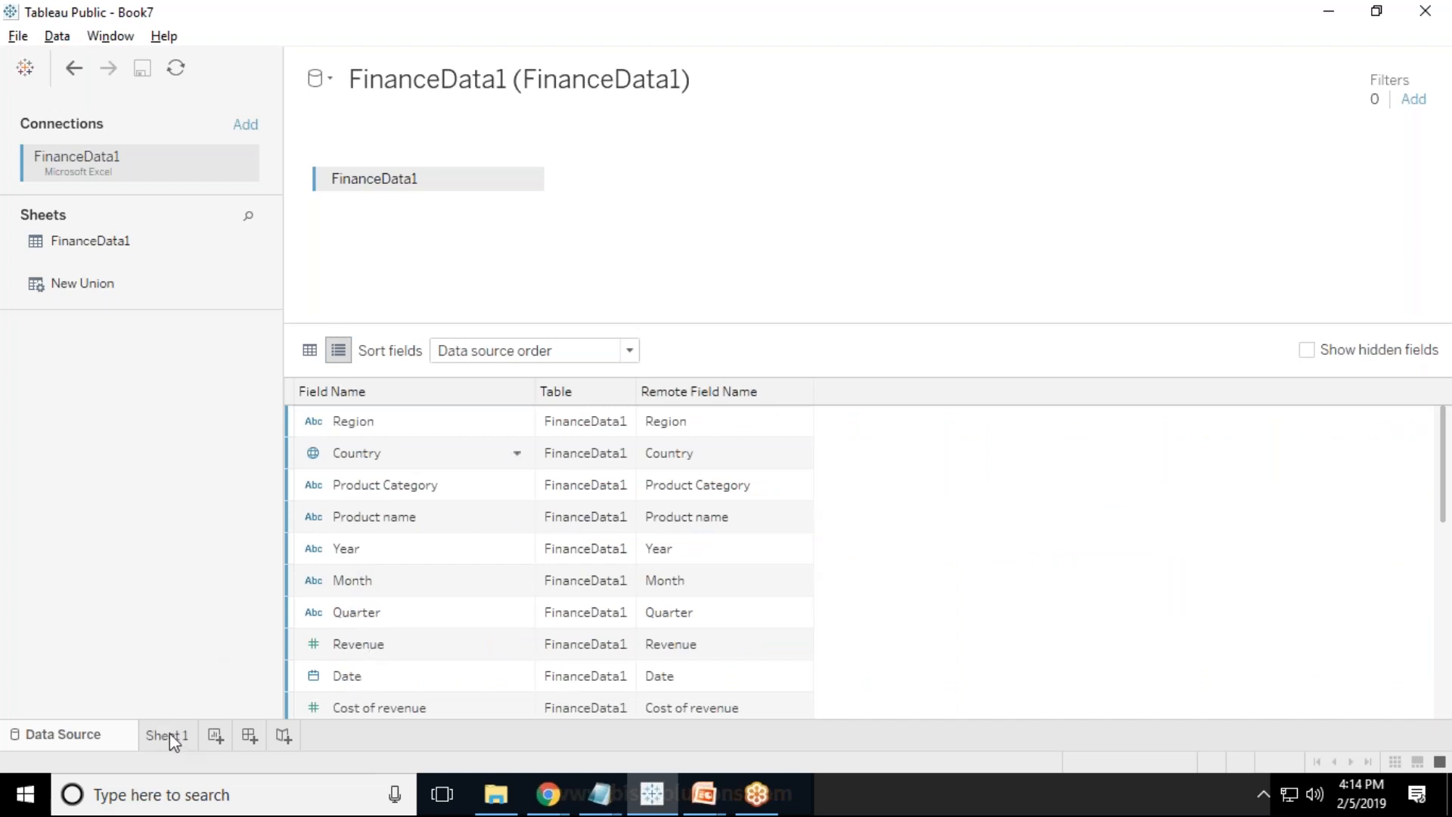
On Sheet 1, put Date on Columns as MONTH(Date), giving January–December columns.
click(167, 734)
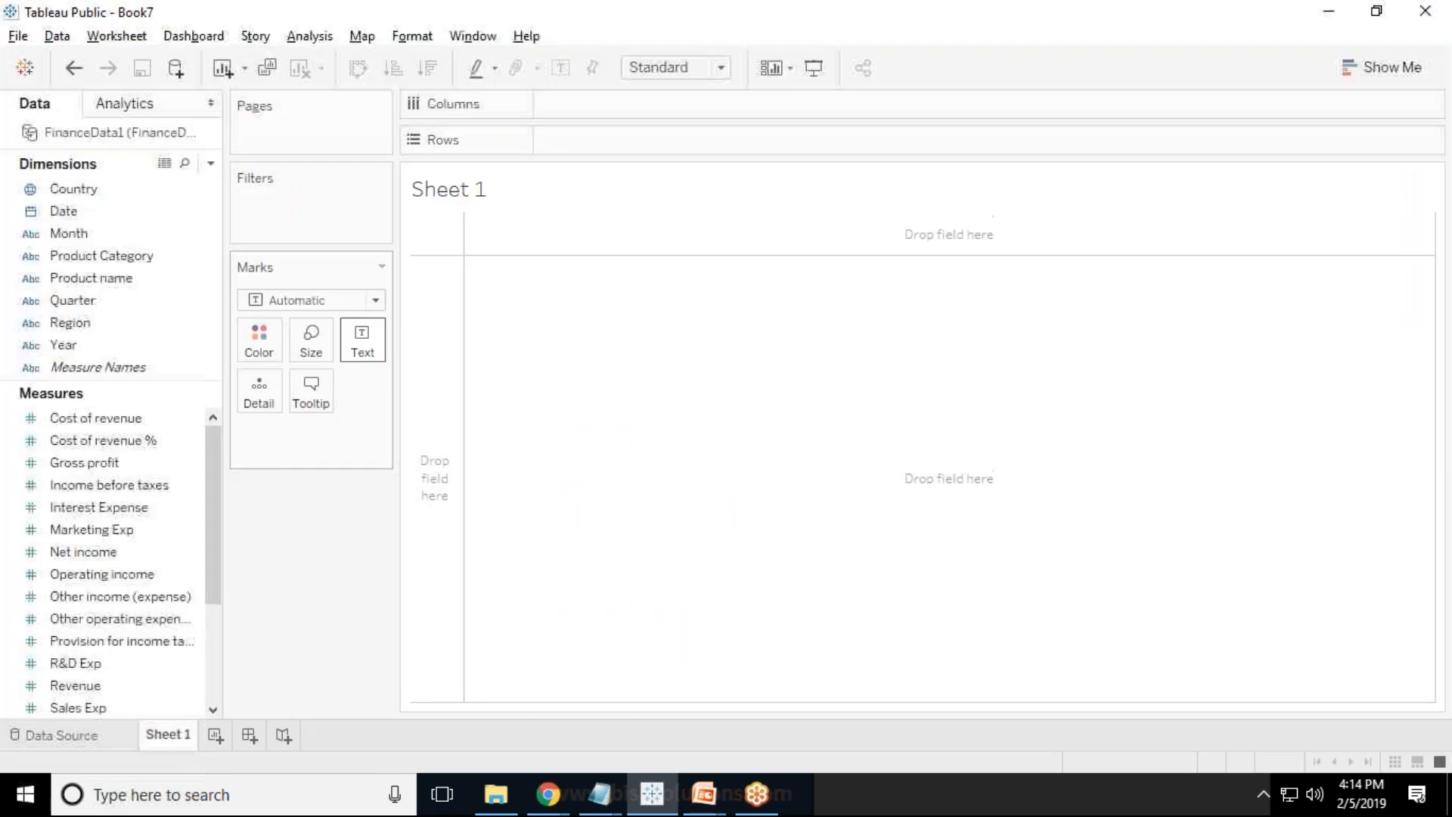
click(63, 345)
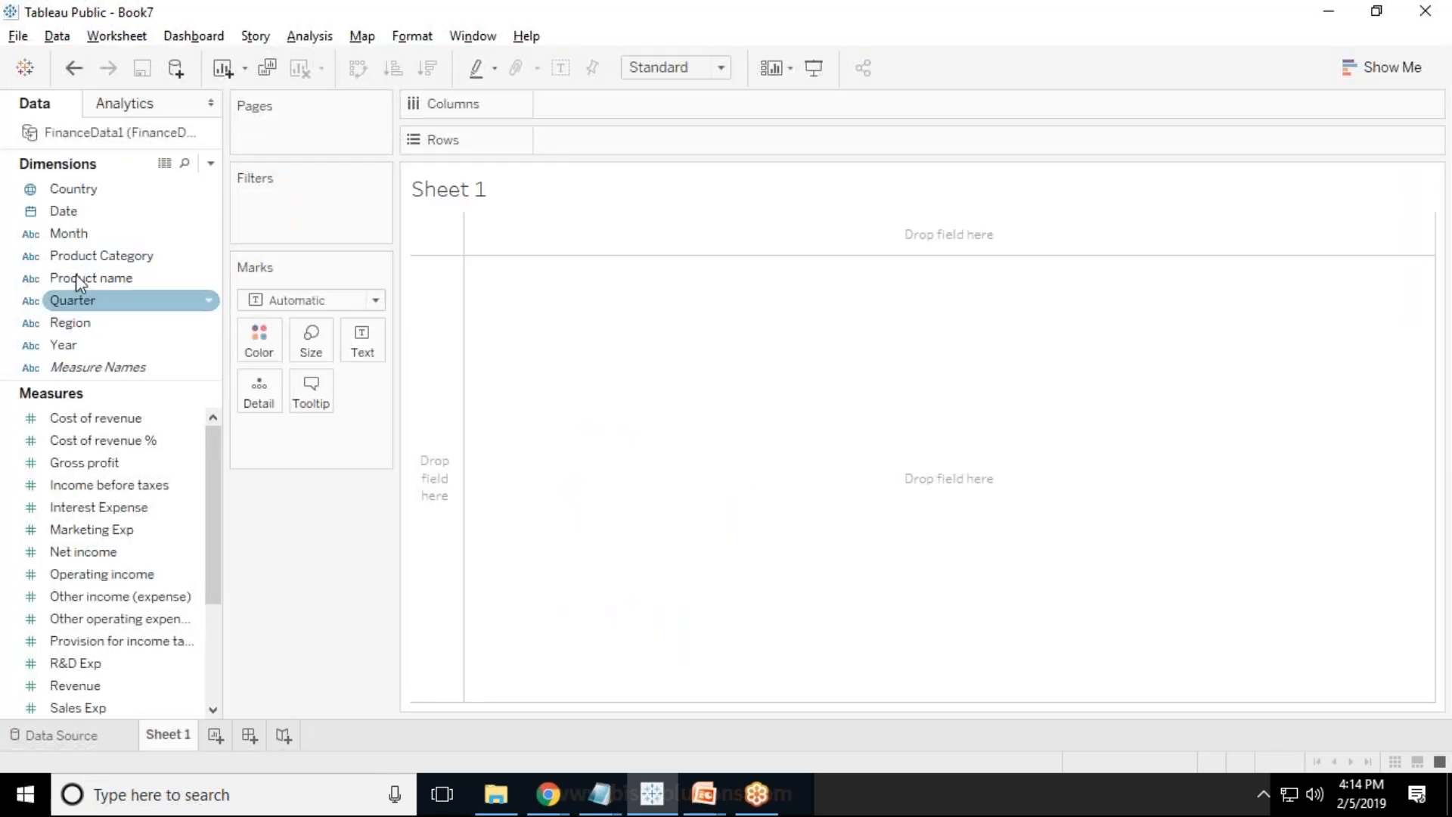
drag(62, 210, 579, 111)
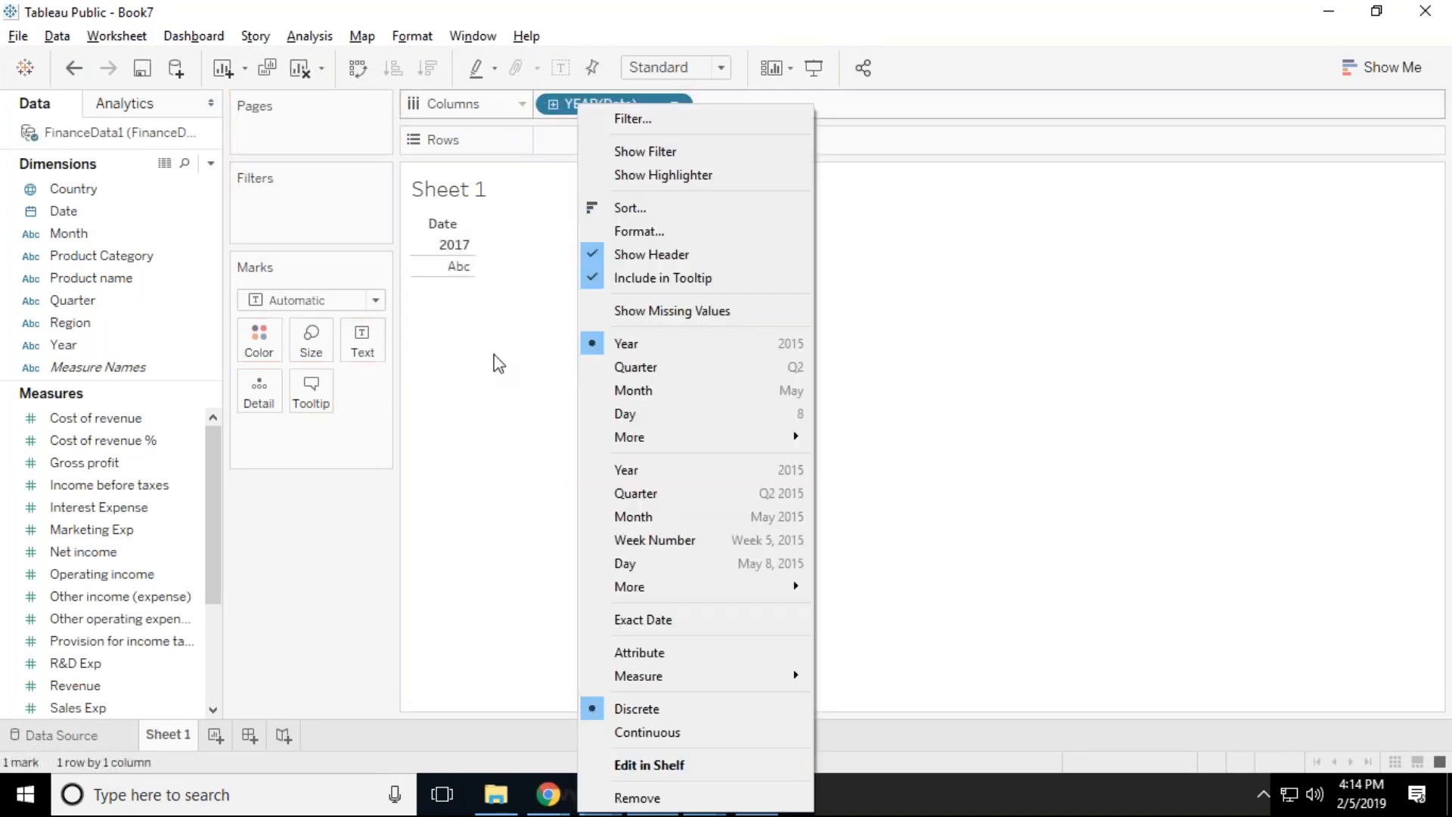
mouse_move(644, 461)
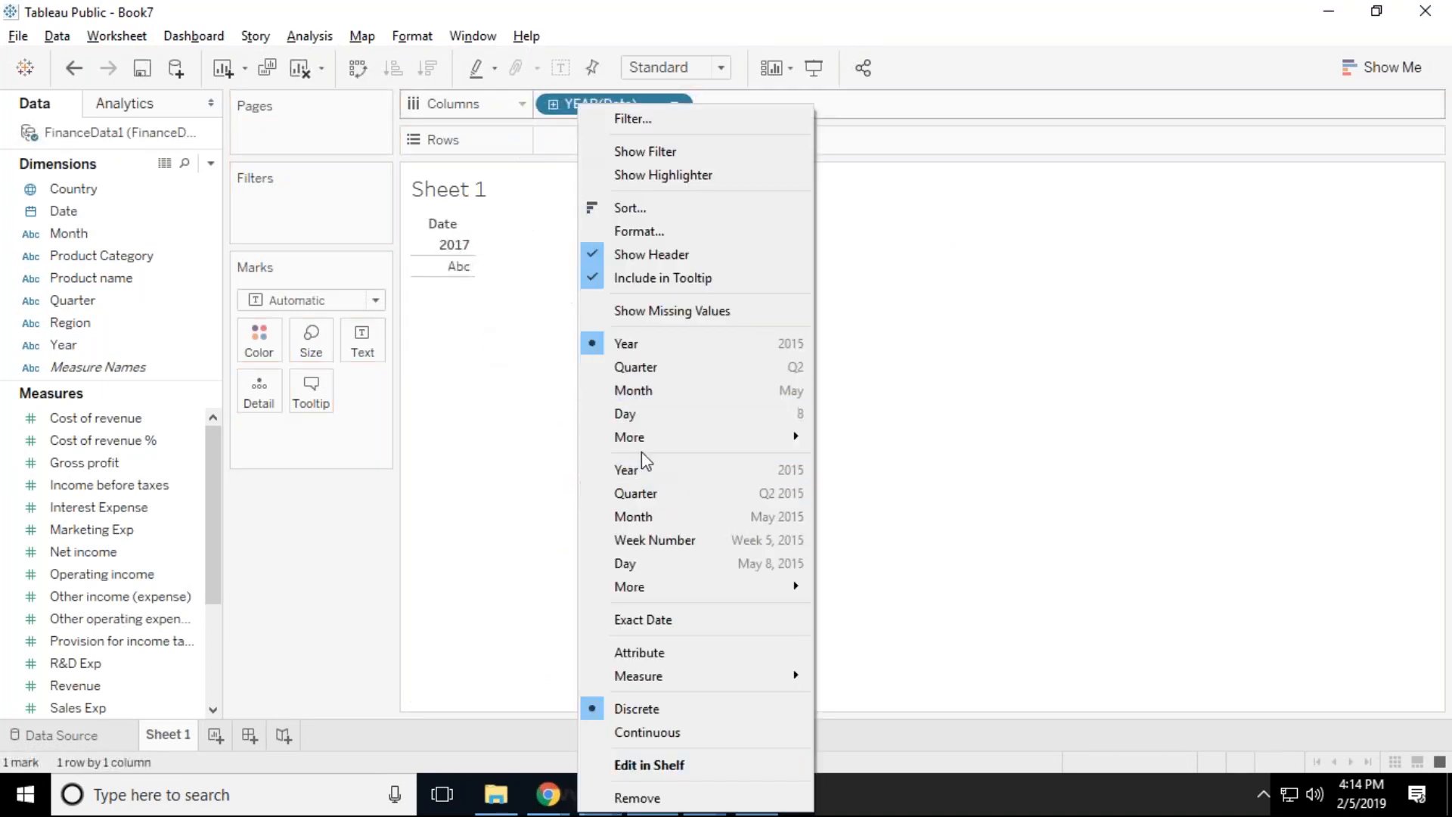
mouse_move(643, 521)
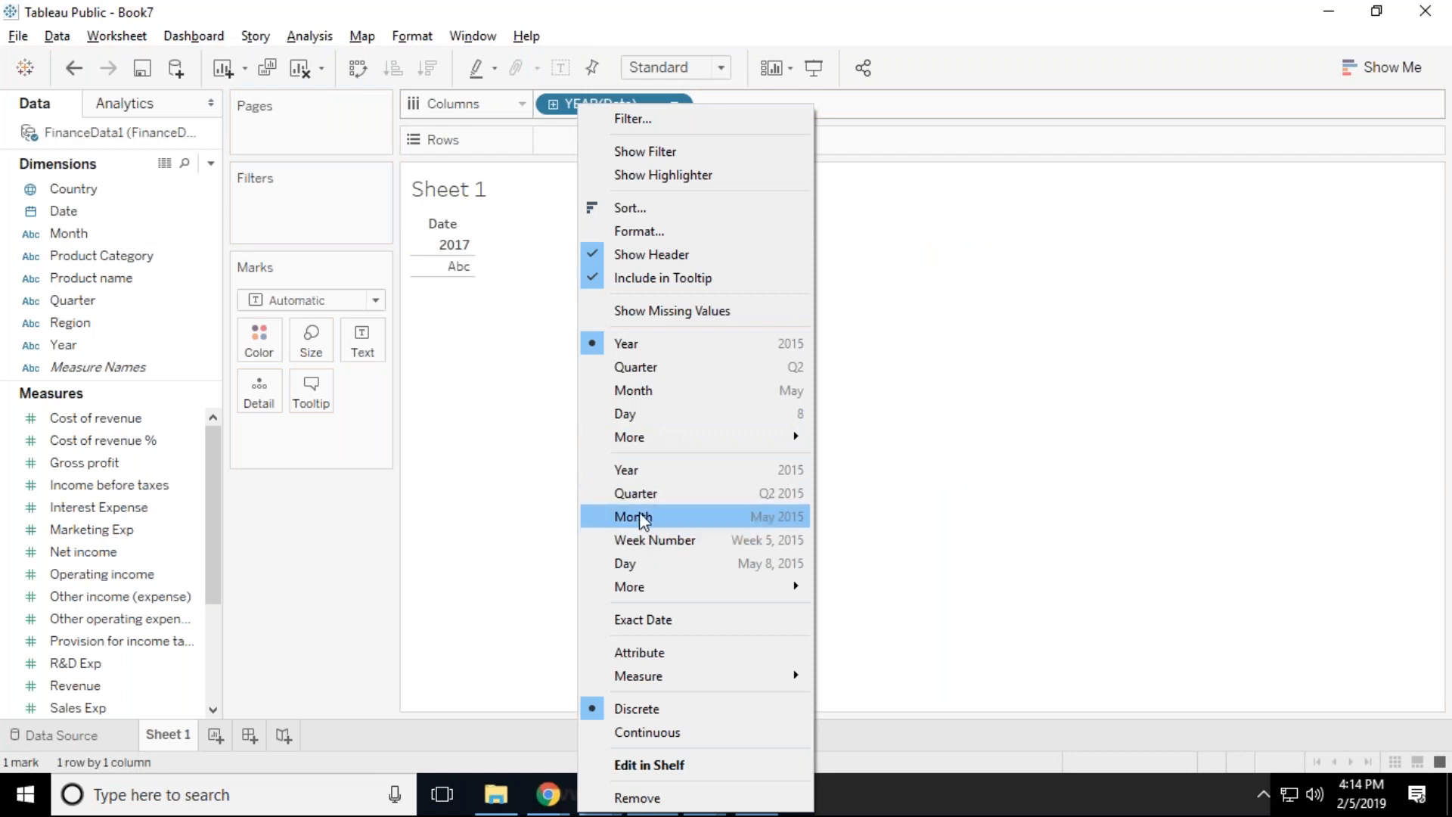
click(633, 516)
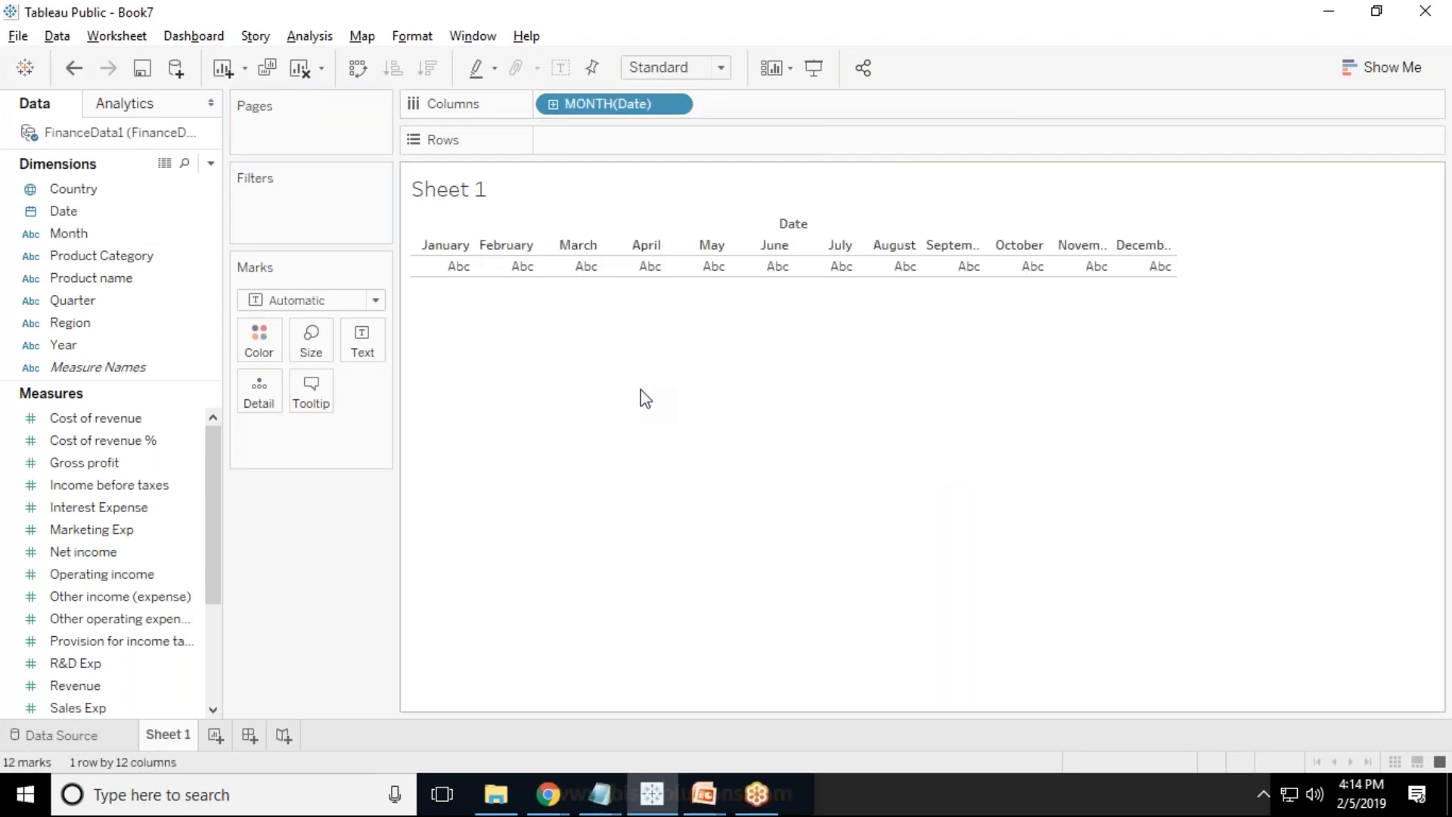
mouse_move(1095, 266)
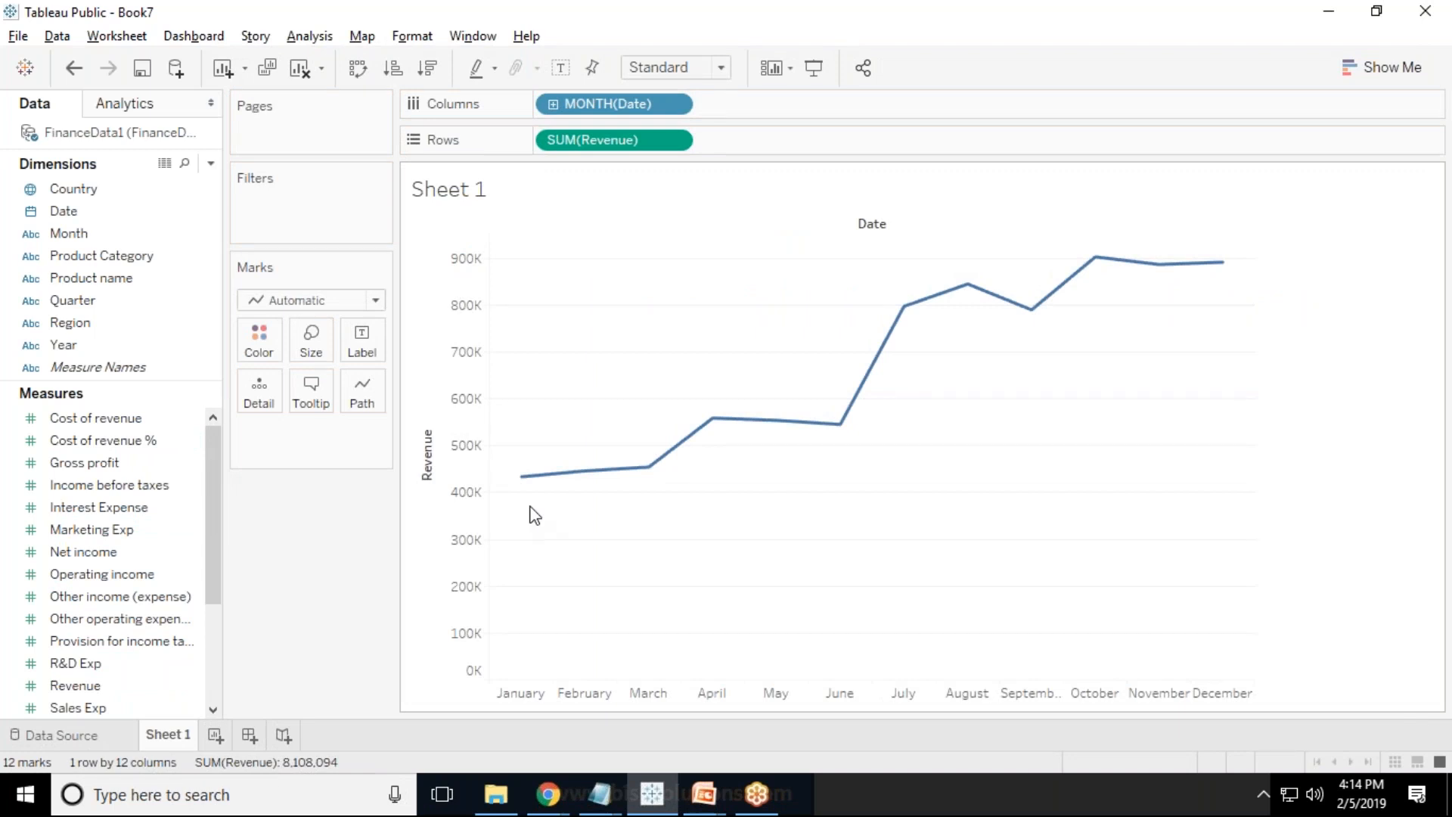
mouse_move(1156, 265)
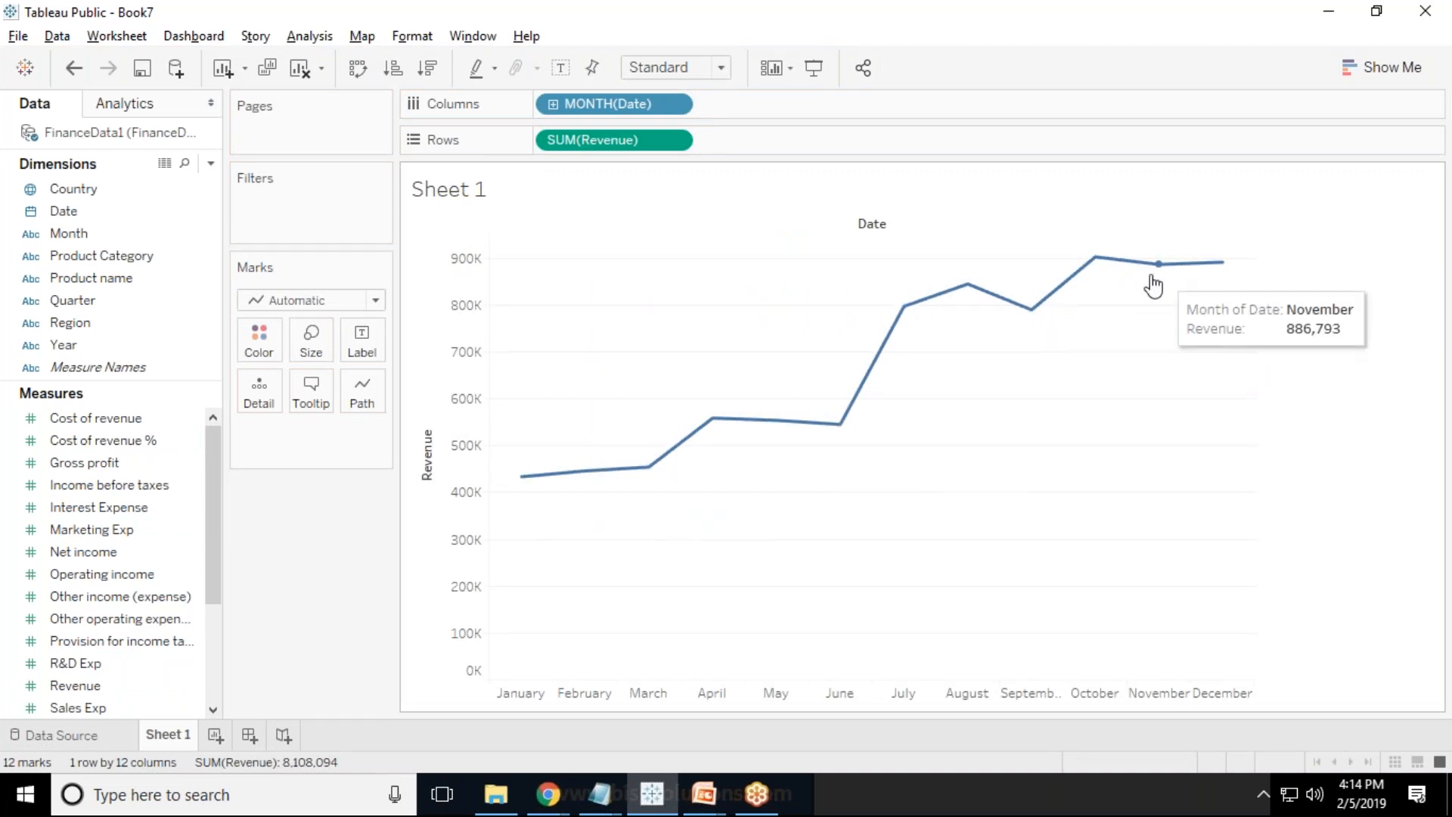
mouse_move(1222, 264)
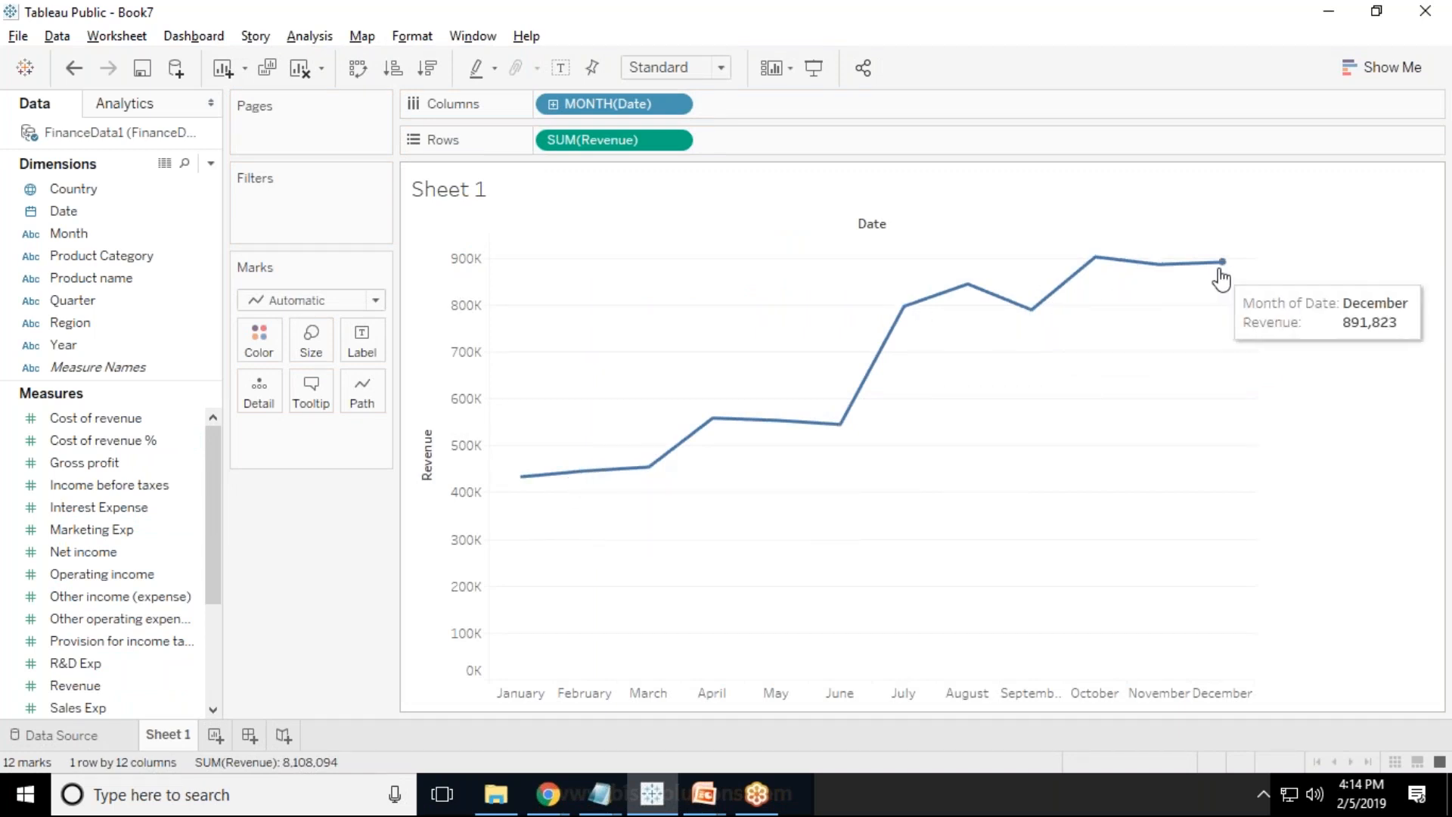
mouse_move(859, 359)
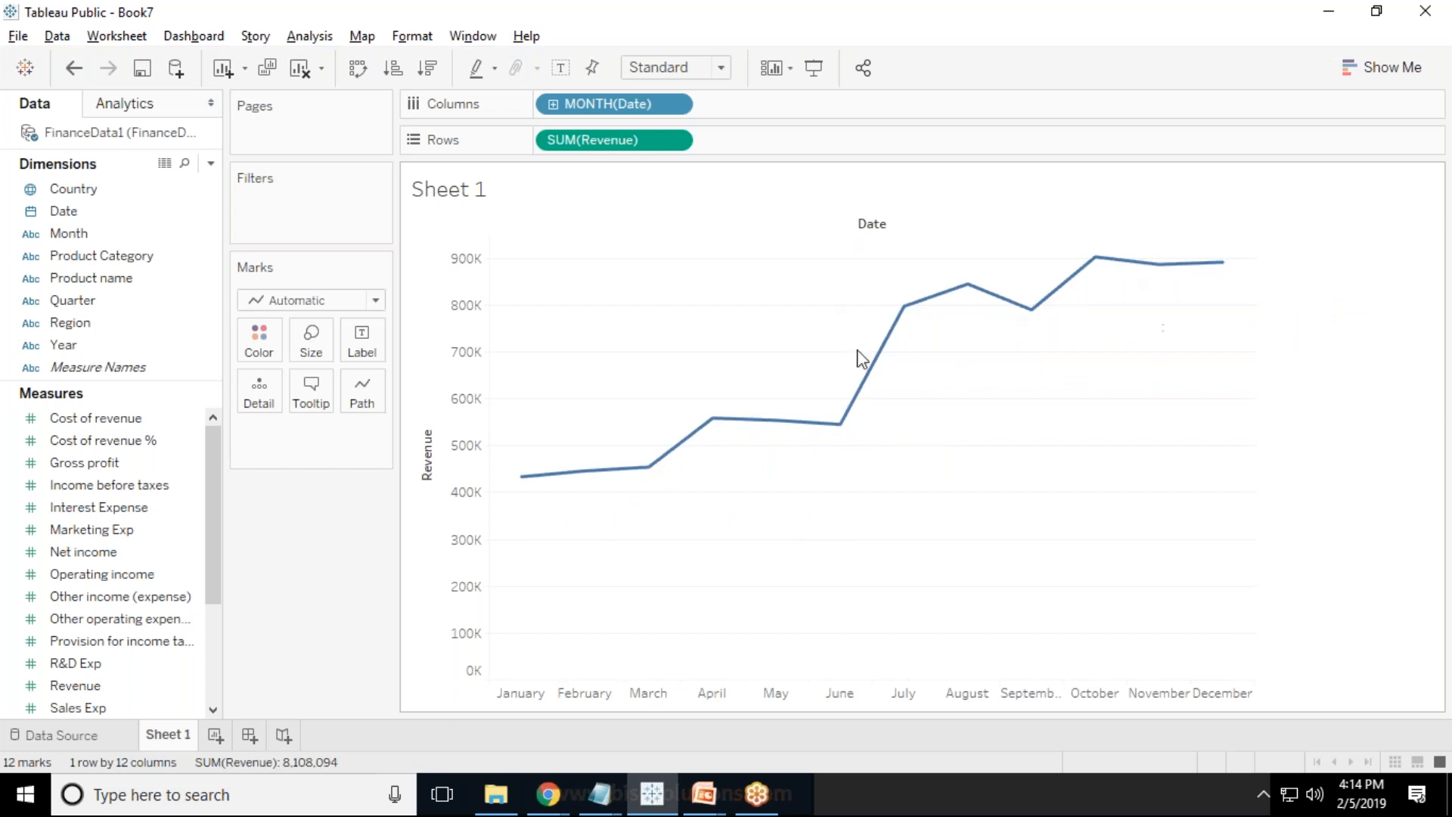
mouse_move(1432, 123)
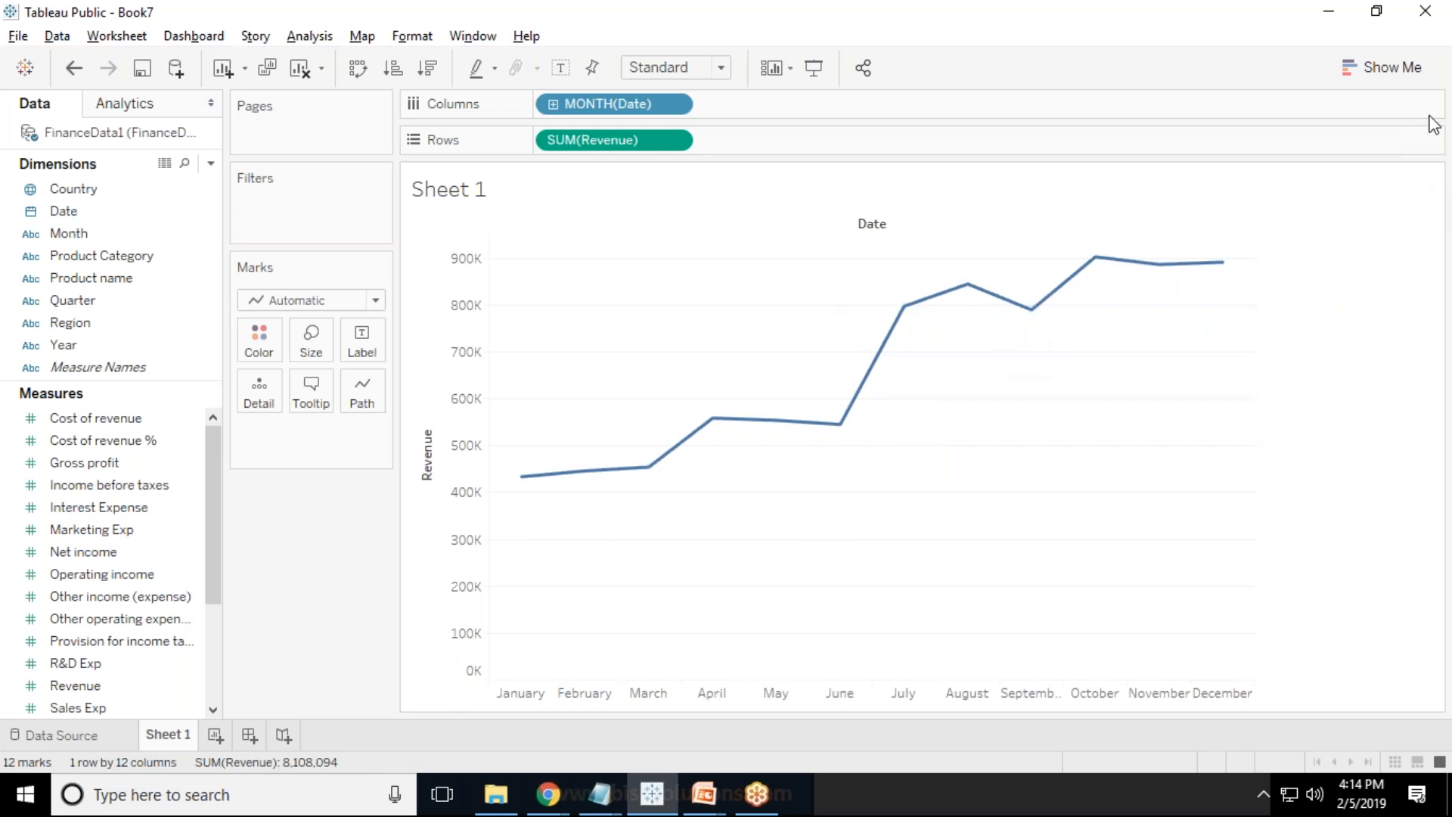
mouse_move(1445, 289)
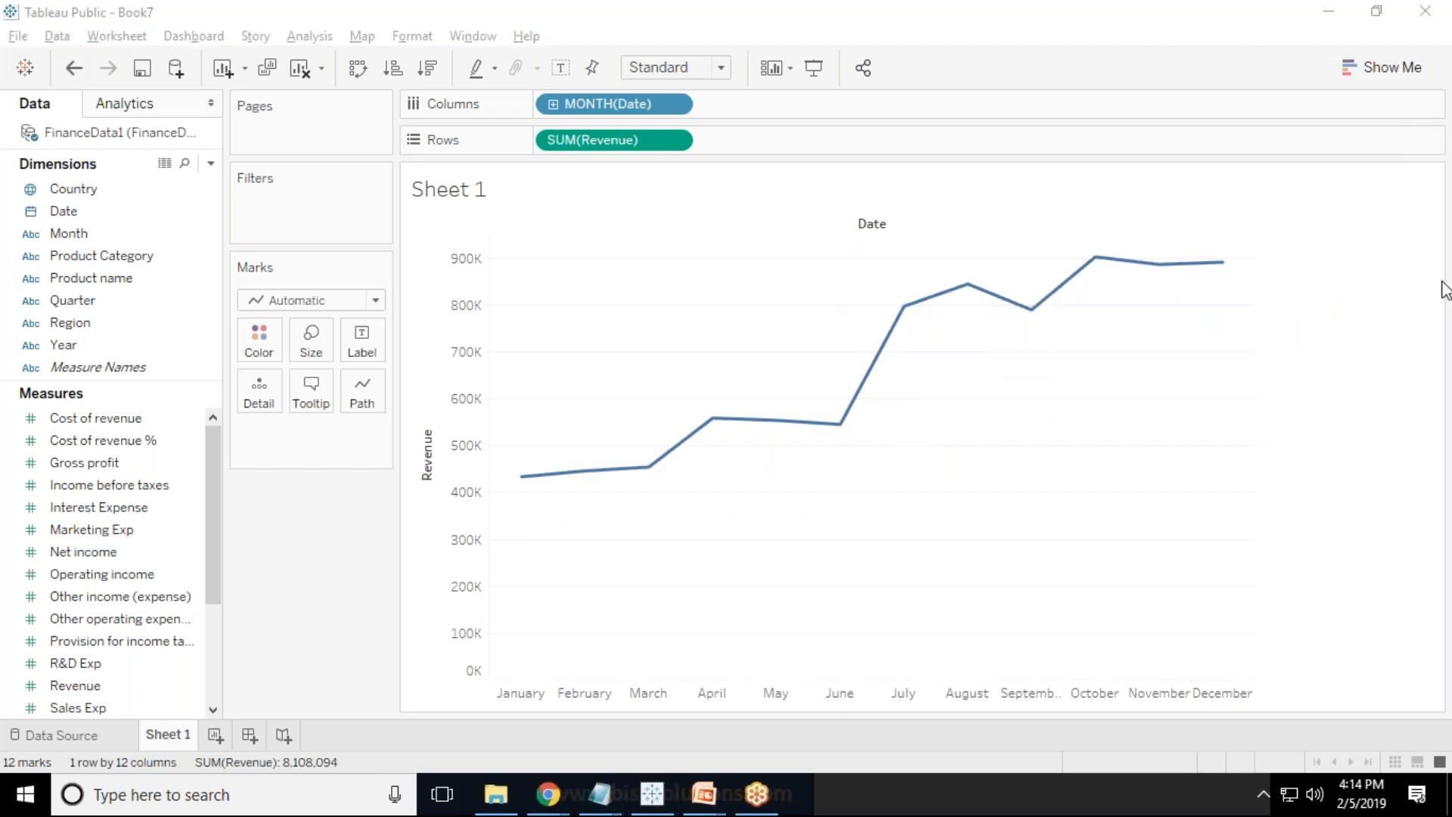
mouse_move(29, 455)
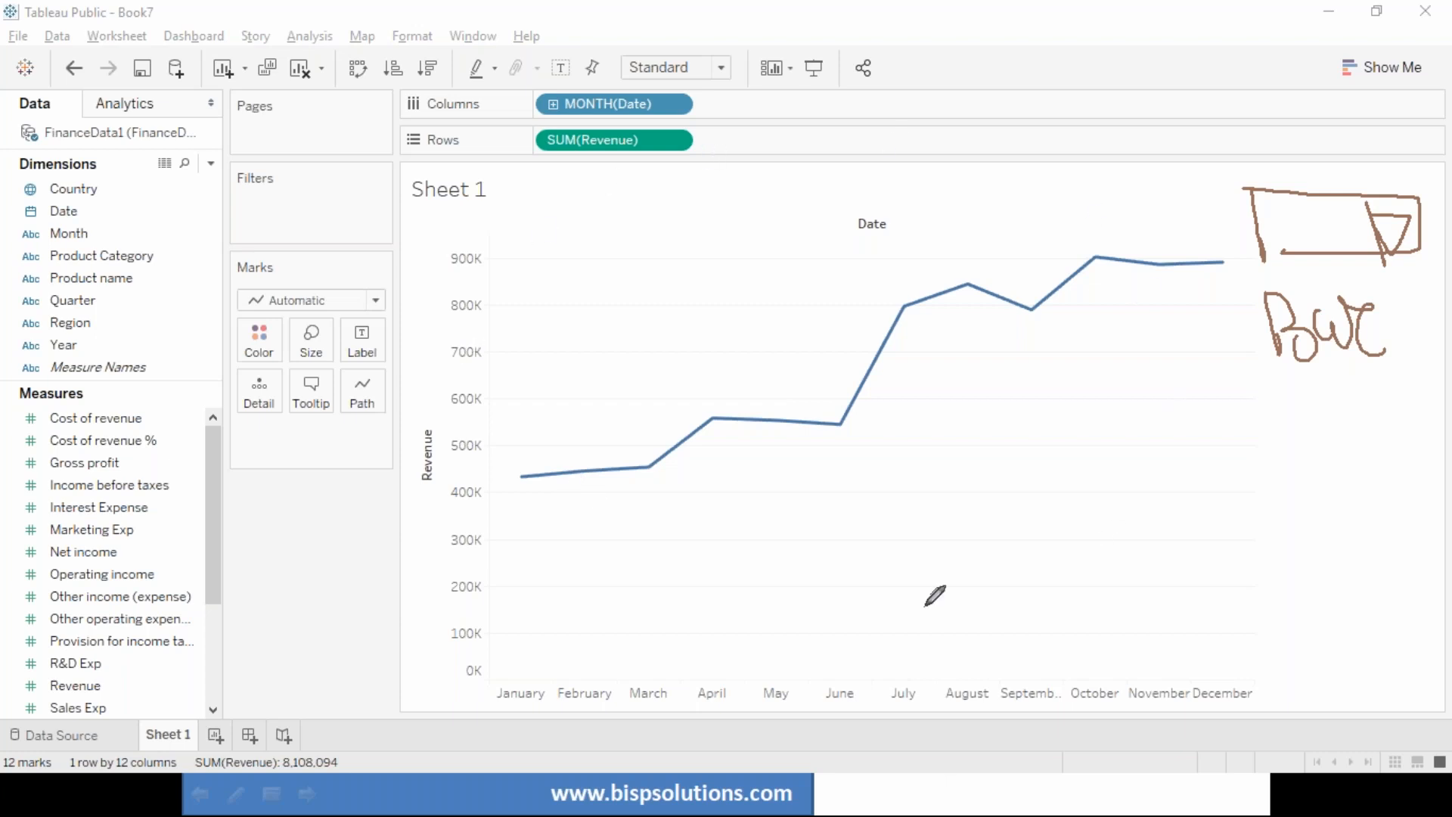
mouse_move(1300, 429)
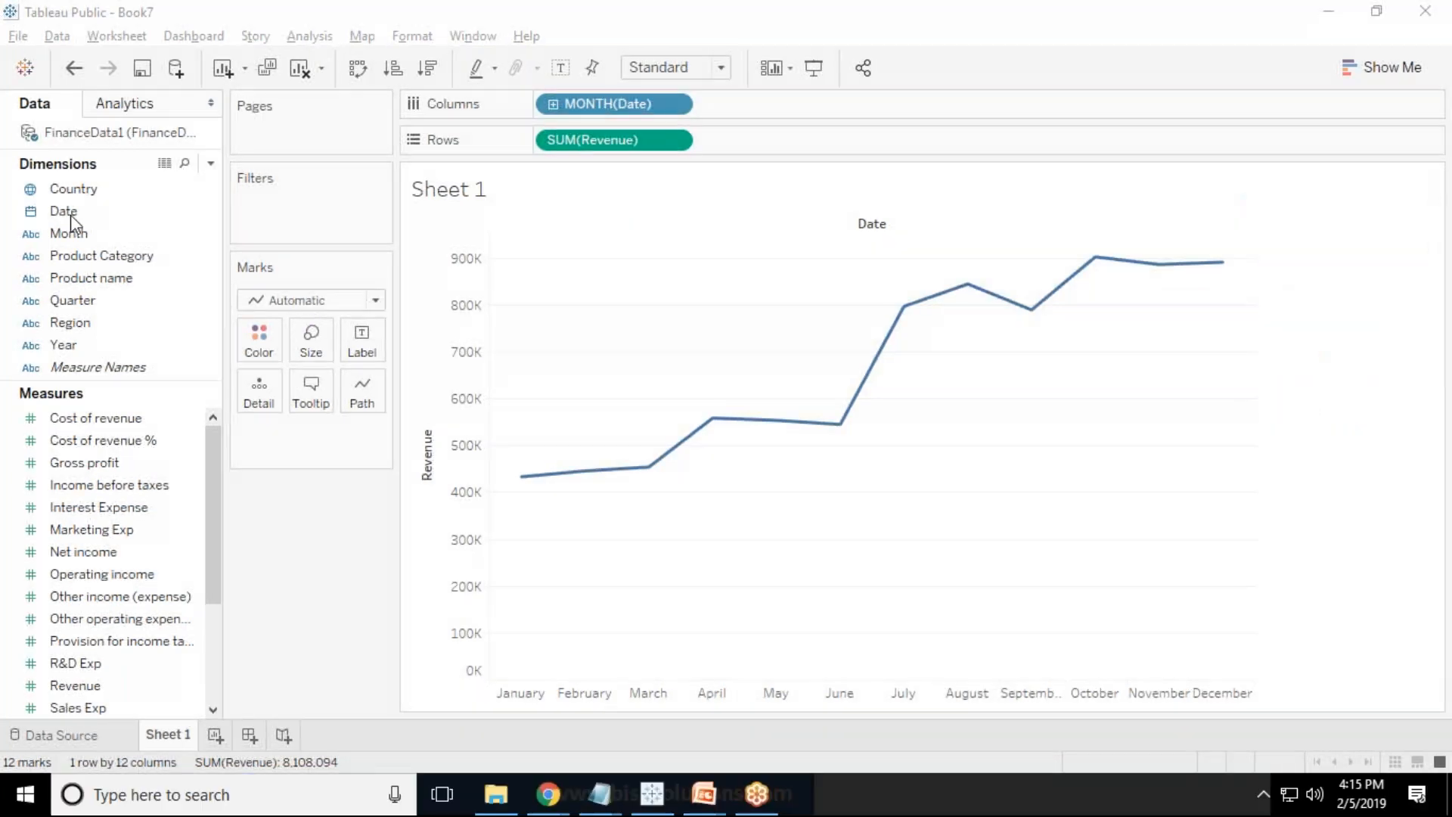
mouse_move(218, 189)
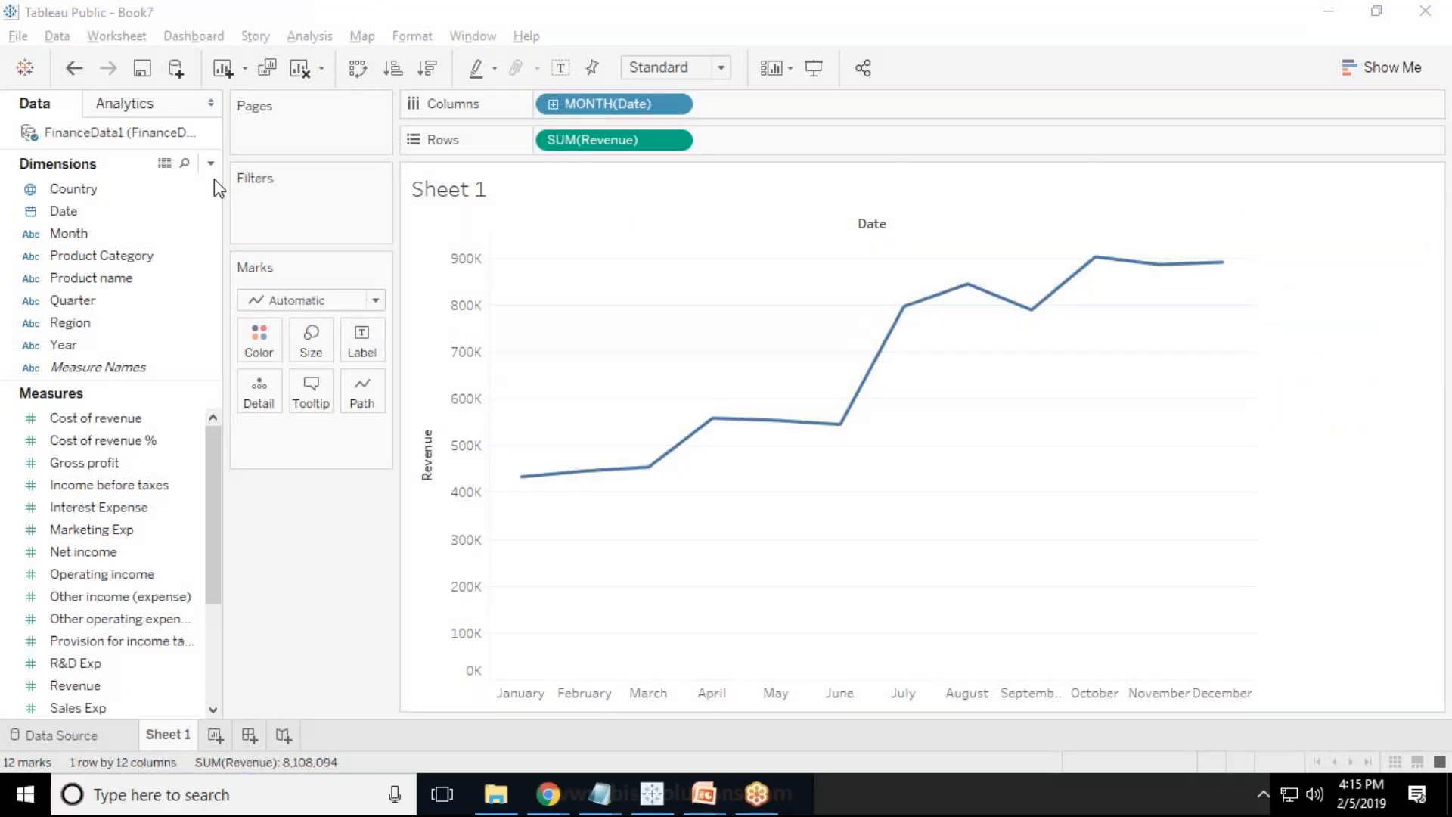
mouse_move(1412, 285)
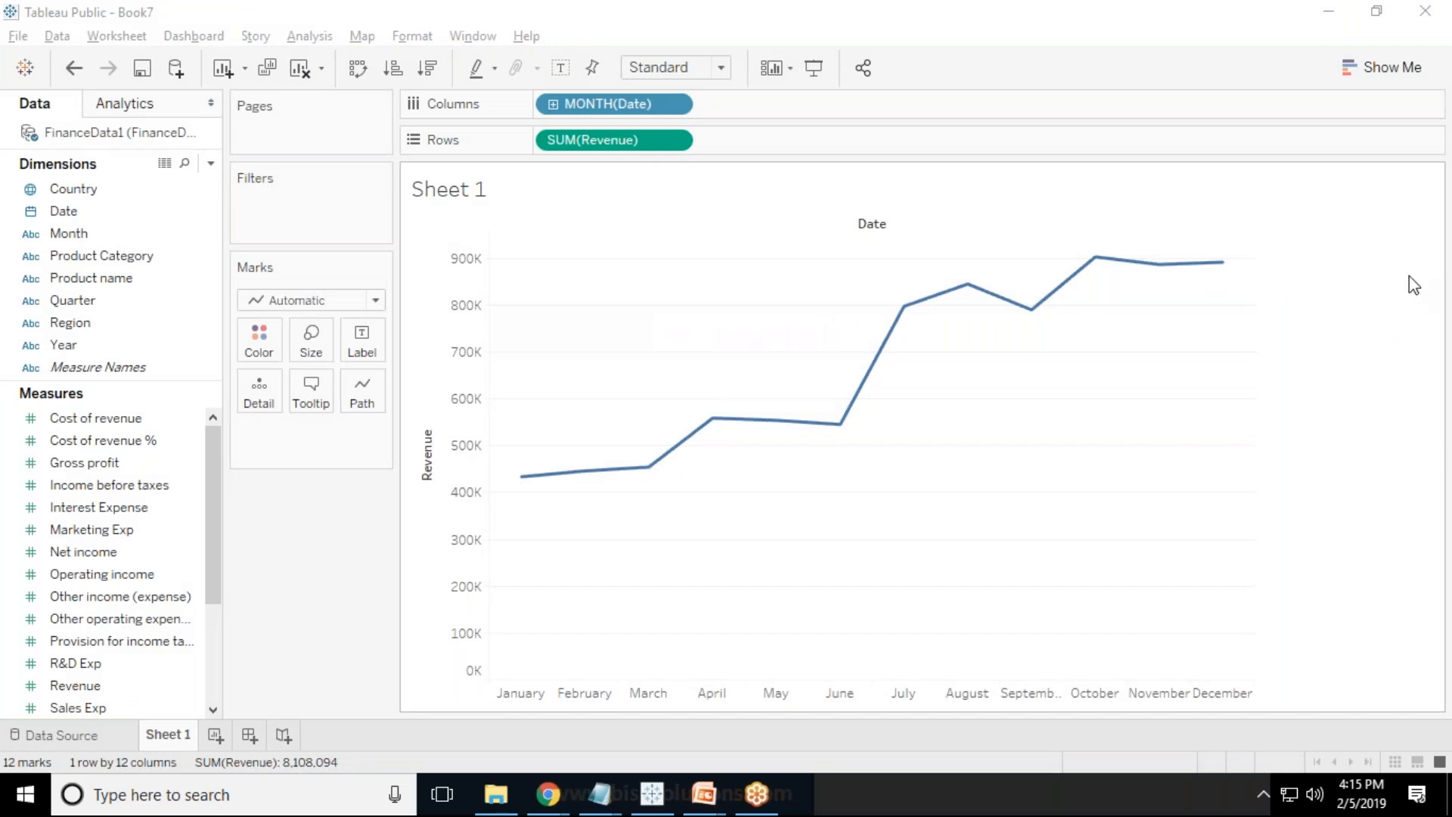
mouse_move(674, 330)
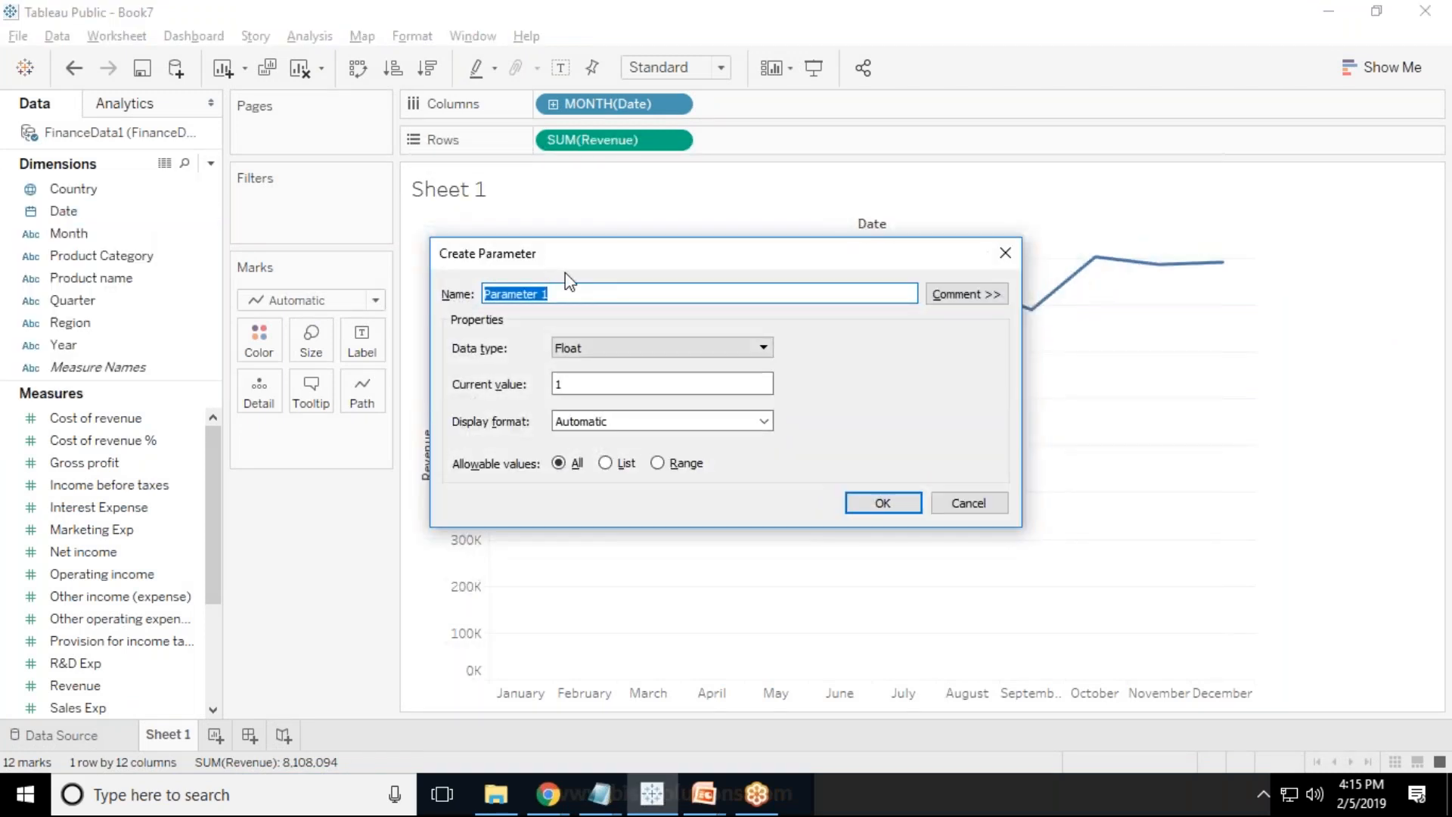
Create string parameter 'Chart Type' with a list of values Bar and Line.
text(Chart Type)
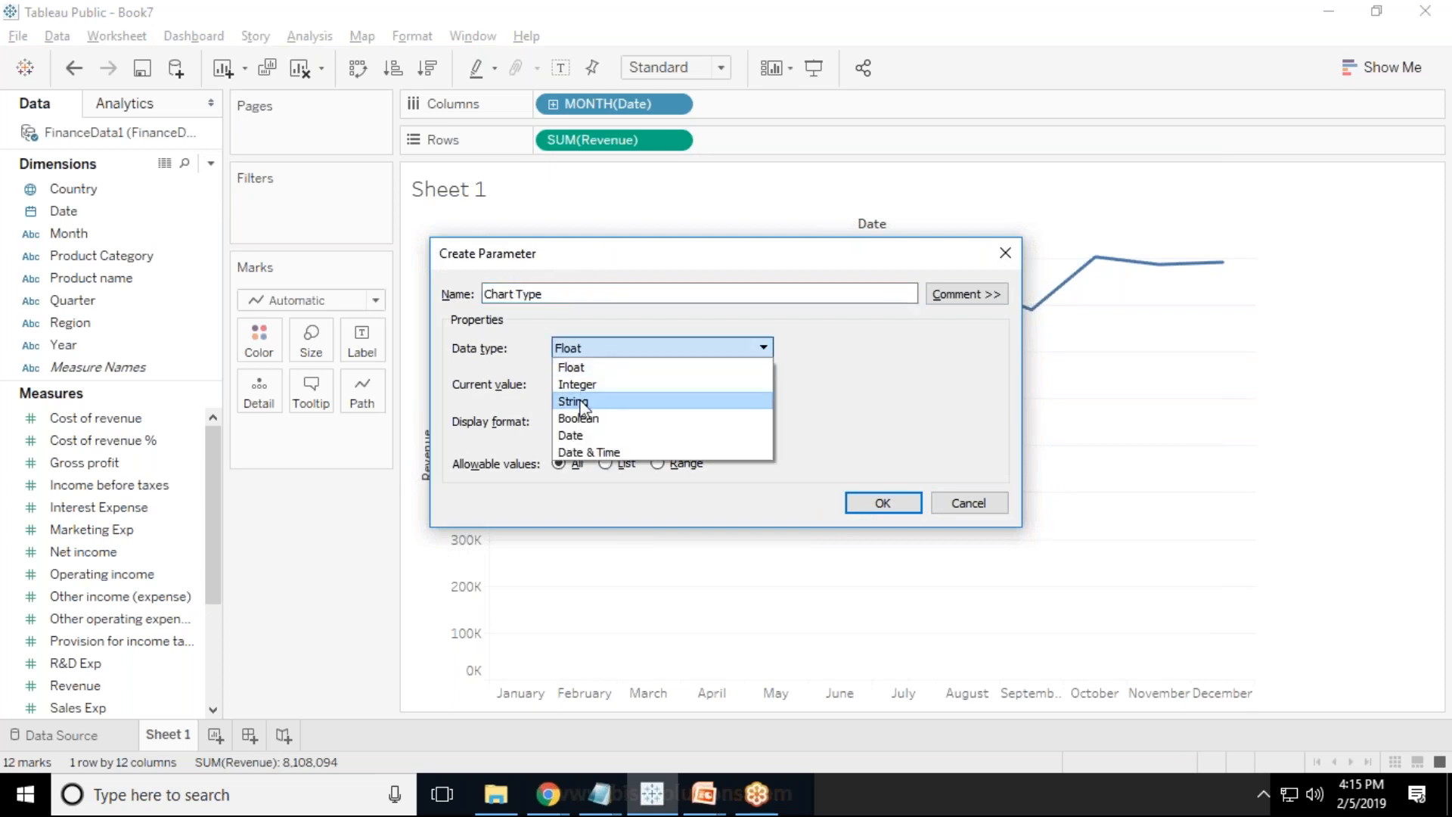
click(574, 401)
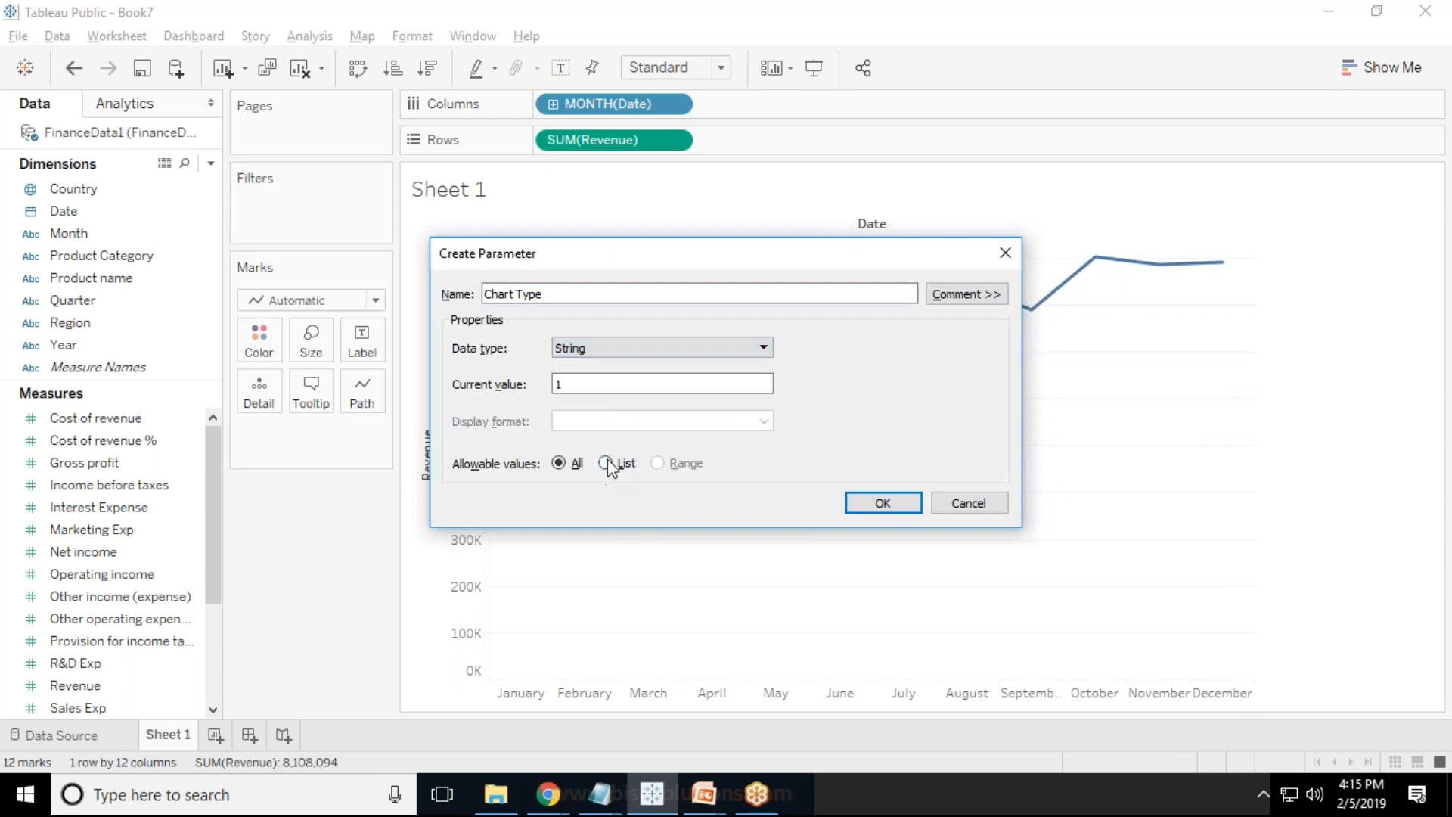
click(606, 463)
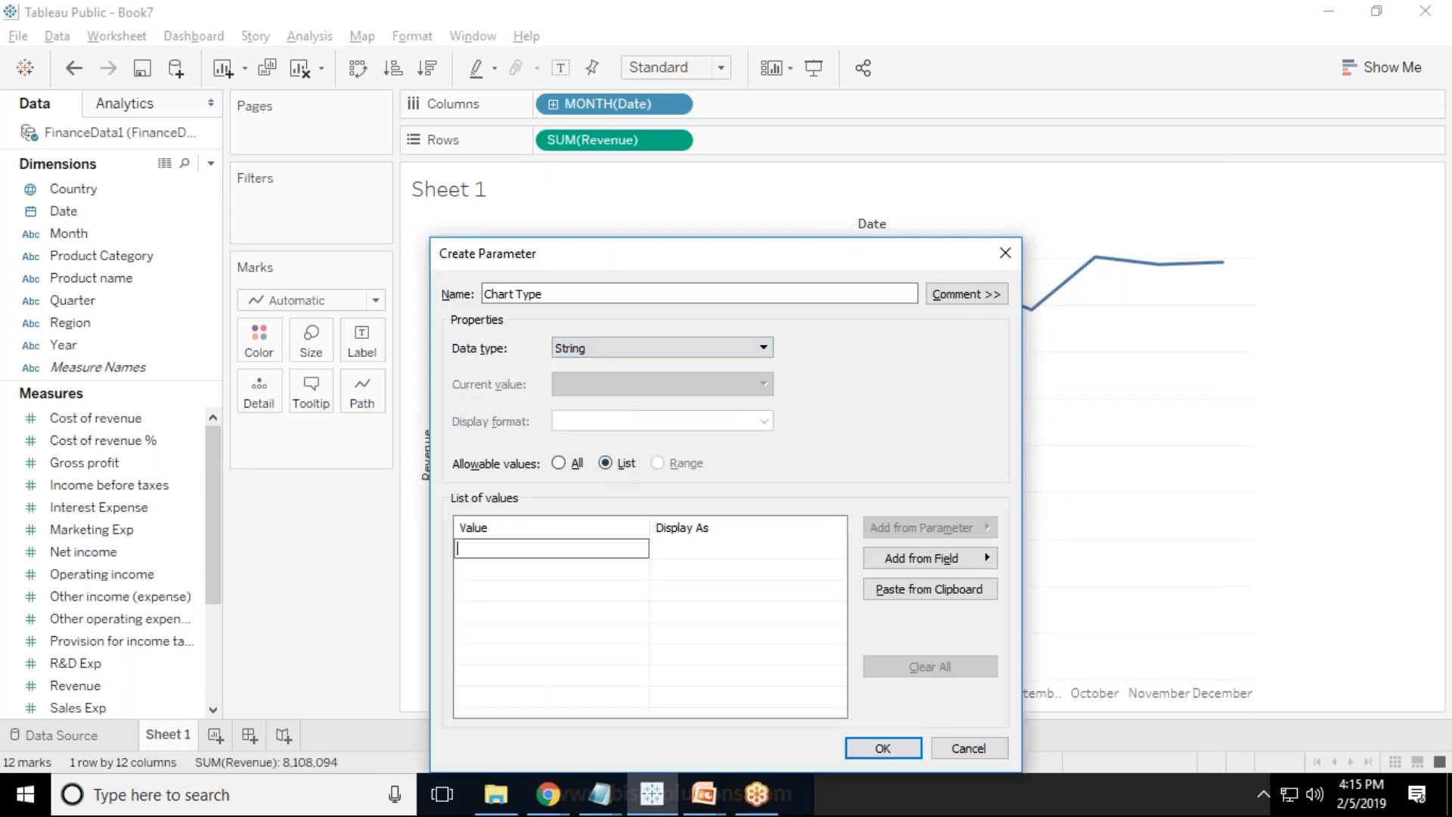
text(Bar)
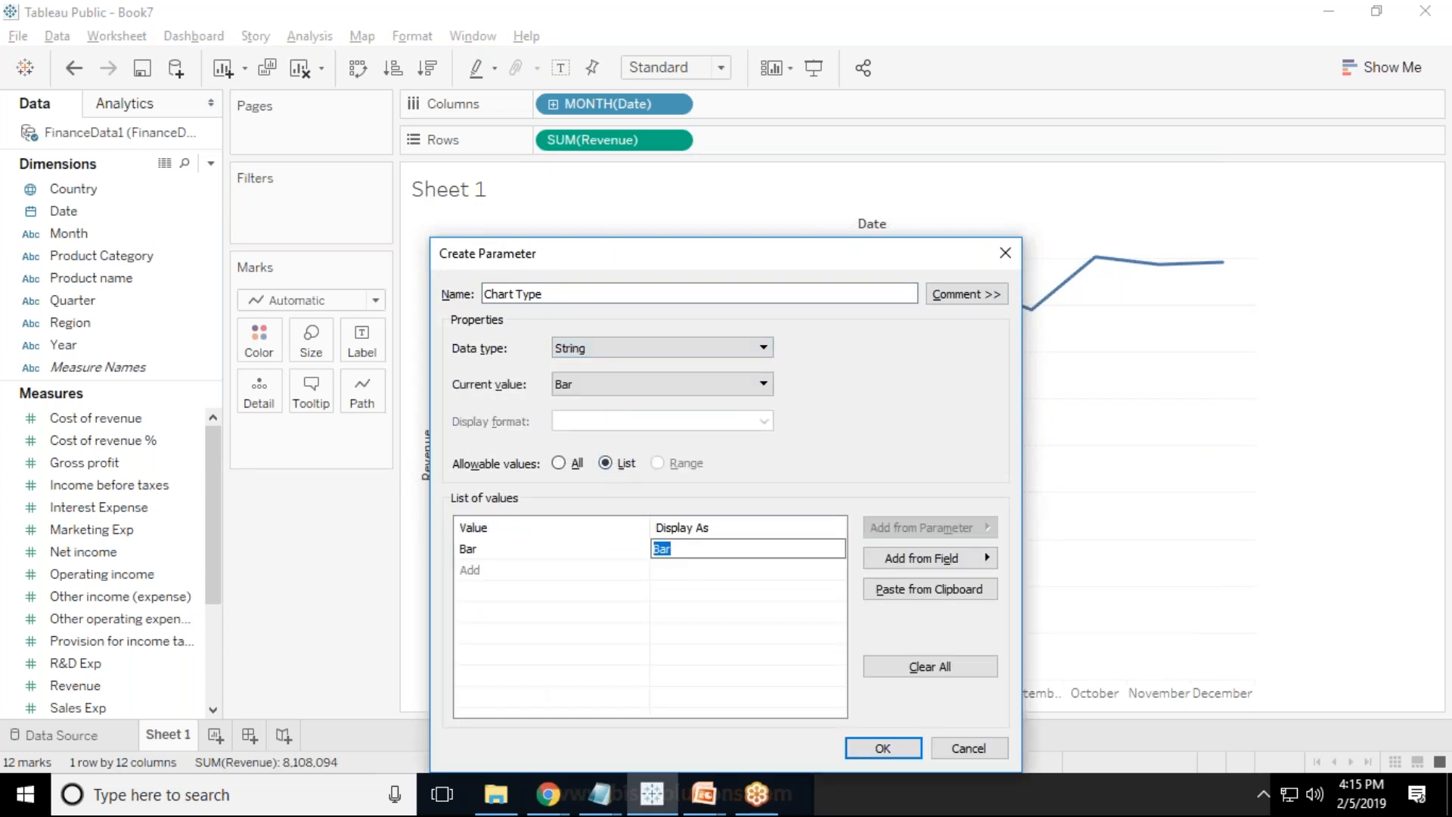
text(Line)
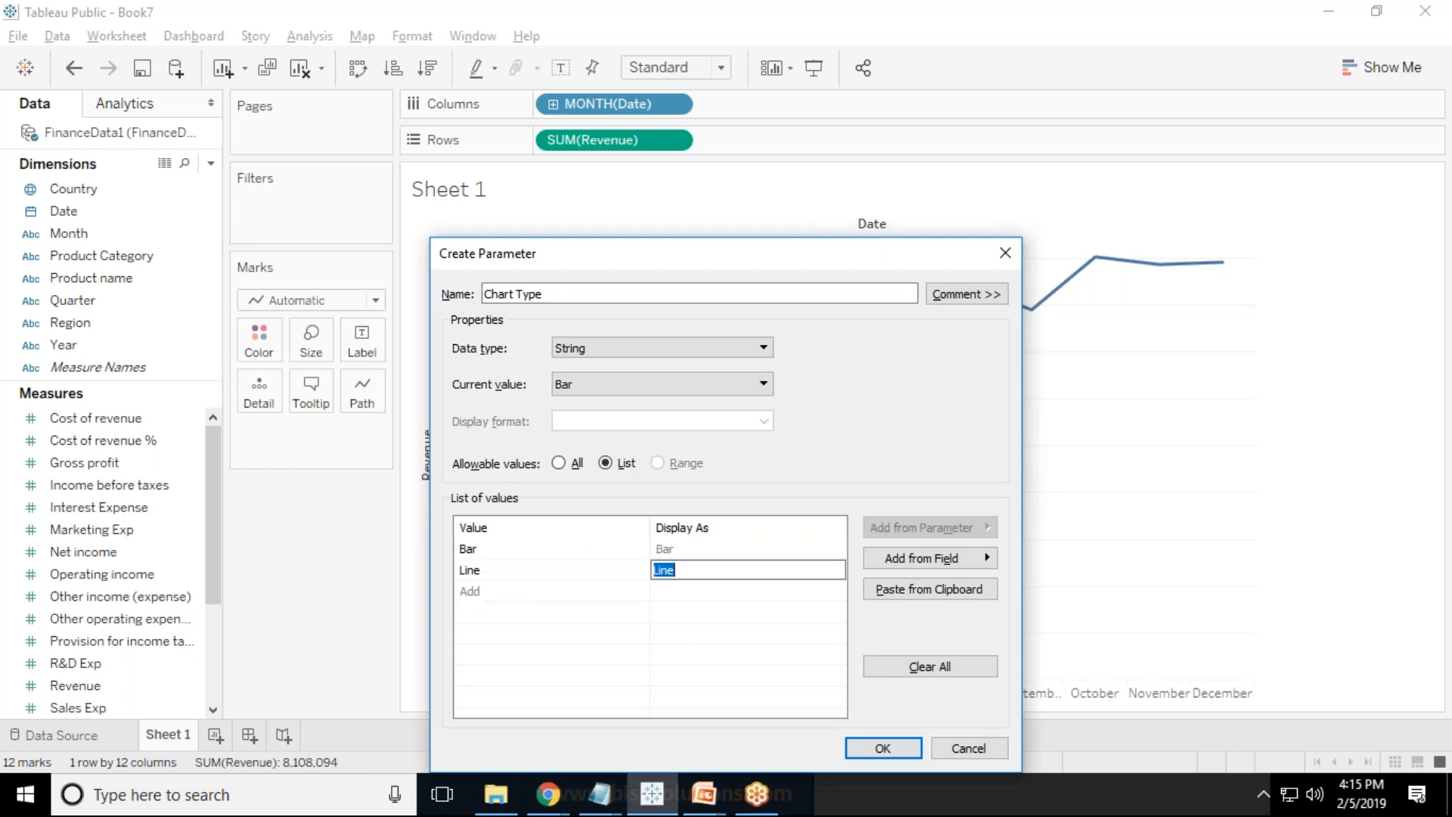
mouse_move(917, 640)
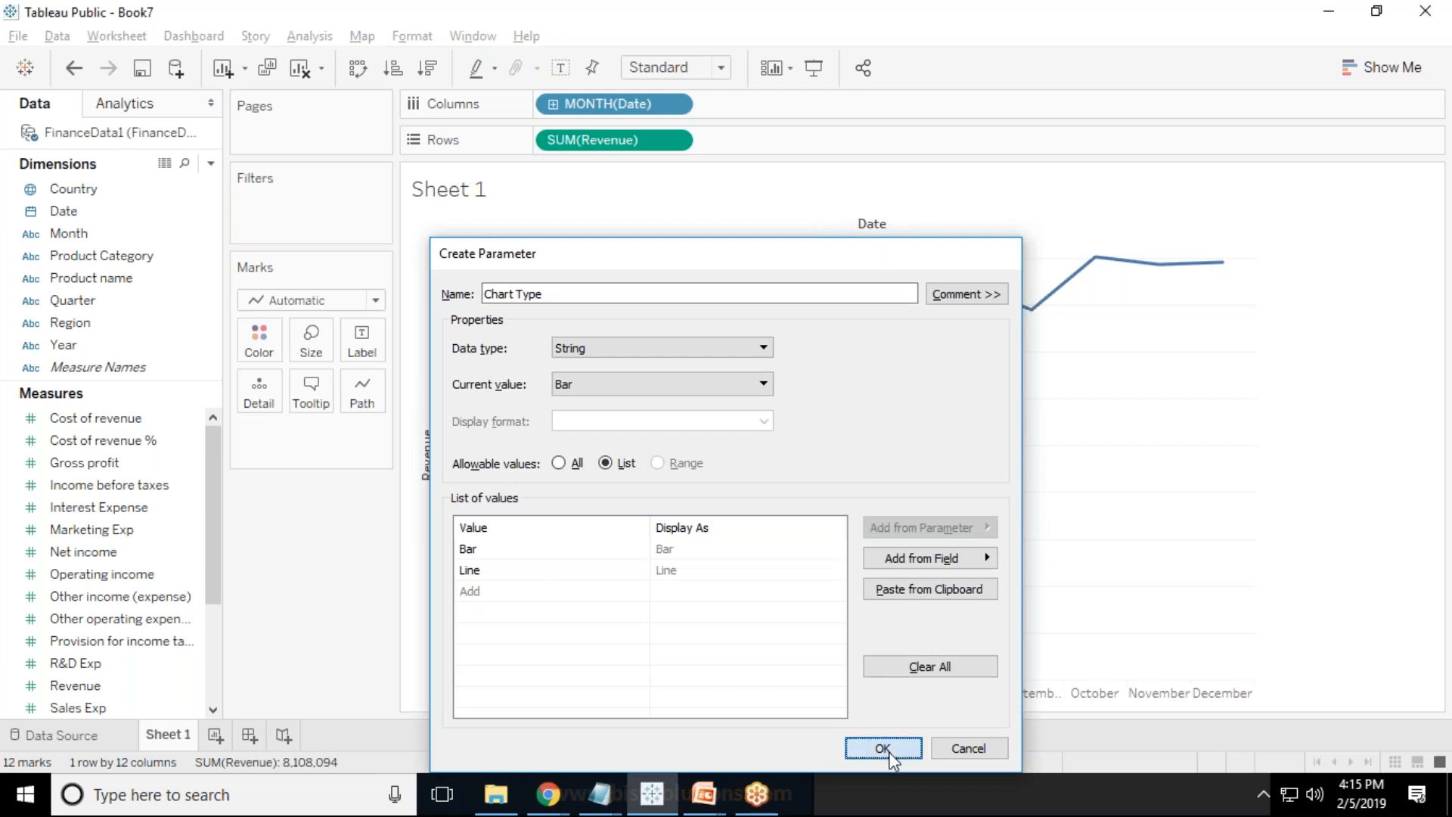
click(882, 748)
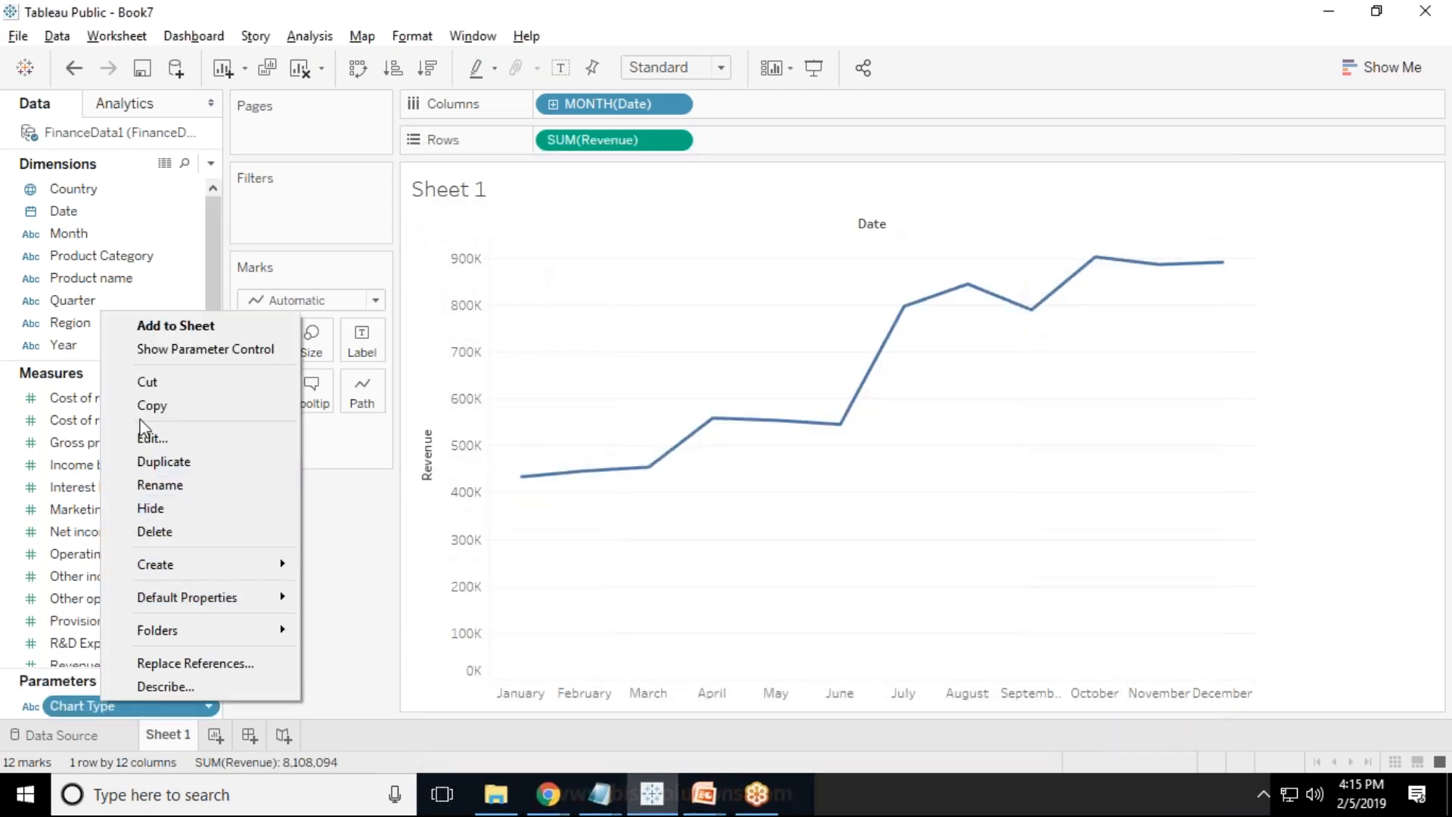
click(206, 350)
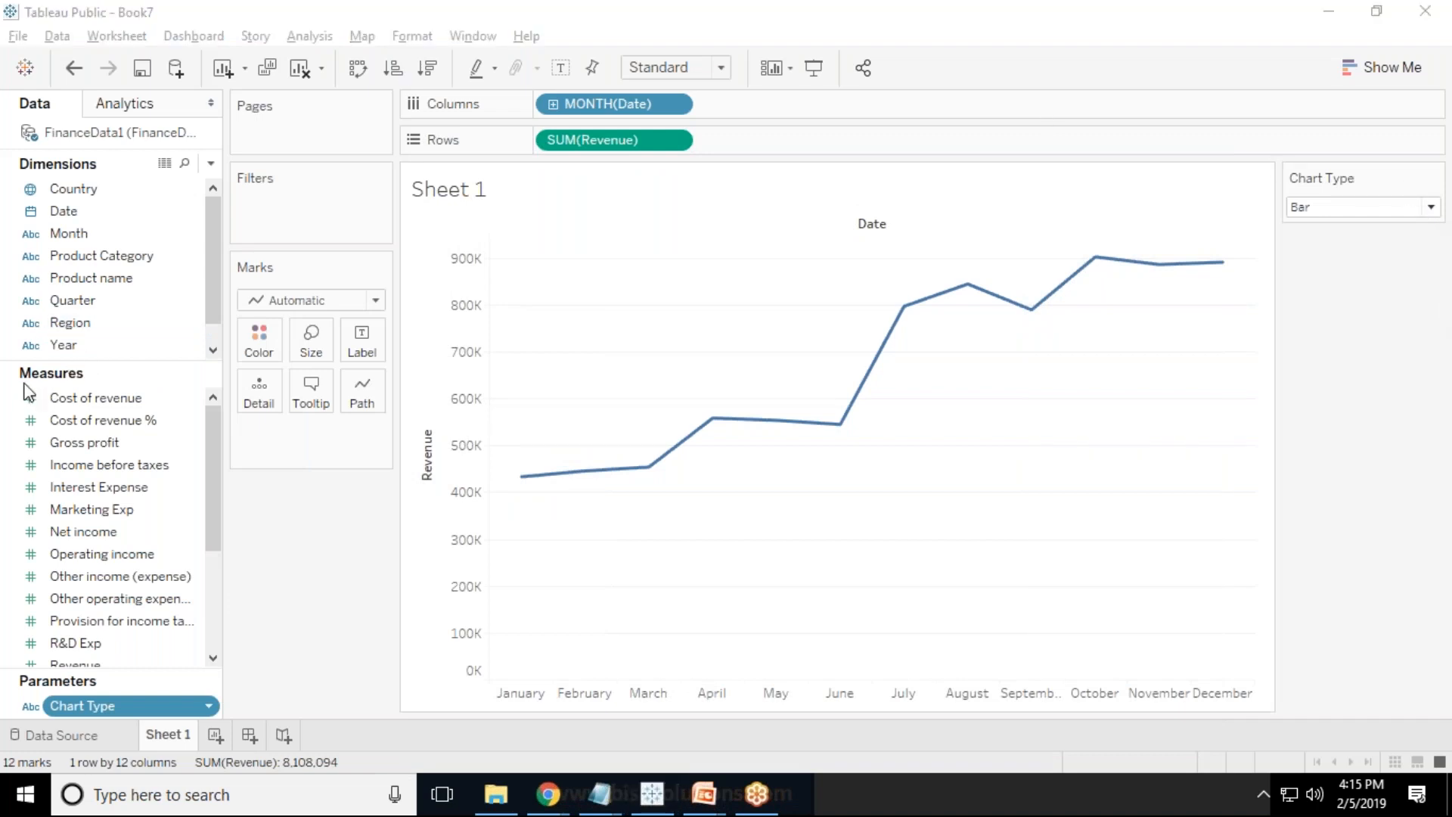
mouse_move(1427, 115)
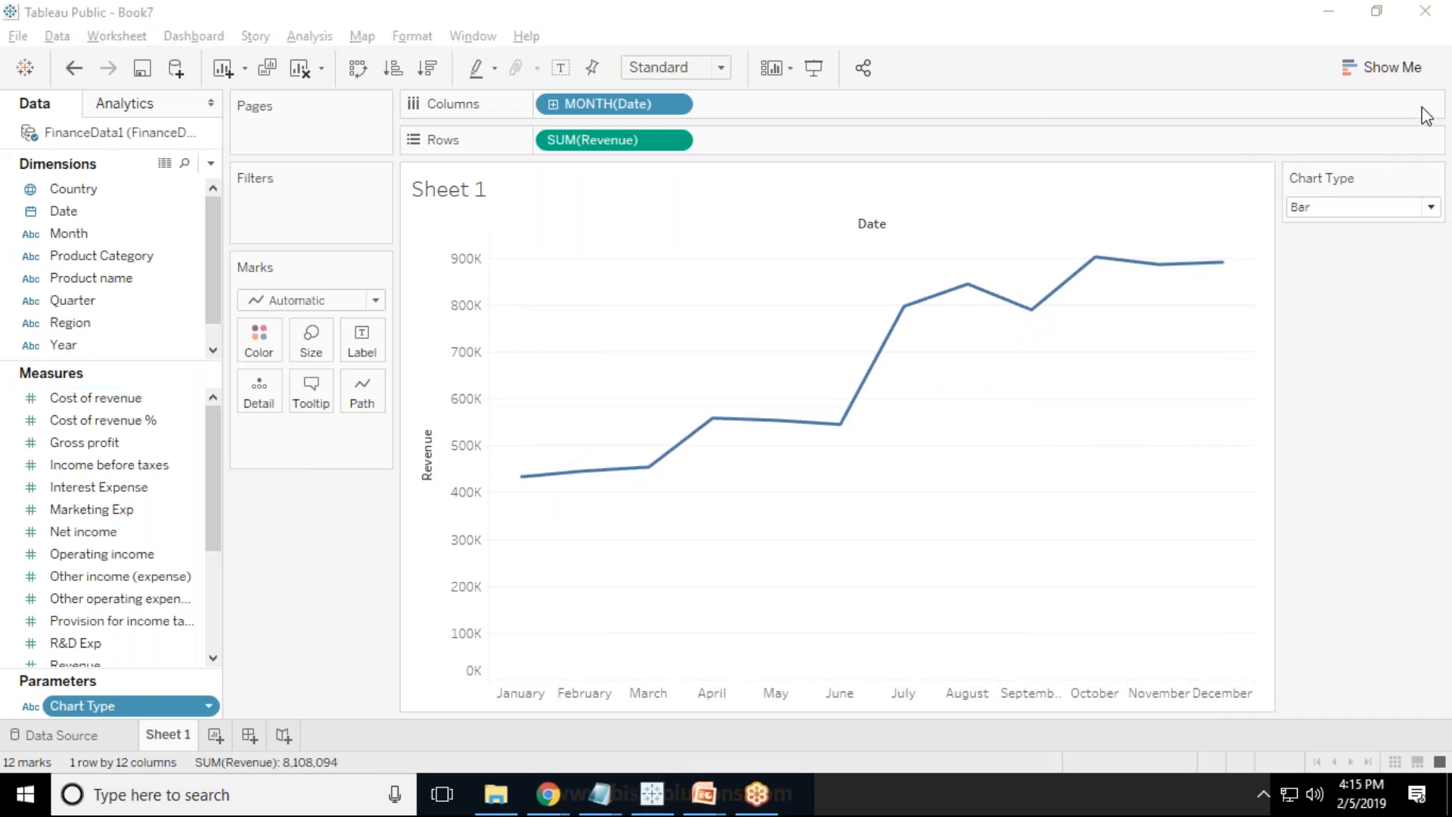
mouse_move(1390, 140)
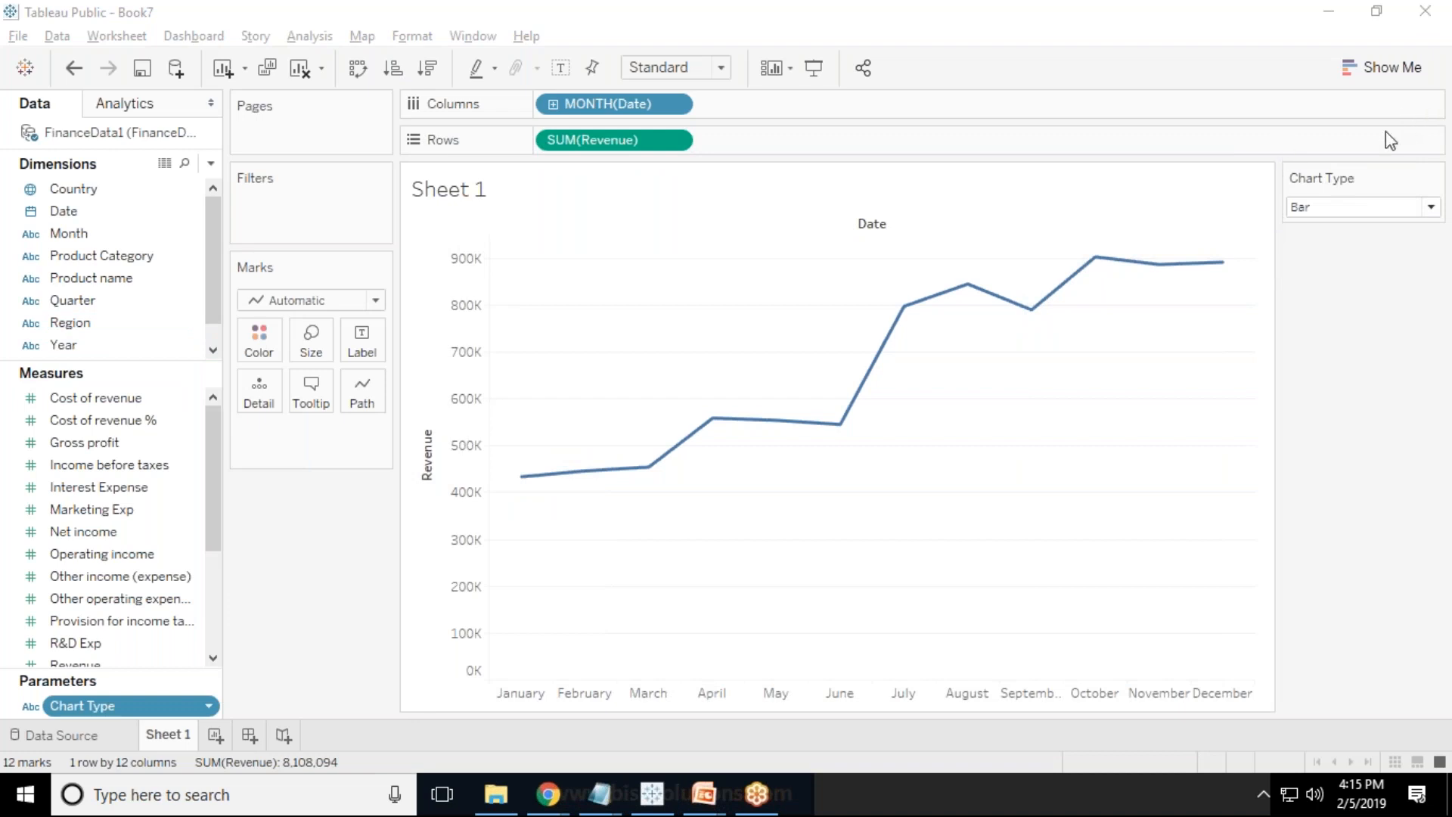
click(1362, 206)
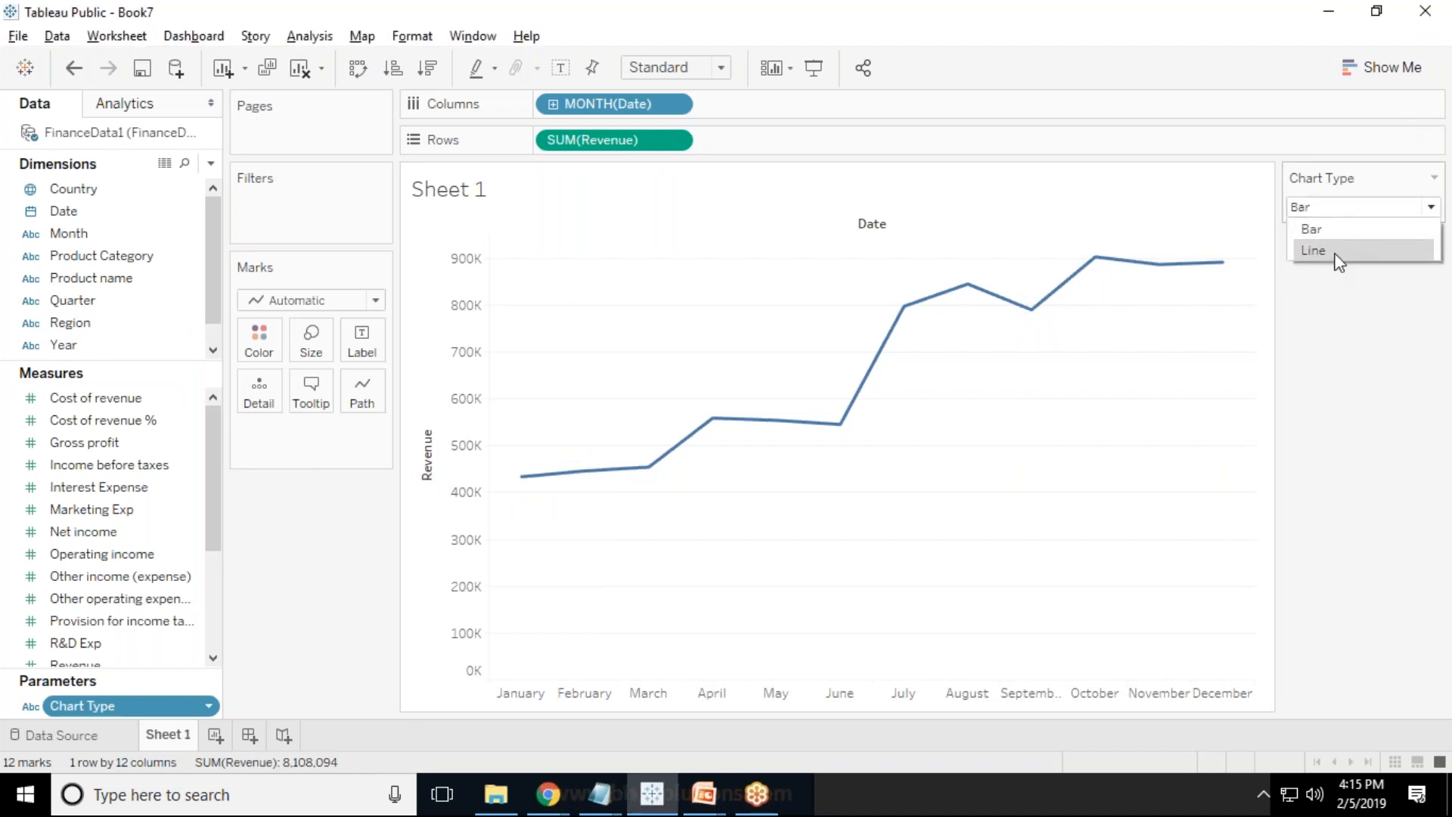
mouse_move(1313, 229)
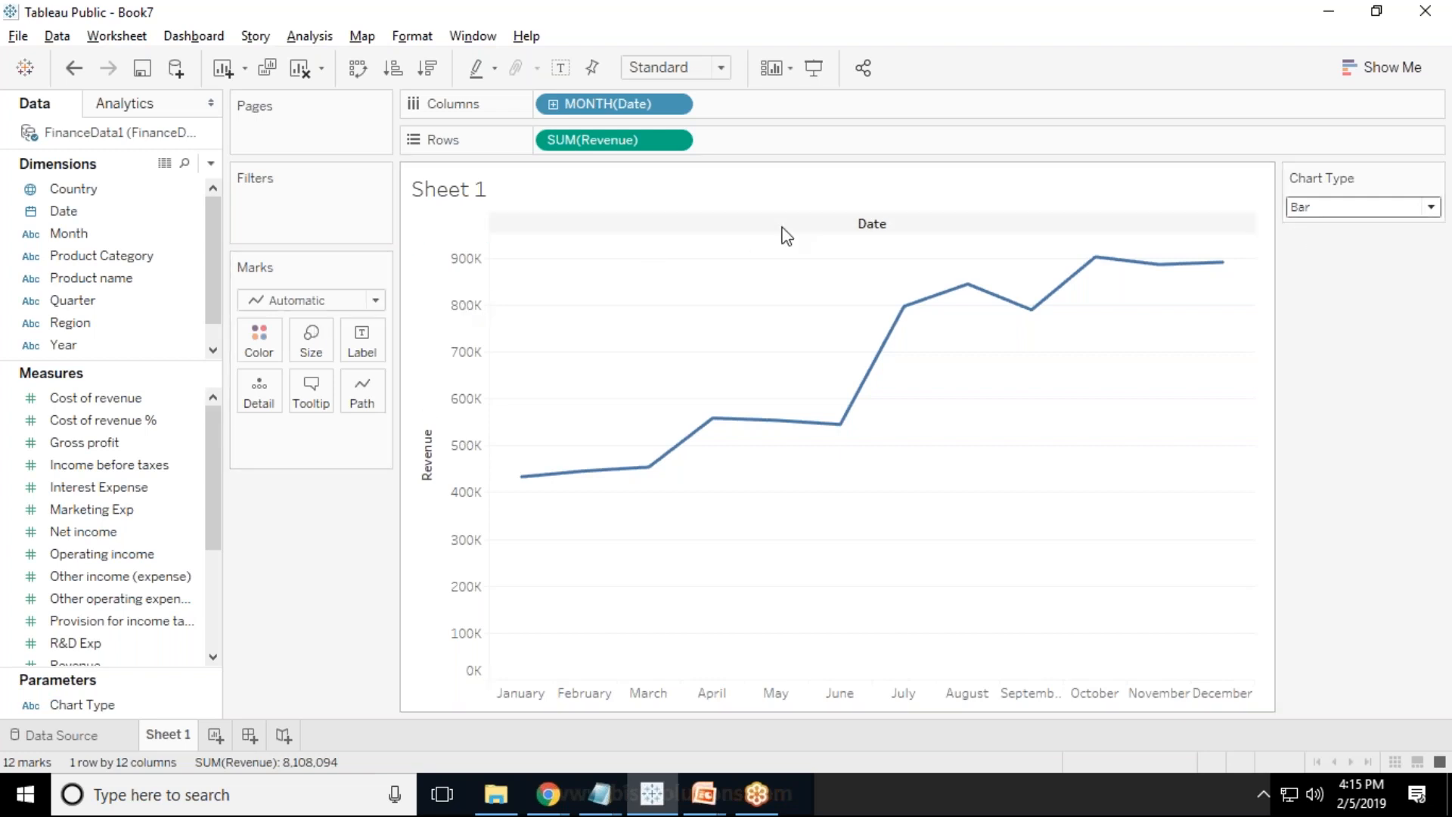
mouse_move(1075, 235)
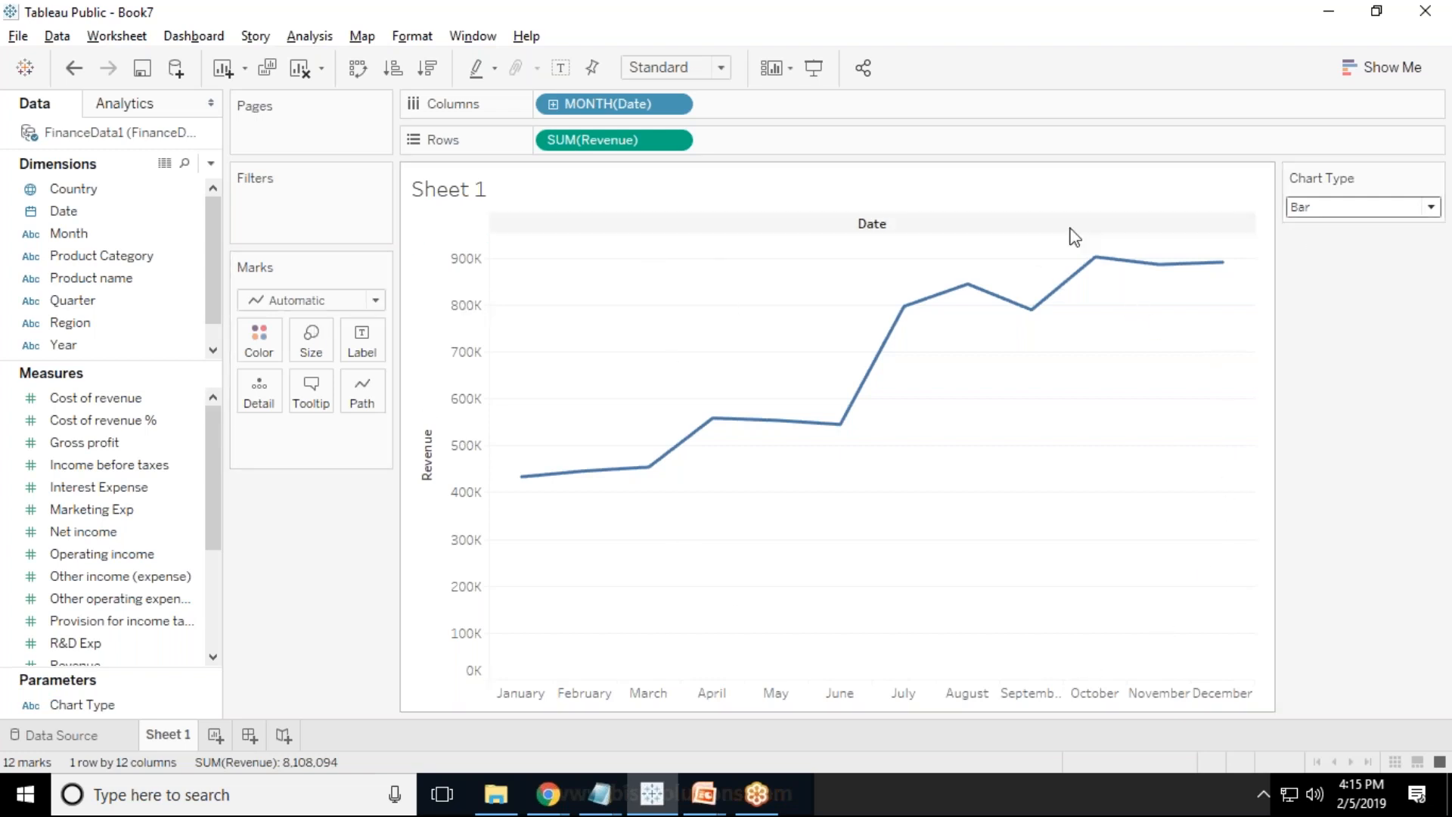
click(1357, 207)
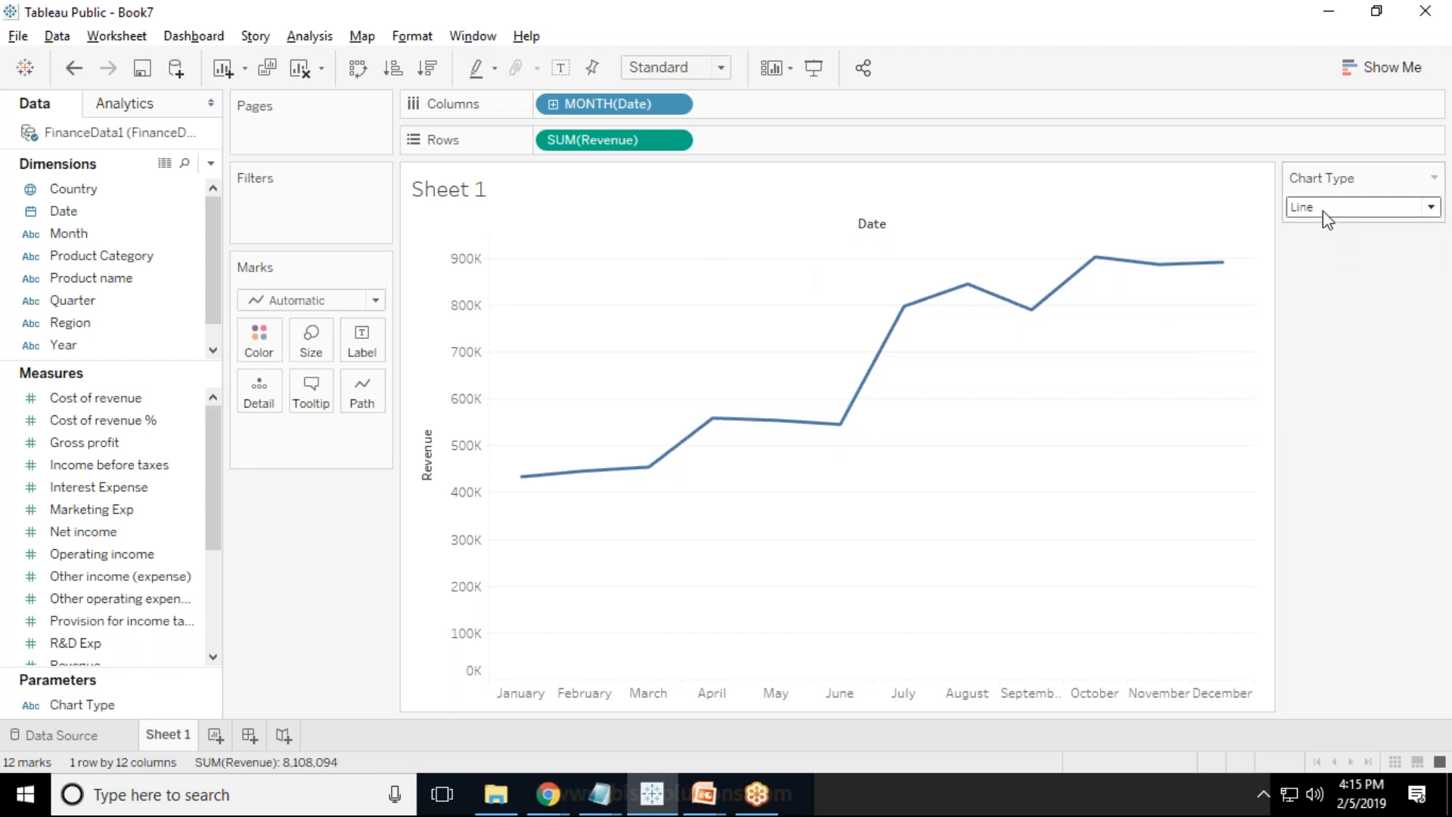
click(1362, 205)
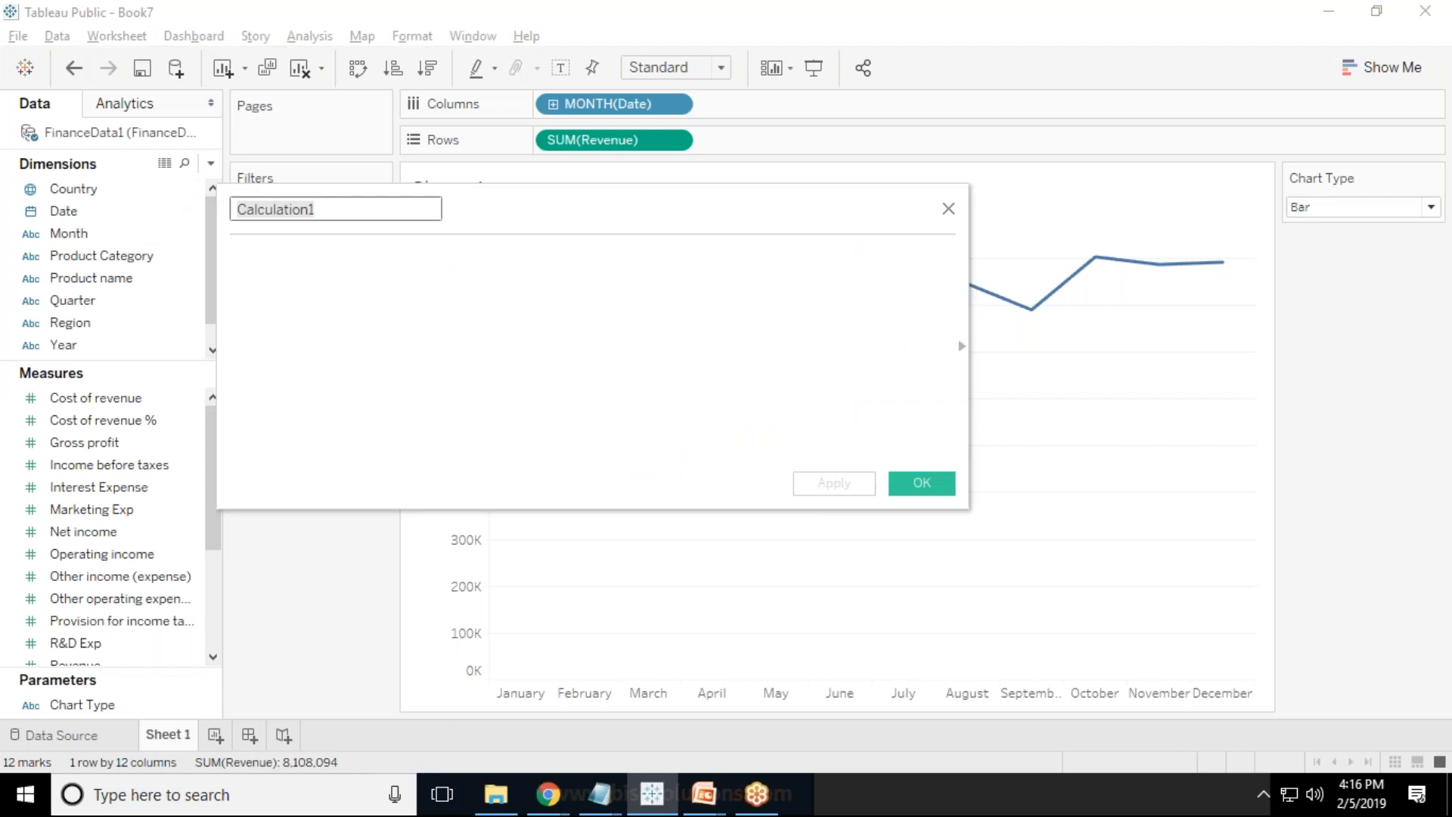
Define calculated field TotalRevenue as IIF([Chart Type]='Bar',[Revenue],NULL).
text(TotalReven)
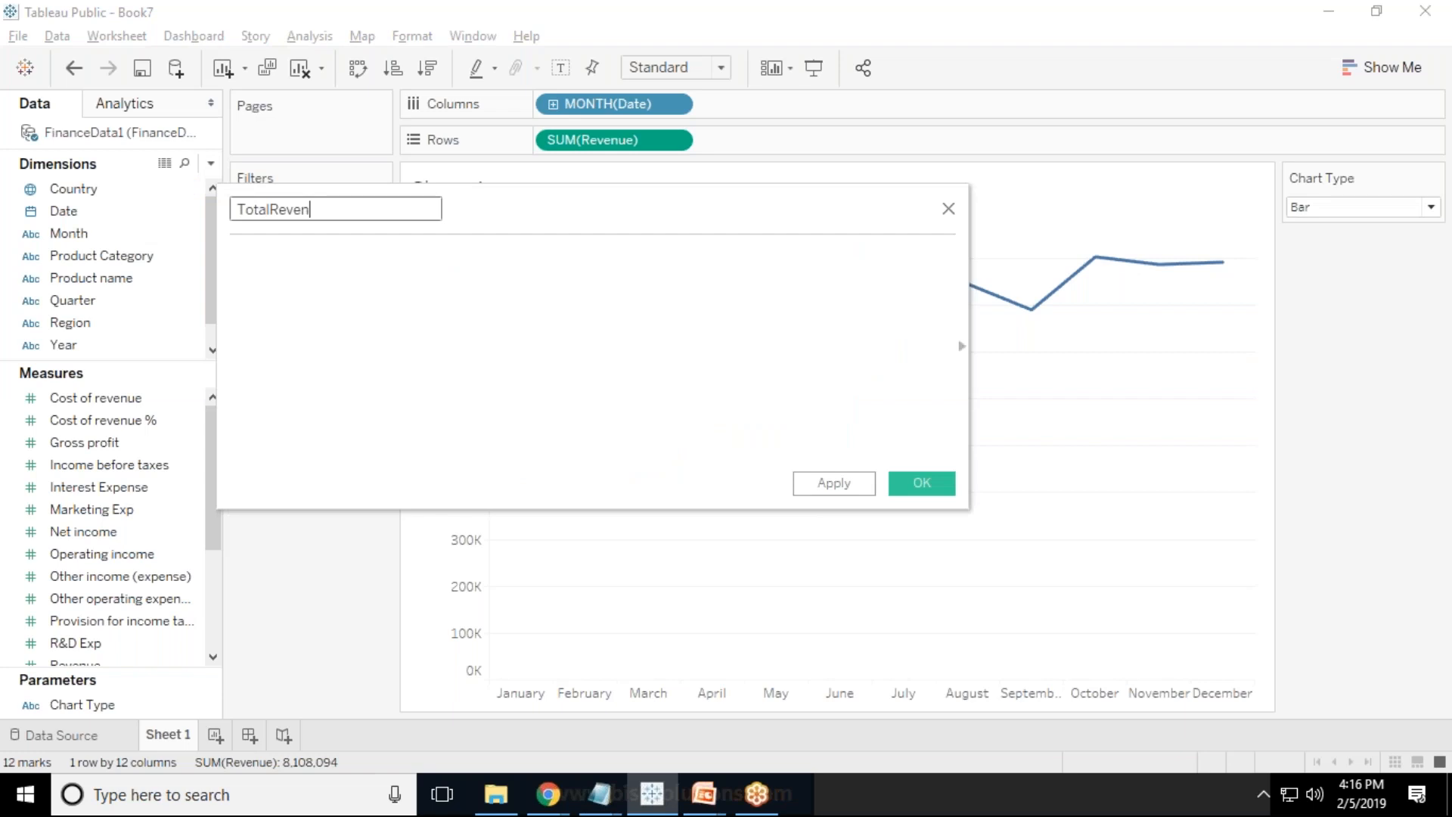
text(ue)
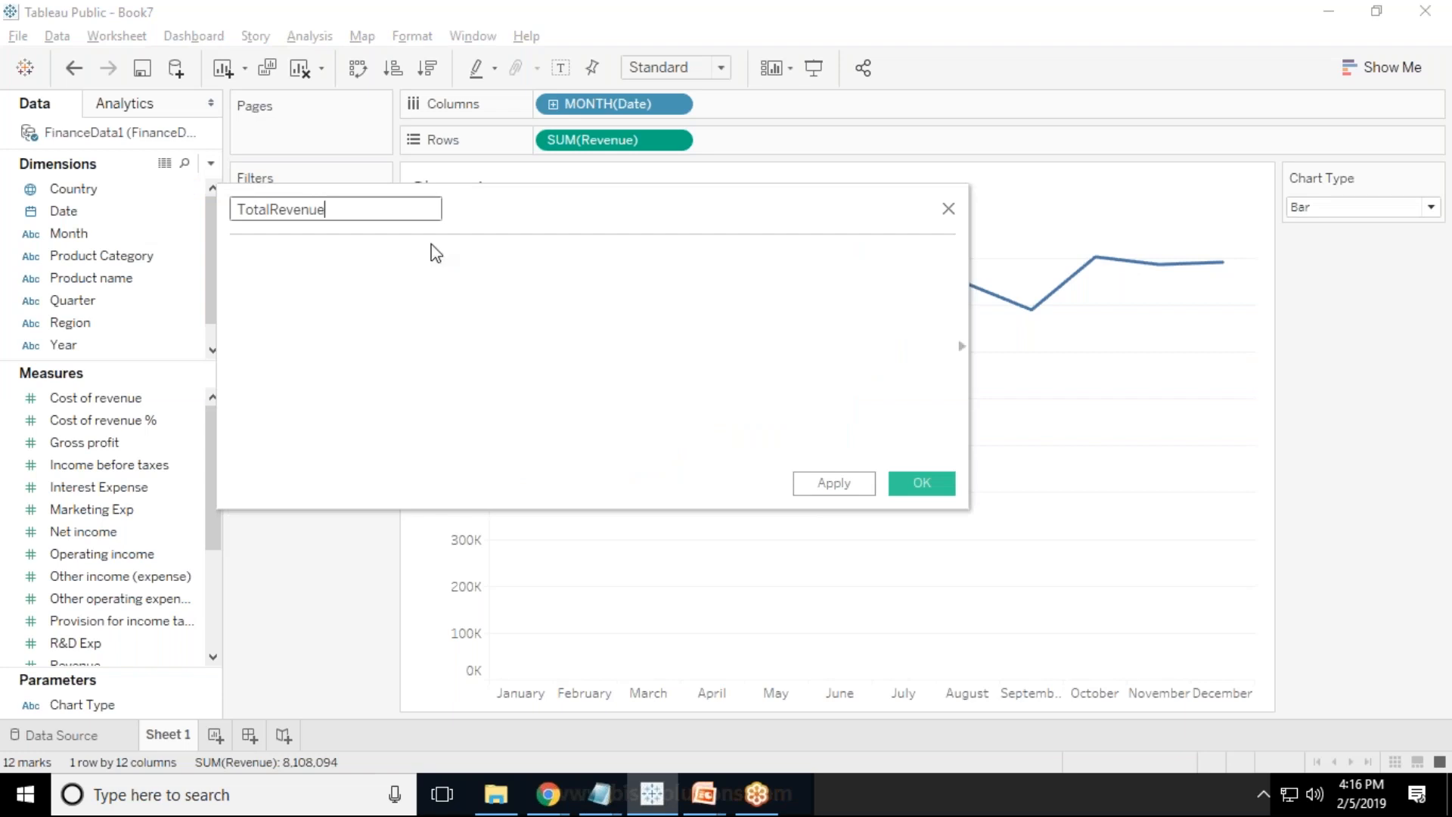
text(i)
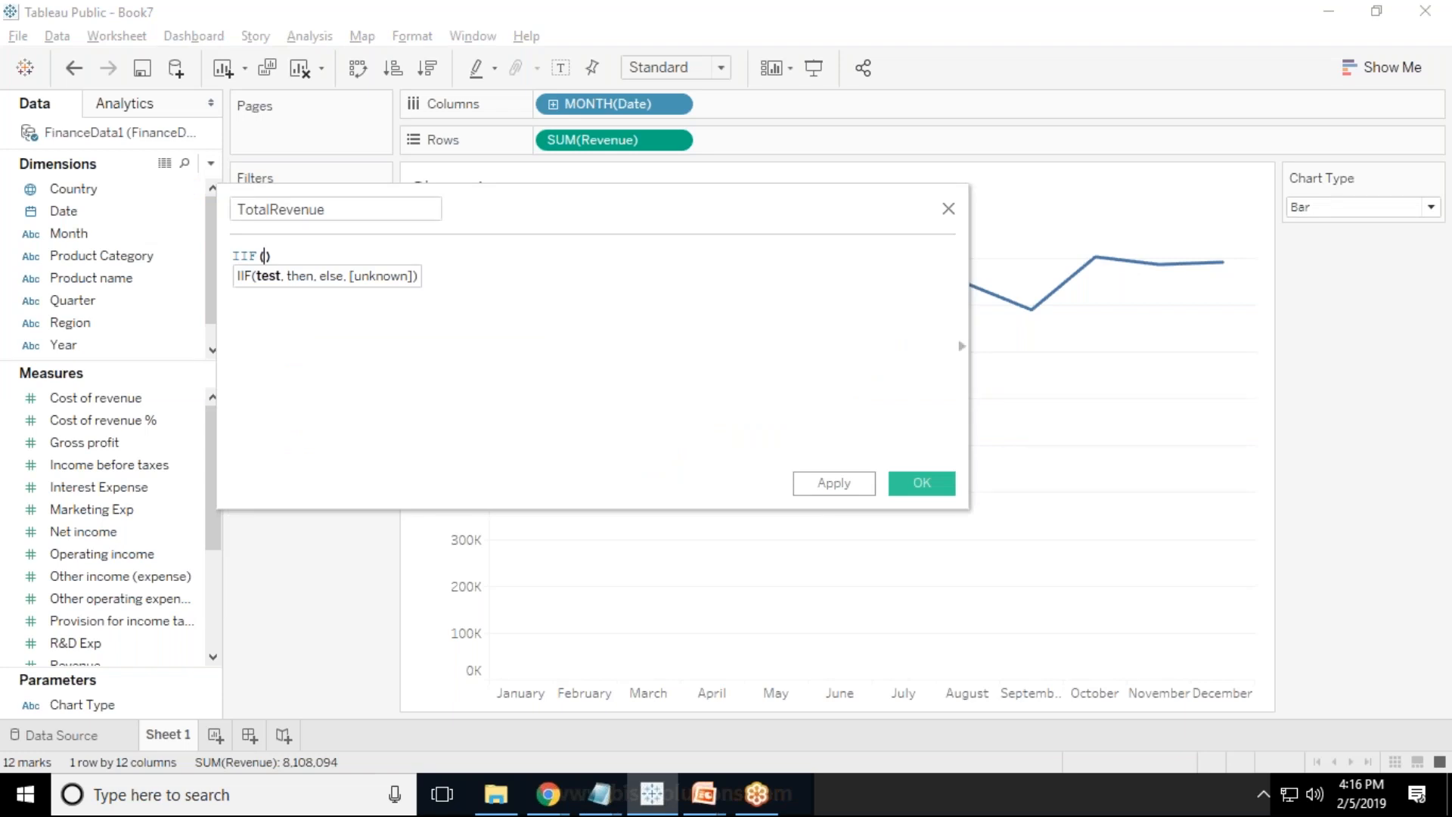
text(cha)
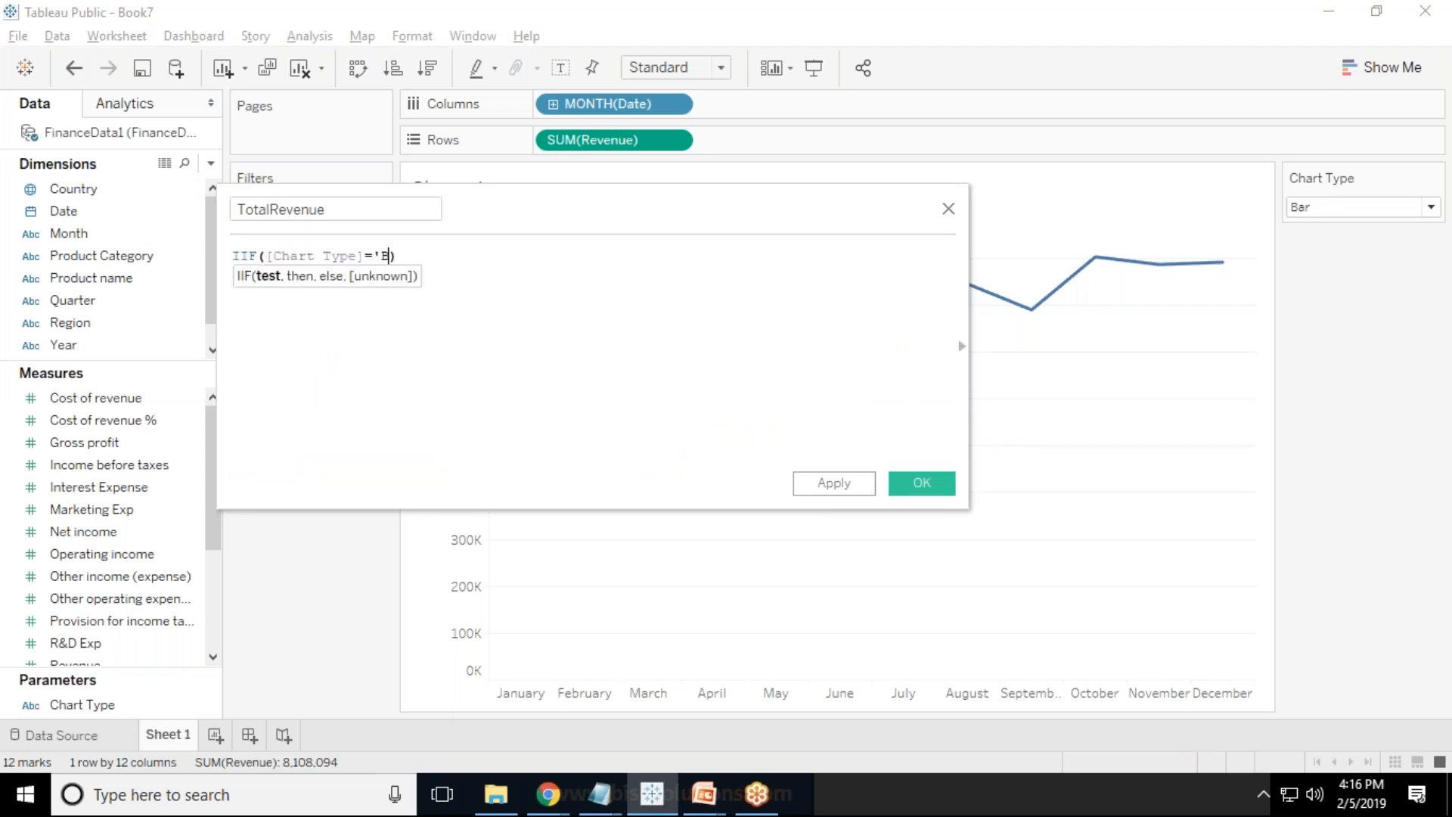
text(ar',)
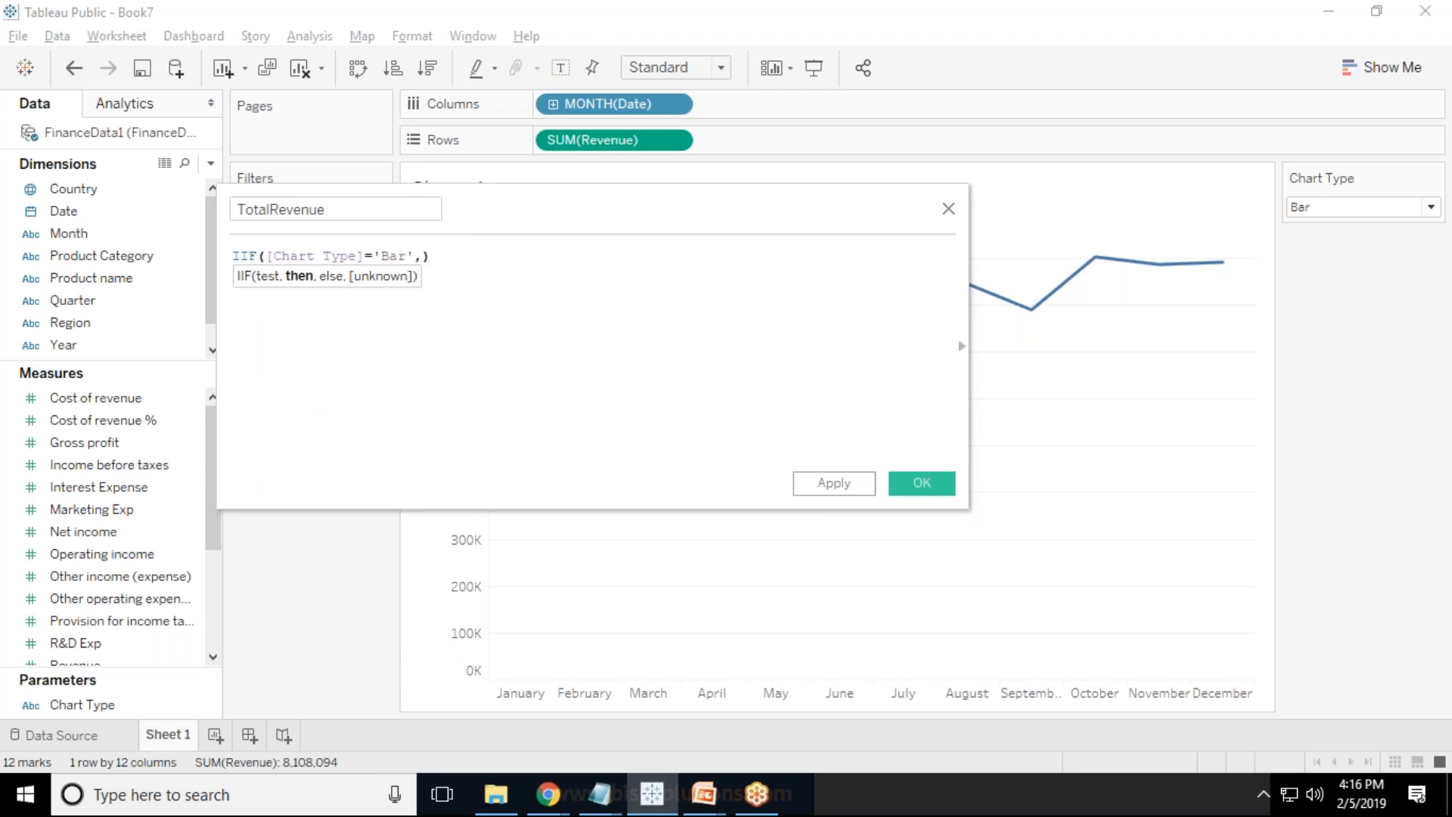
text(Revenue],NULL)
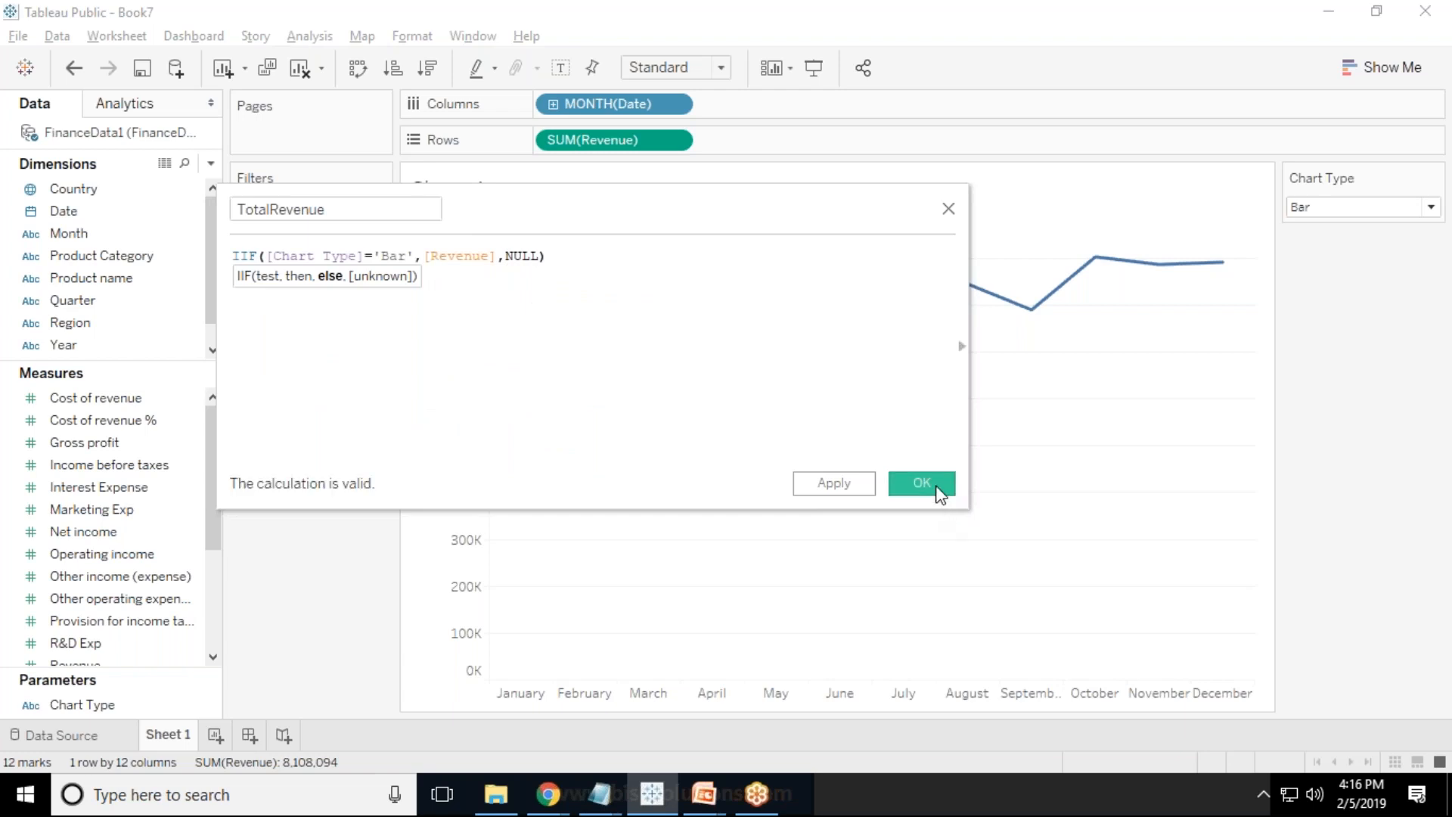
click(921, 482)
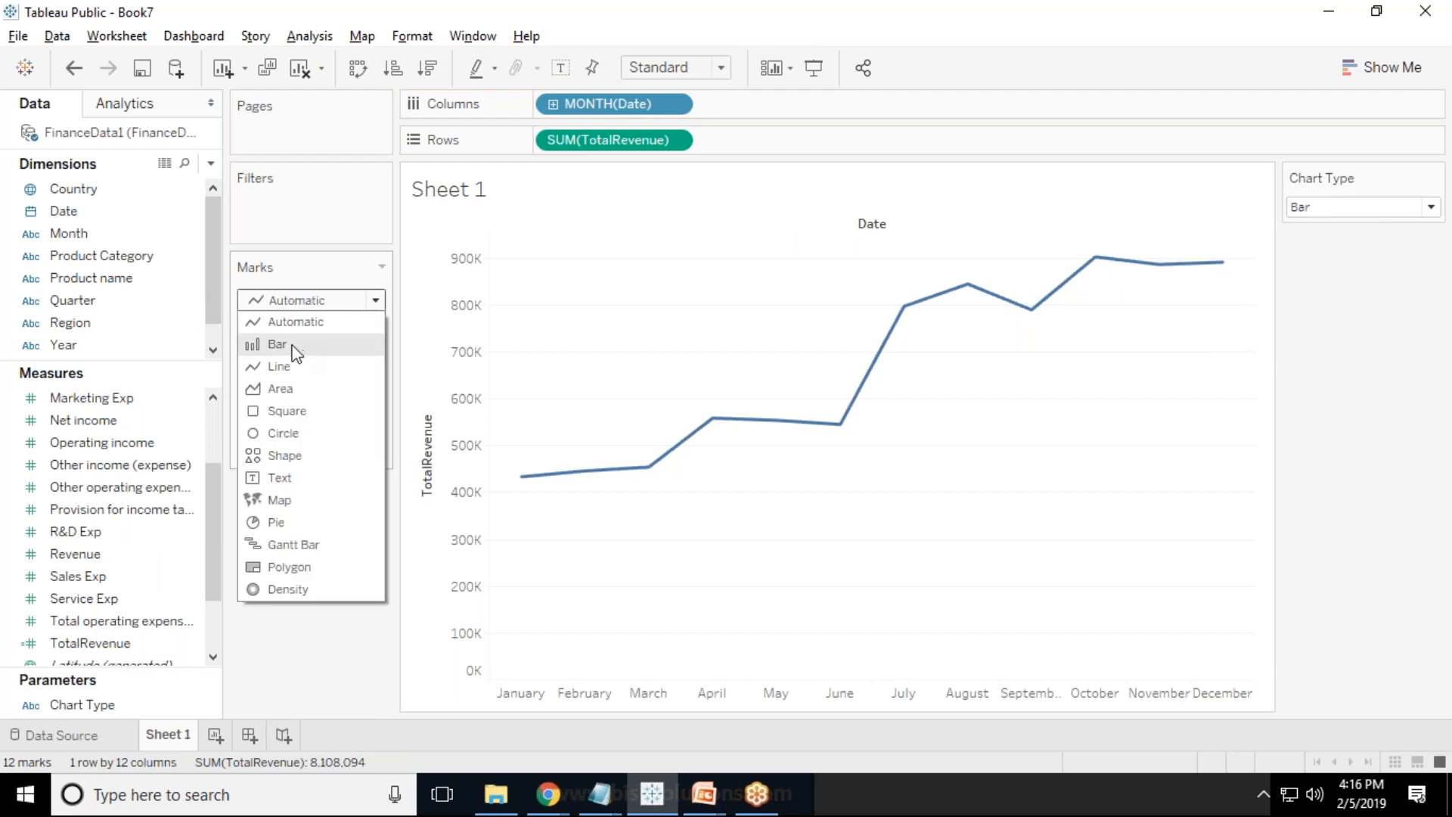
Set the TotalRevenue marks type to Bar.
click(276, 343)
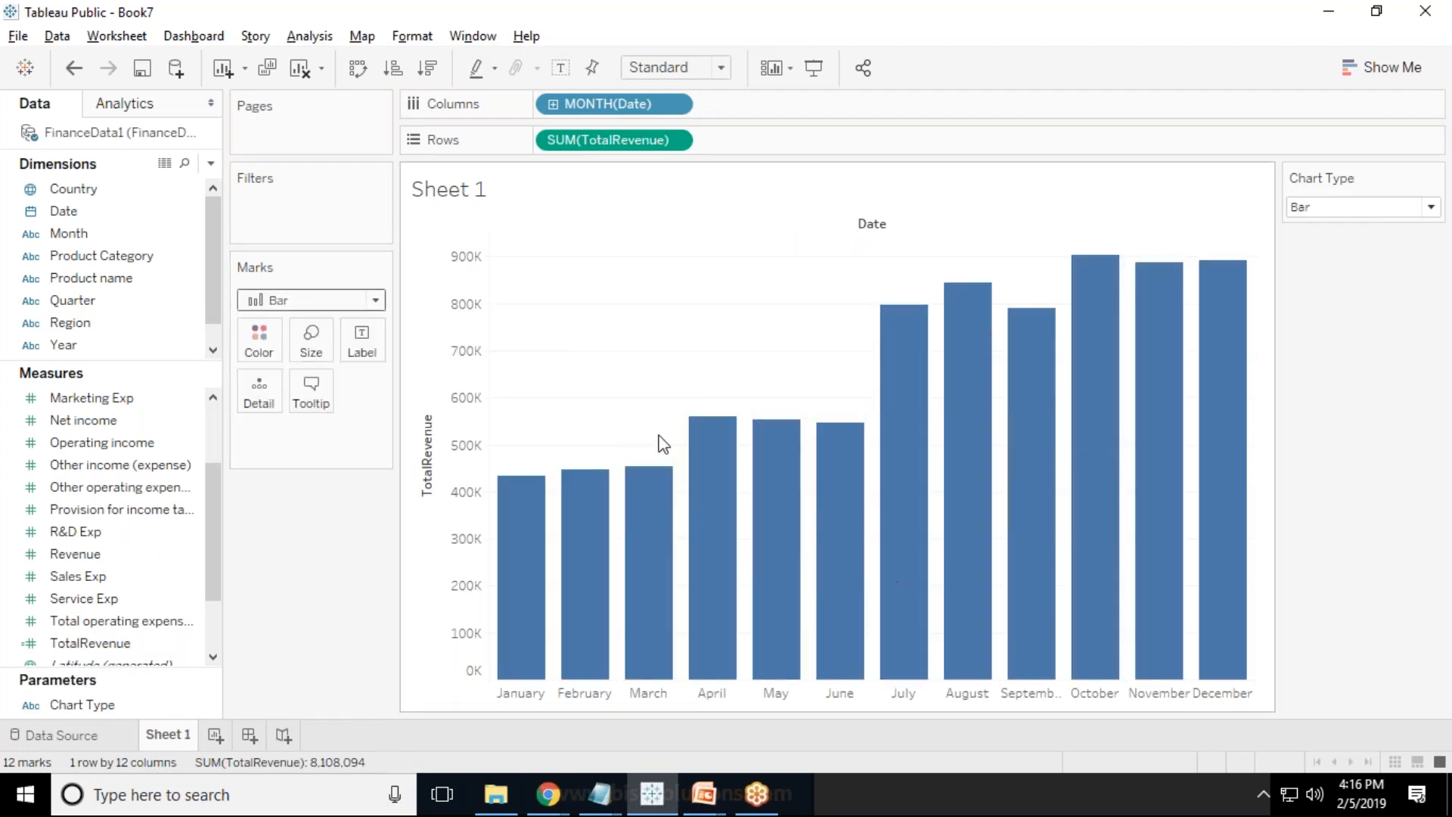
mouse_move(1006, 265)
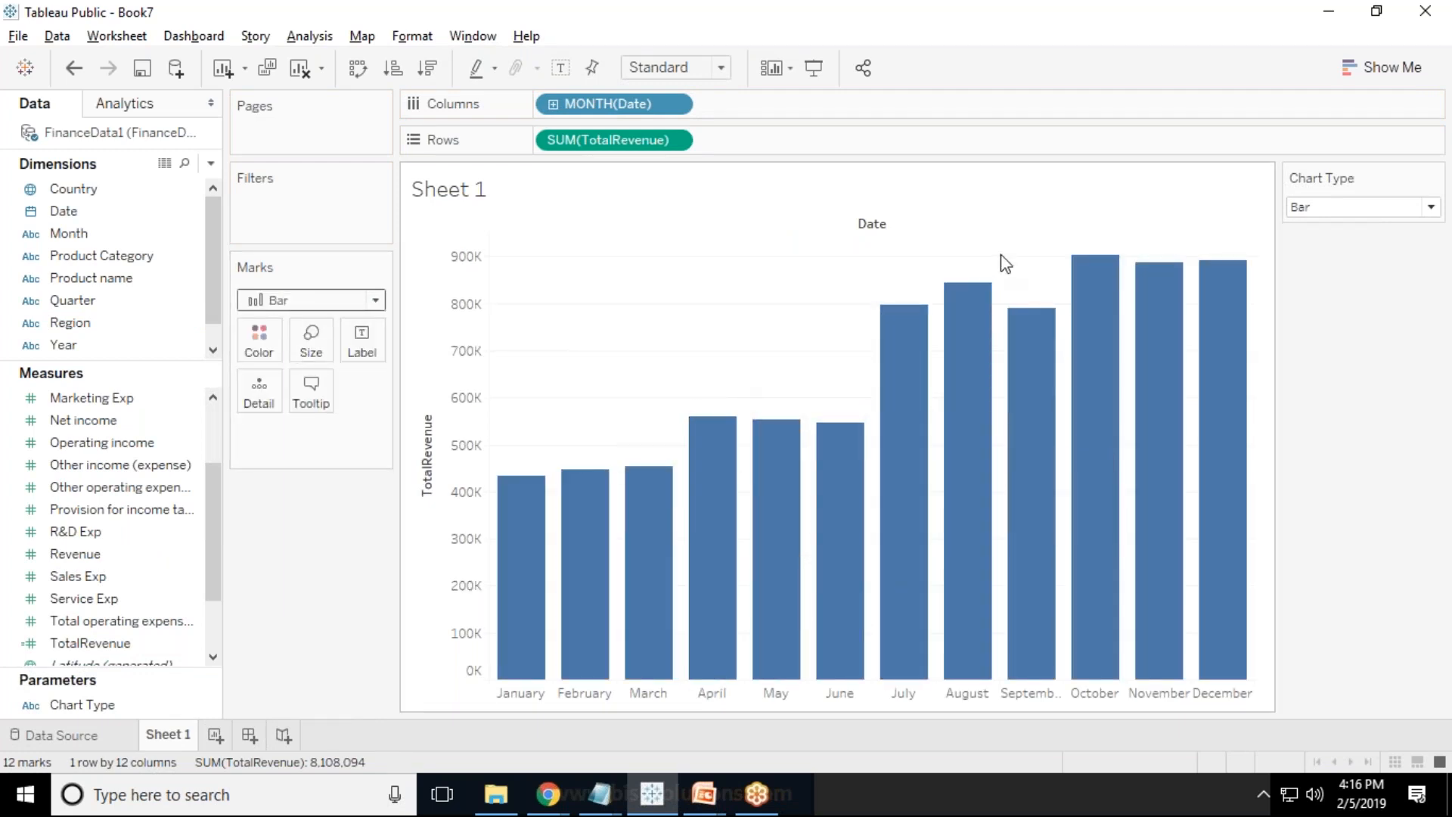
mouse_move(630, 103)
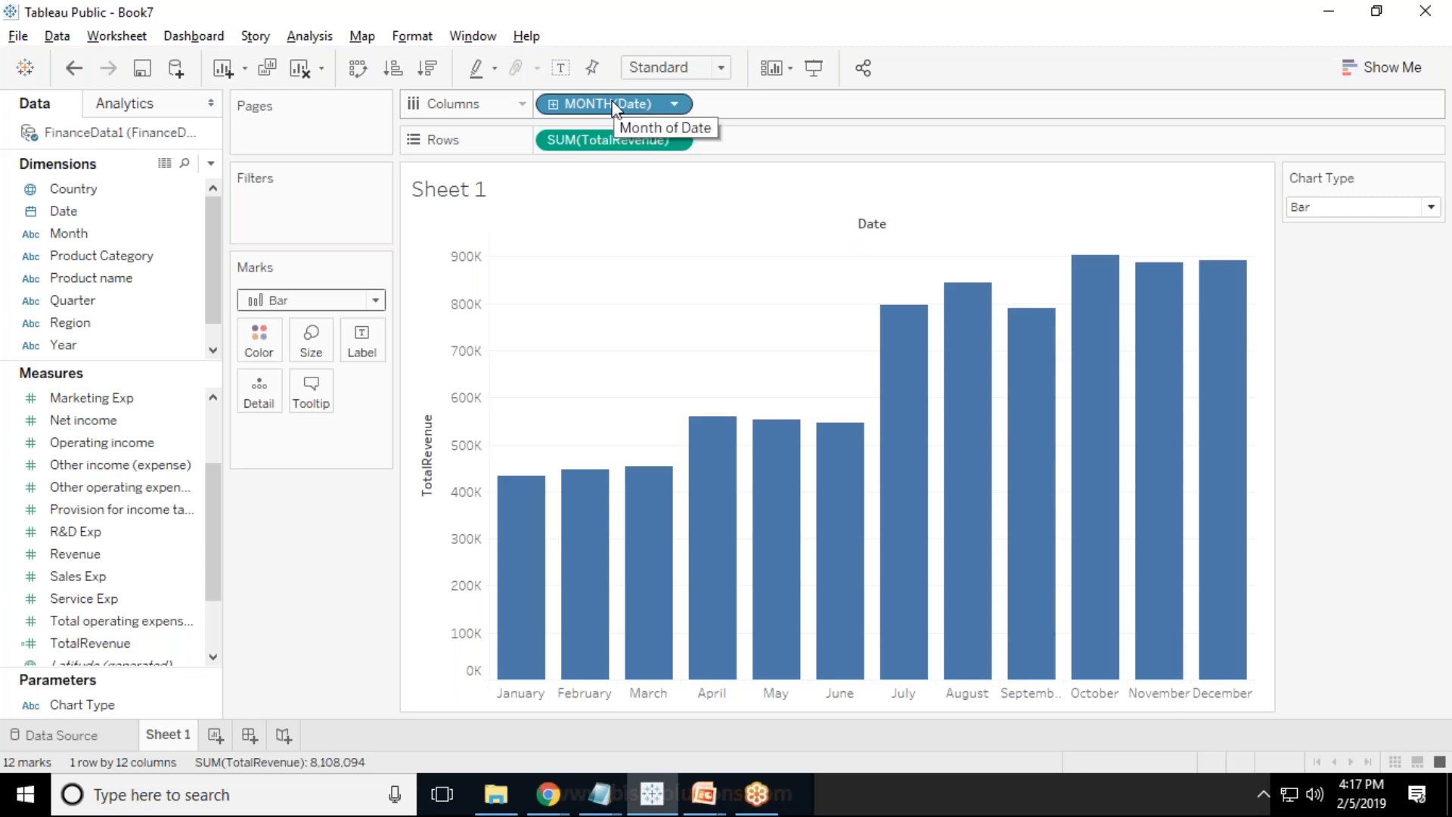
mouse_move(316, 9)
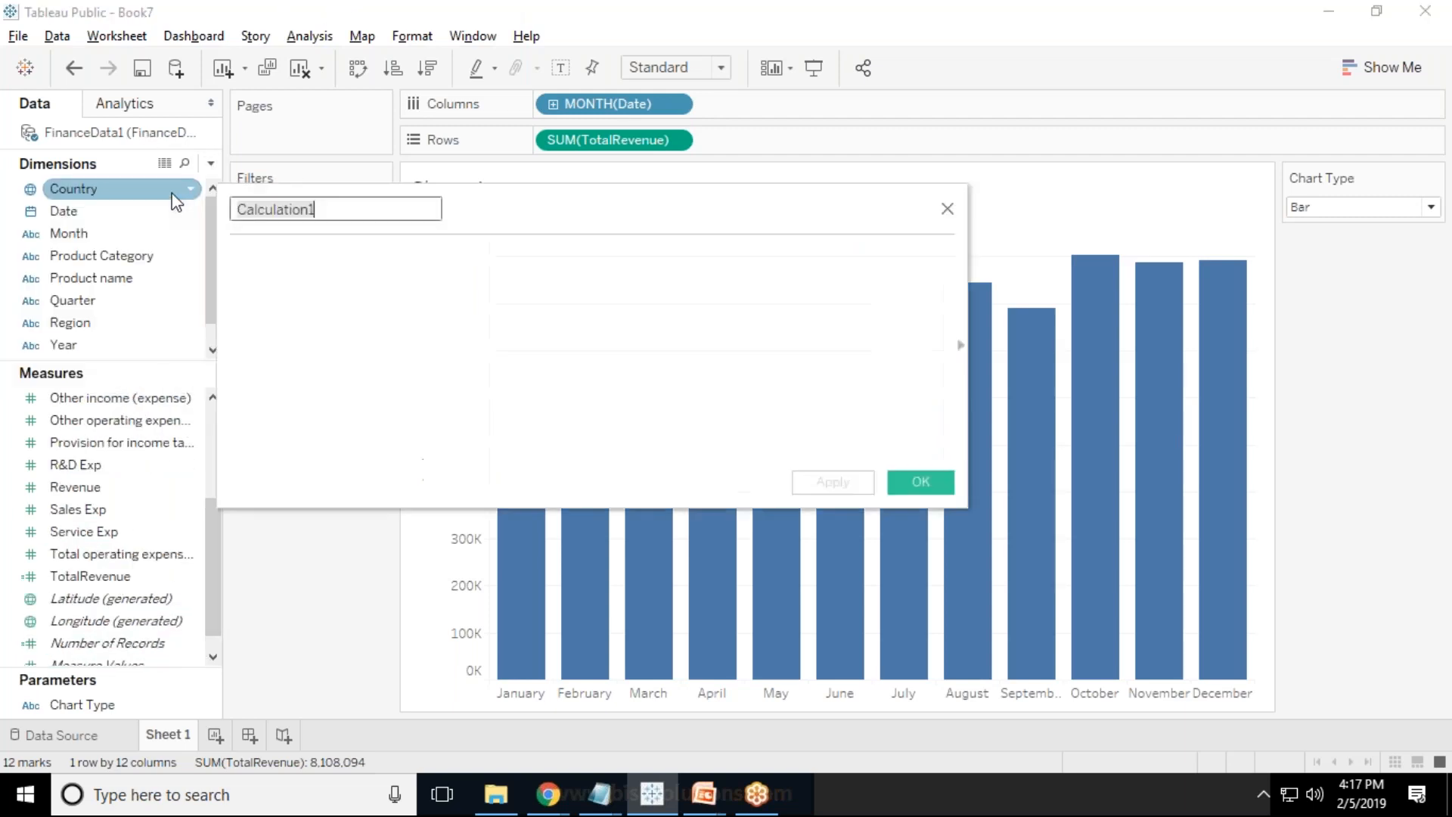
Define calculated field TotalRevenueLine as IIF([Chart Type]='Line',[Revenue],NULL).
text(TotalRevenueL)
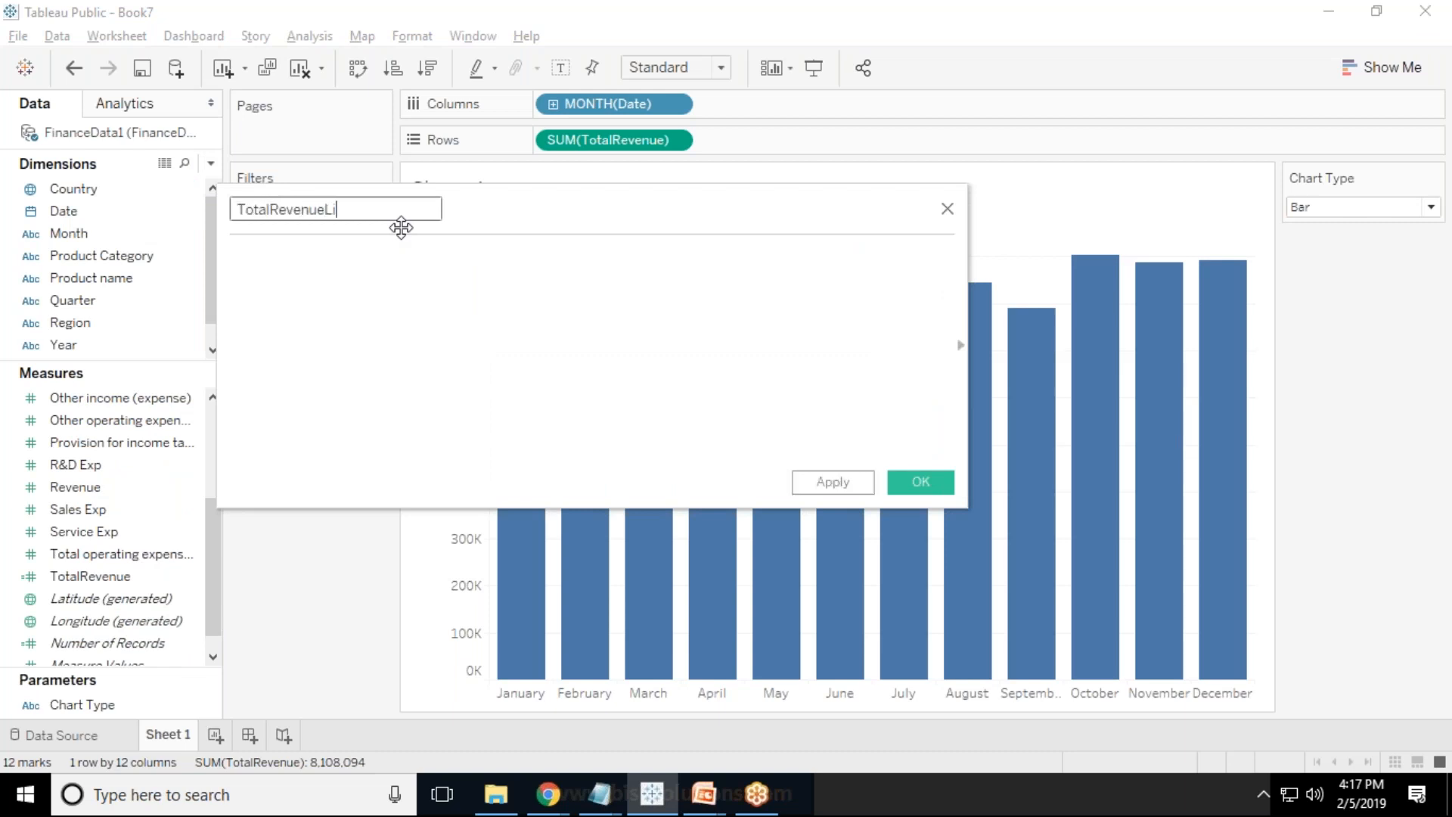
text(if)
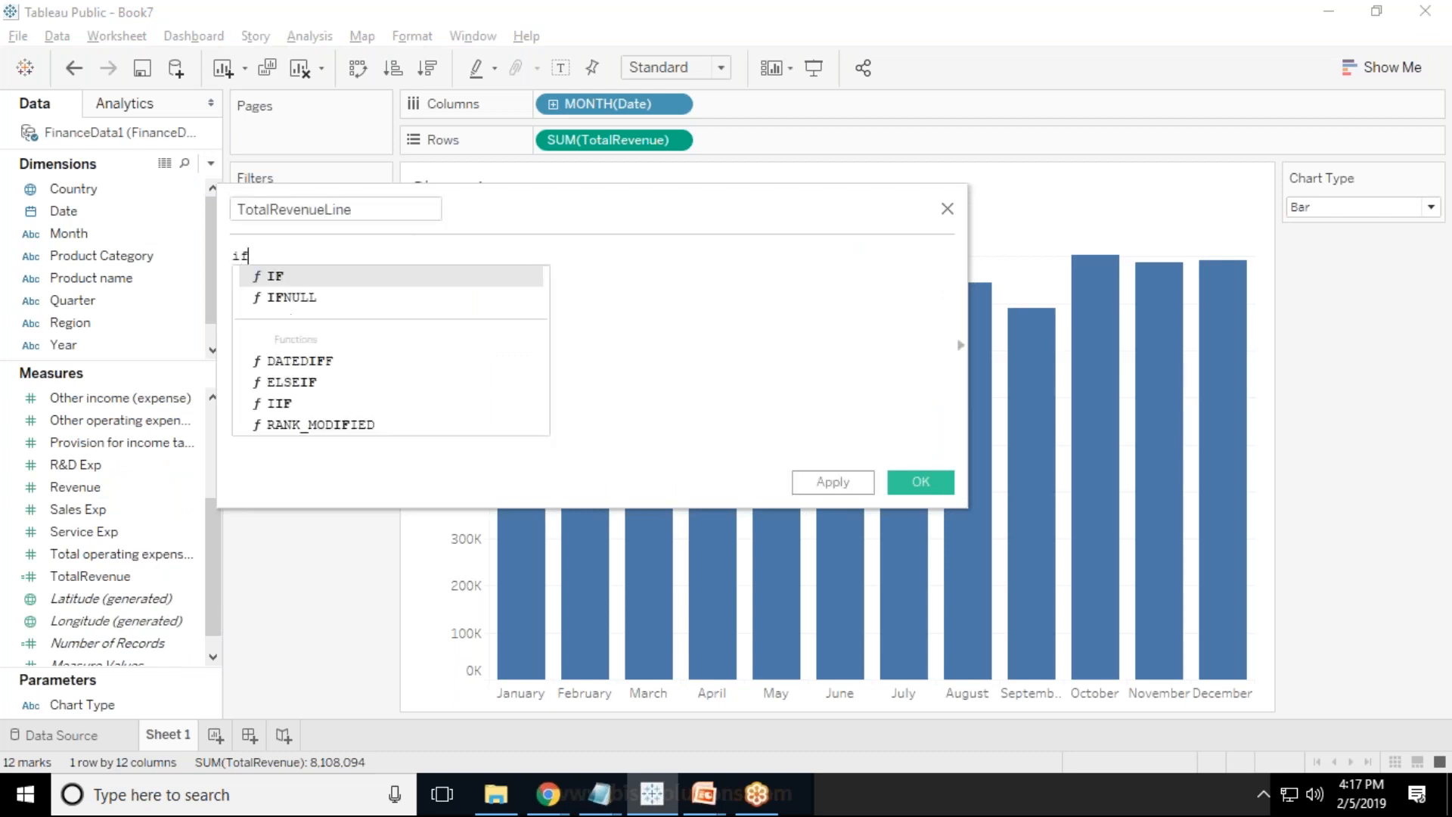
text(i)
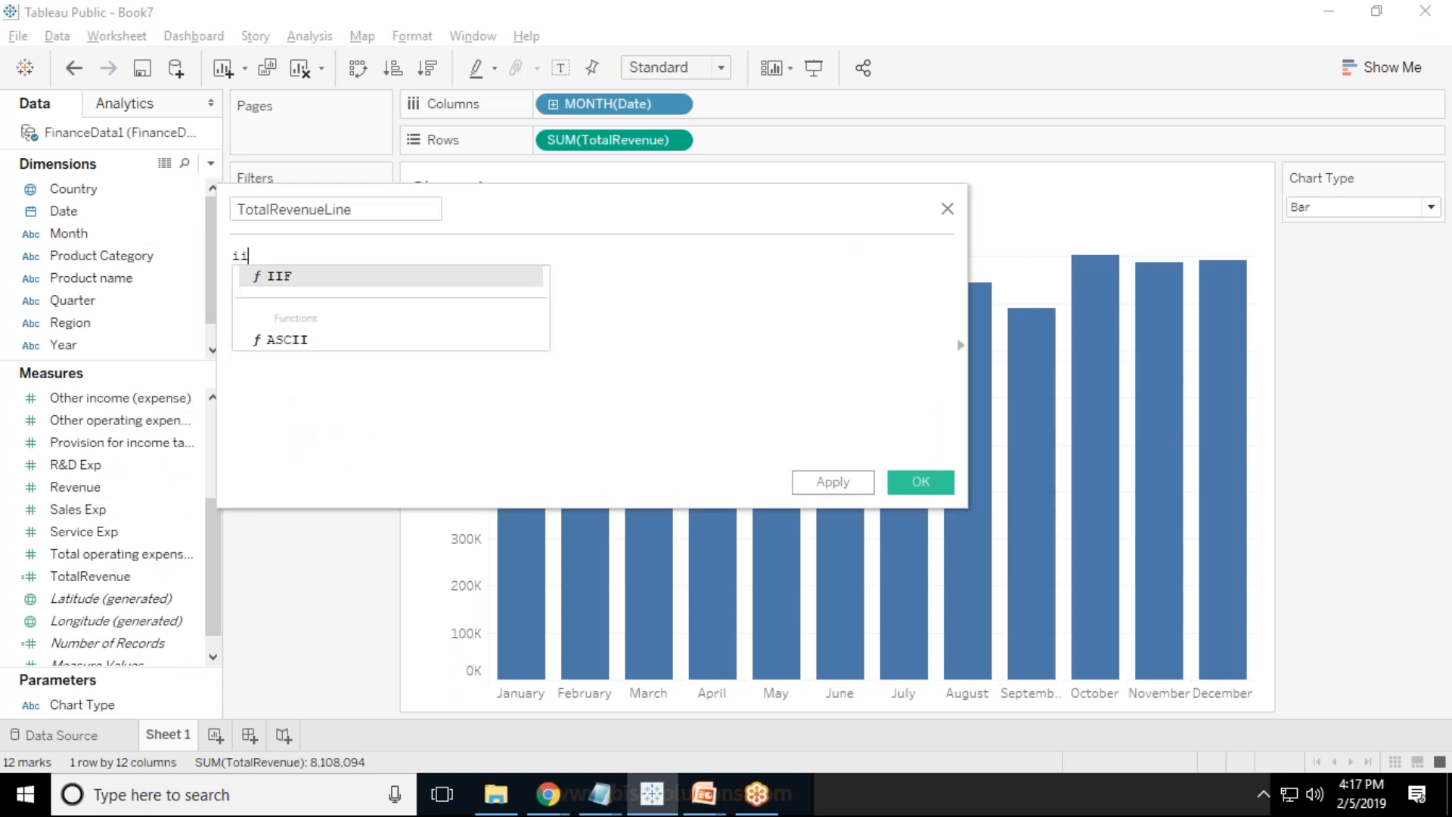
text(IIF(cha)
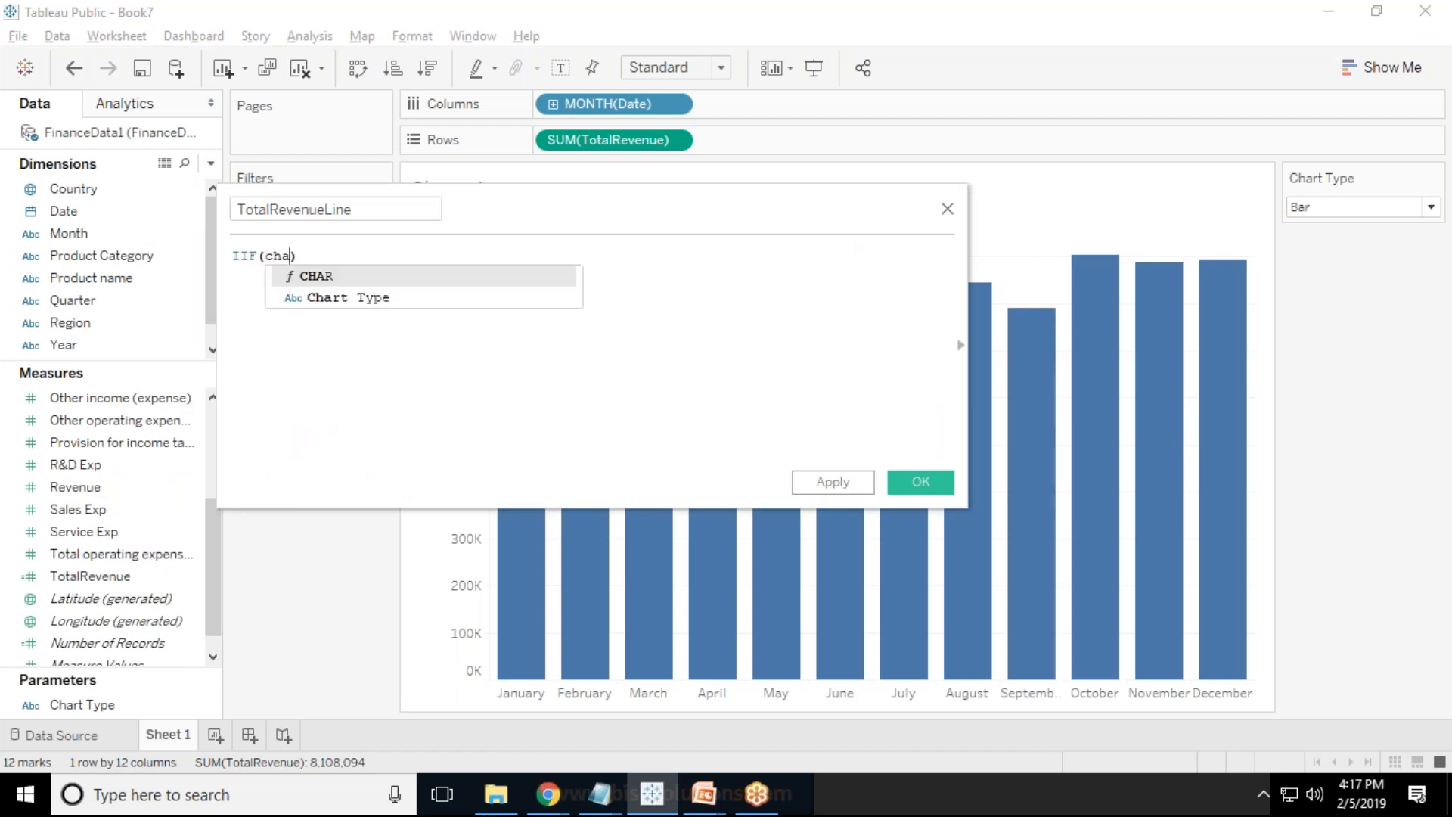
click(347, 297)
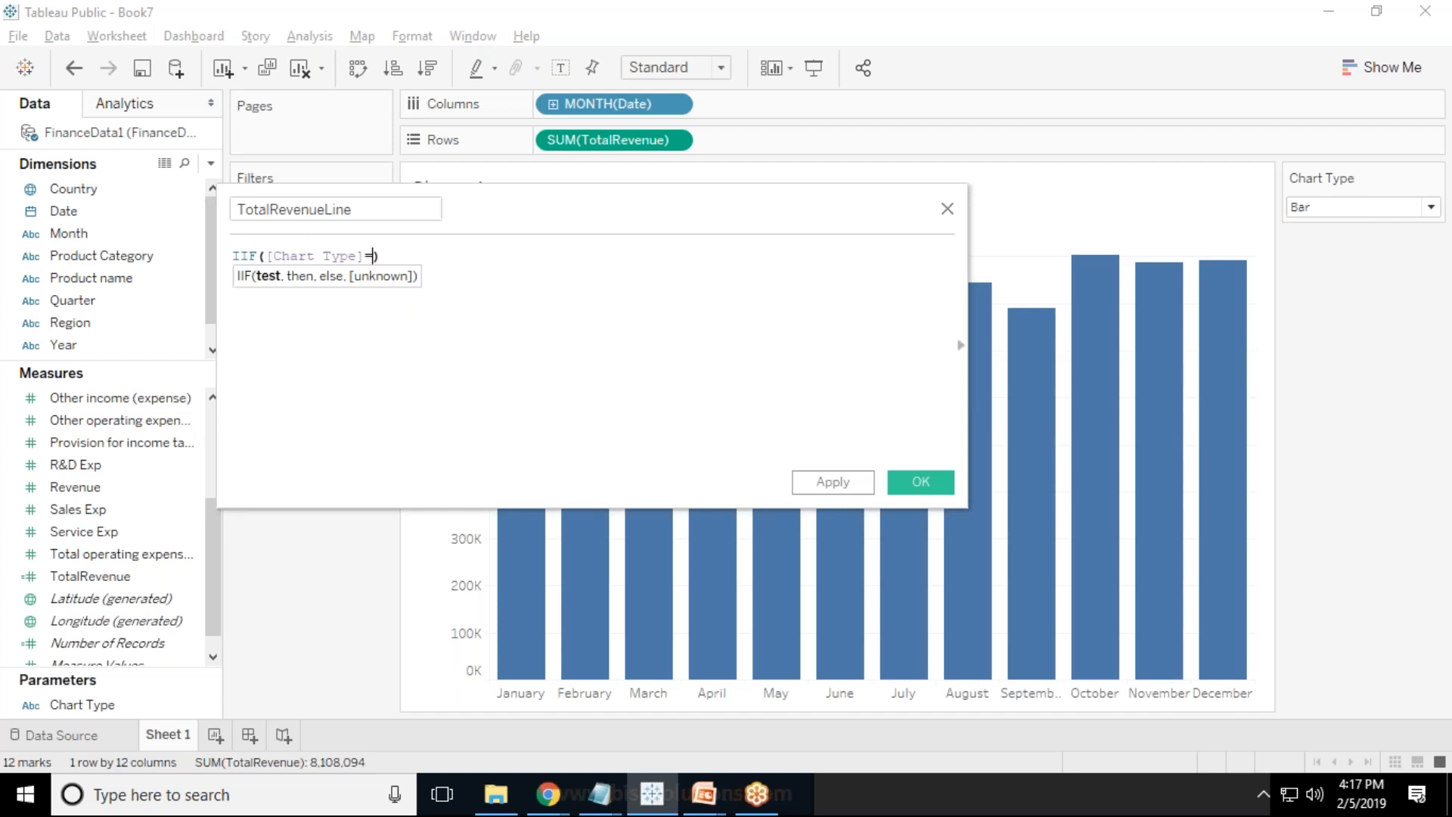
text(='Line')
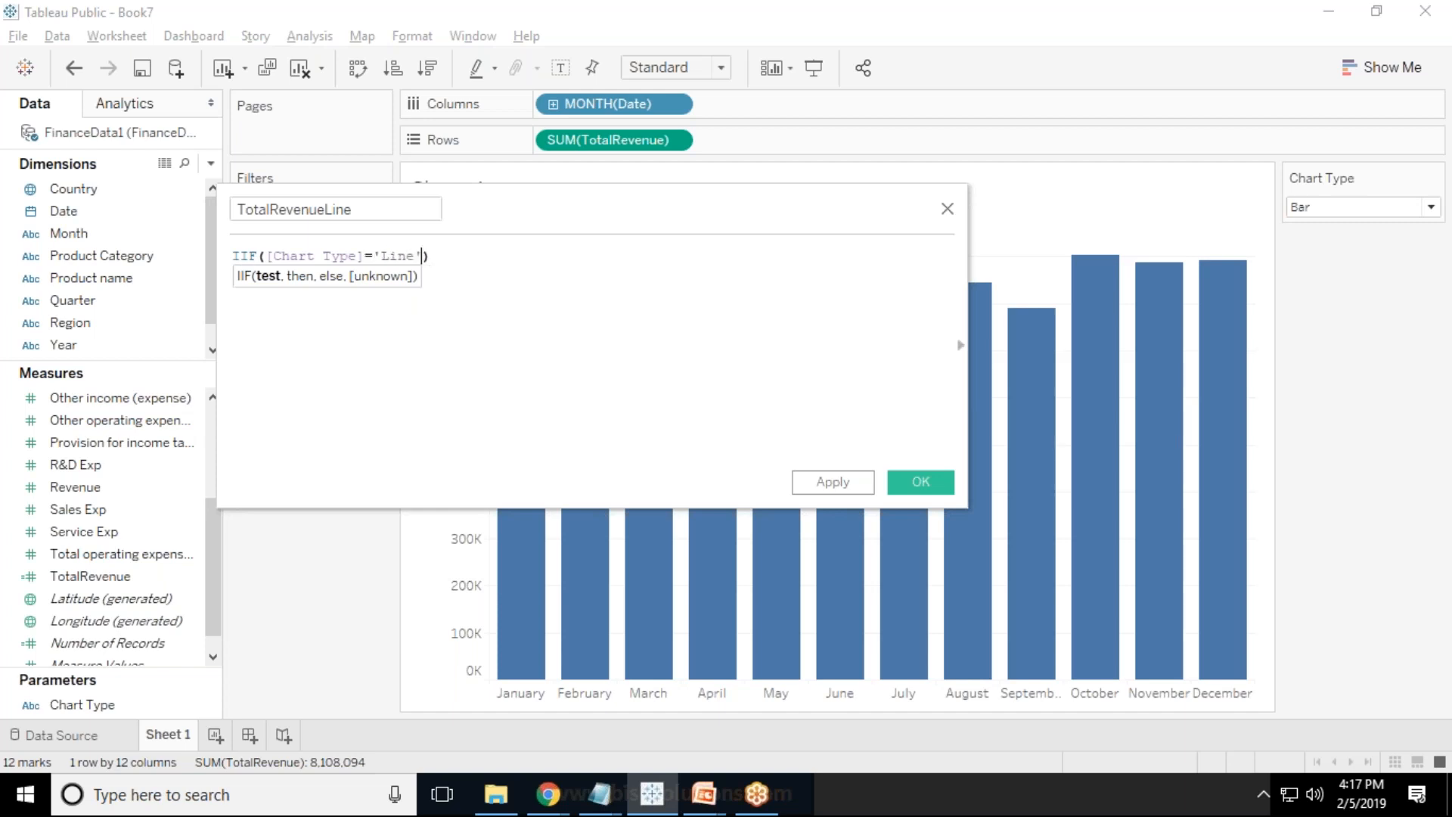
text(,rev)
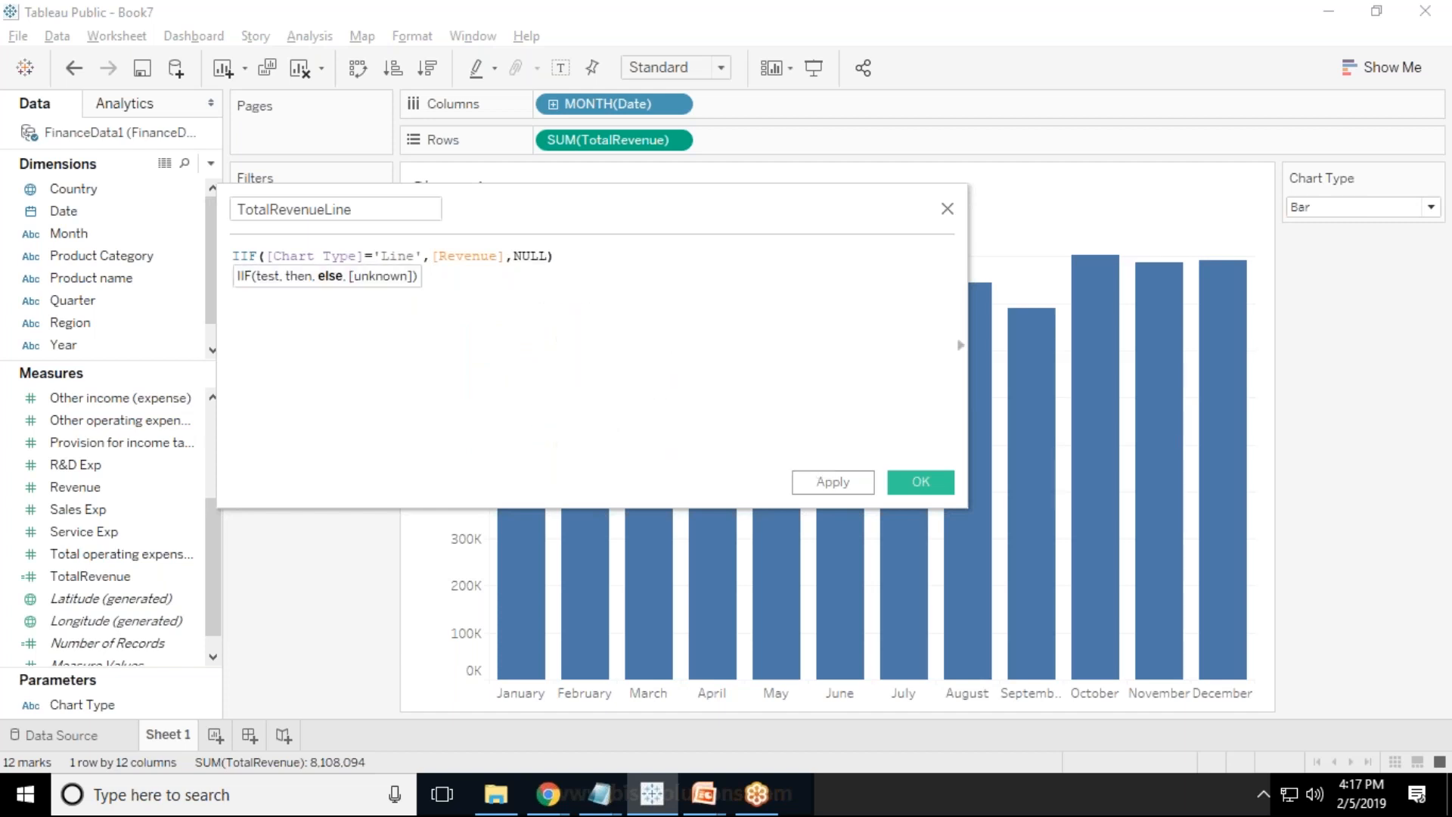
click(920, 482)
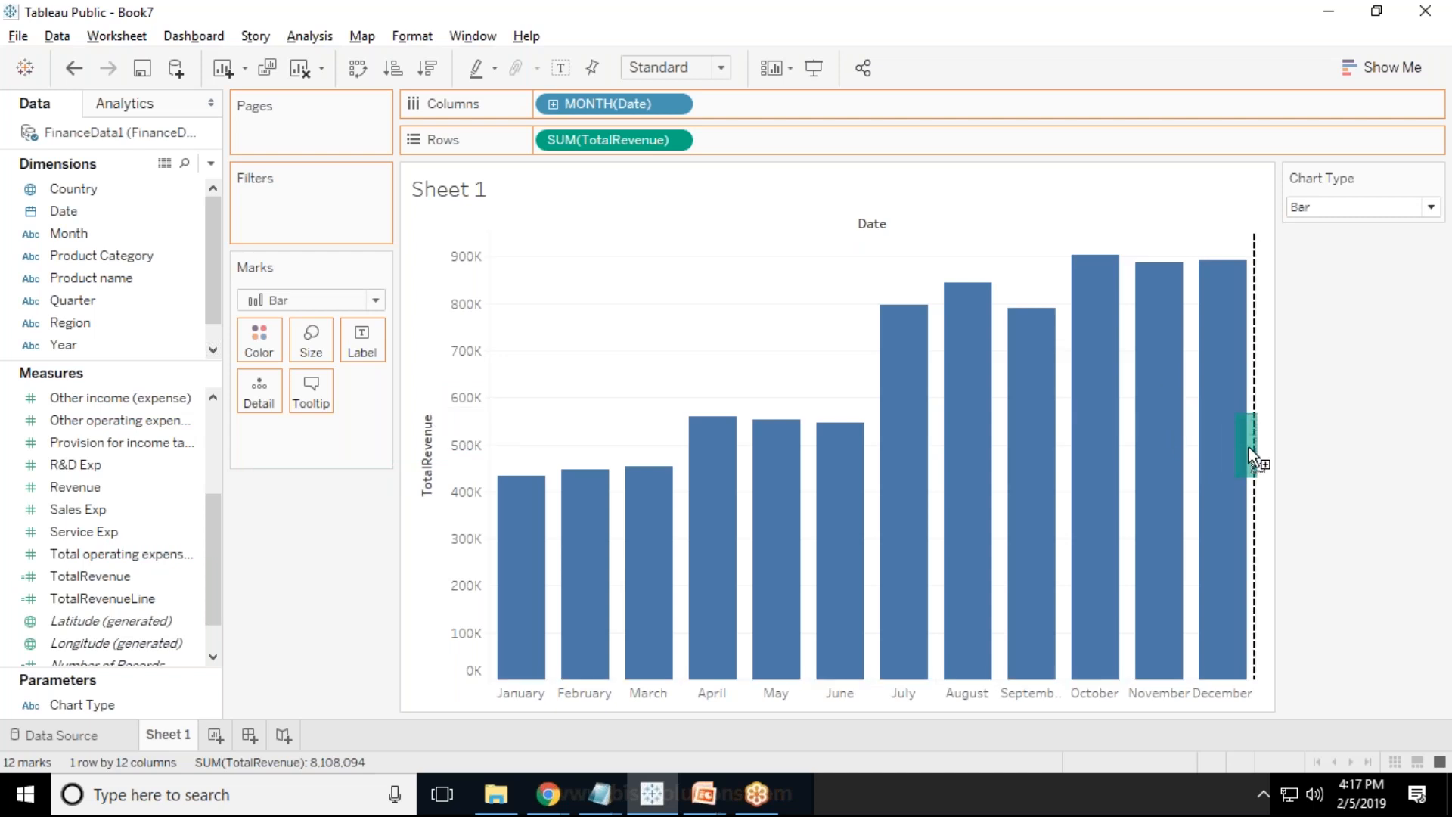
mouse_move(1253, 442)
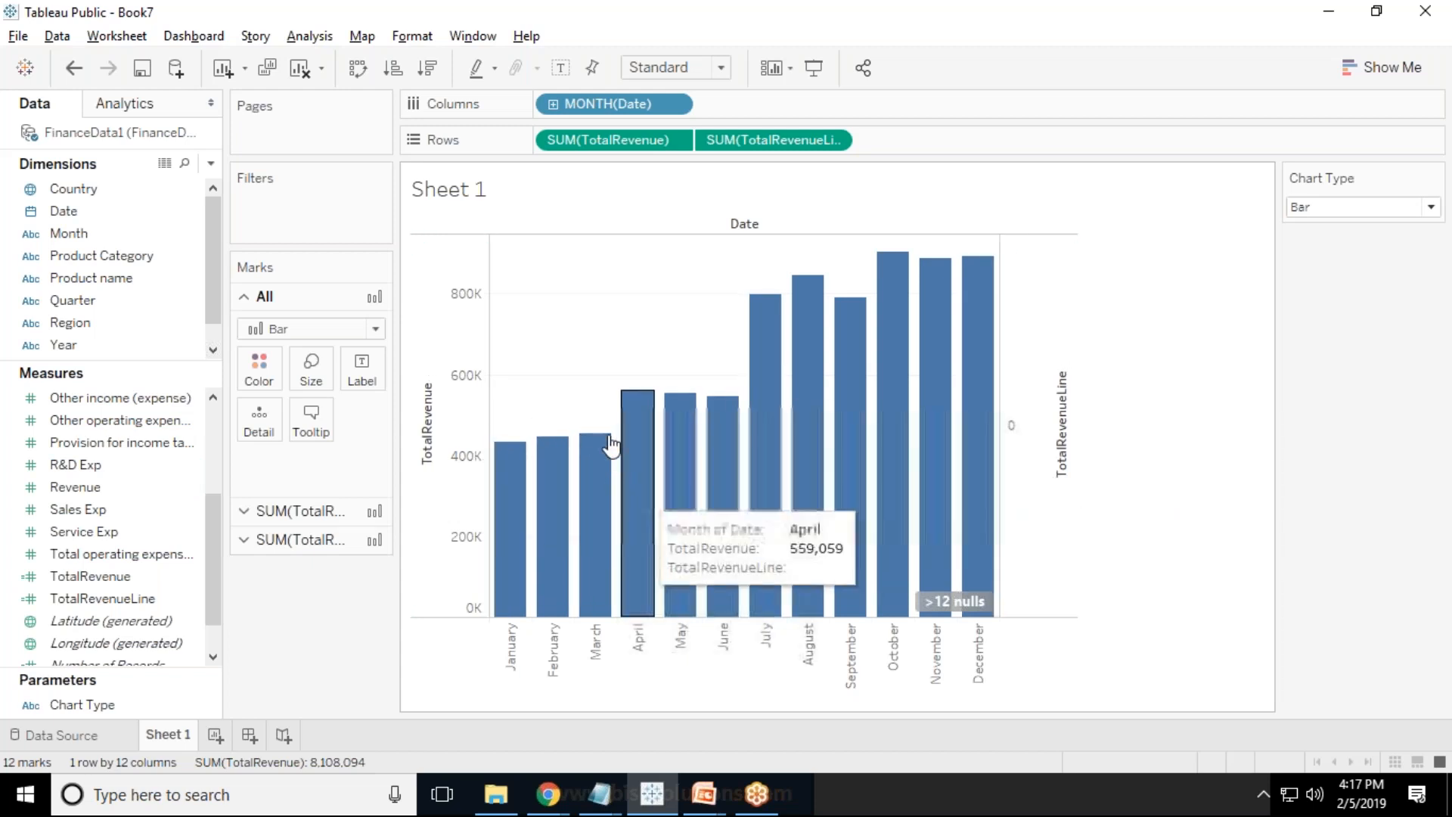
mouse_move(646, 433)
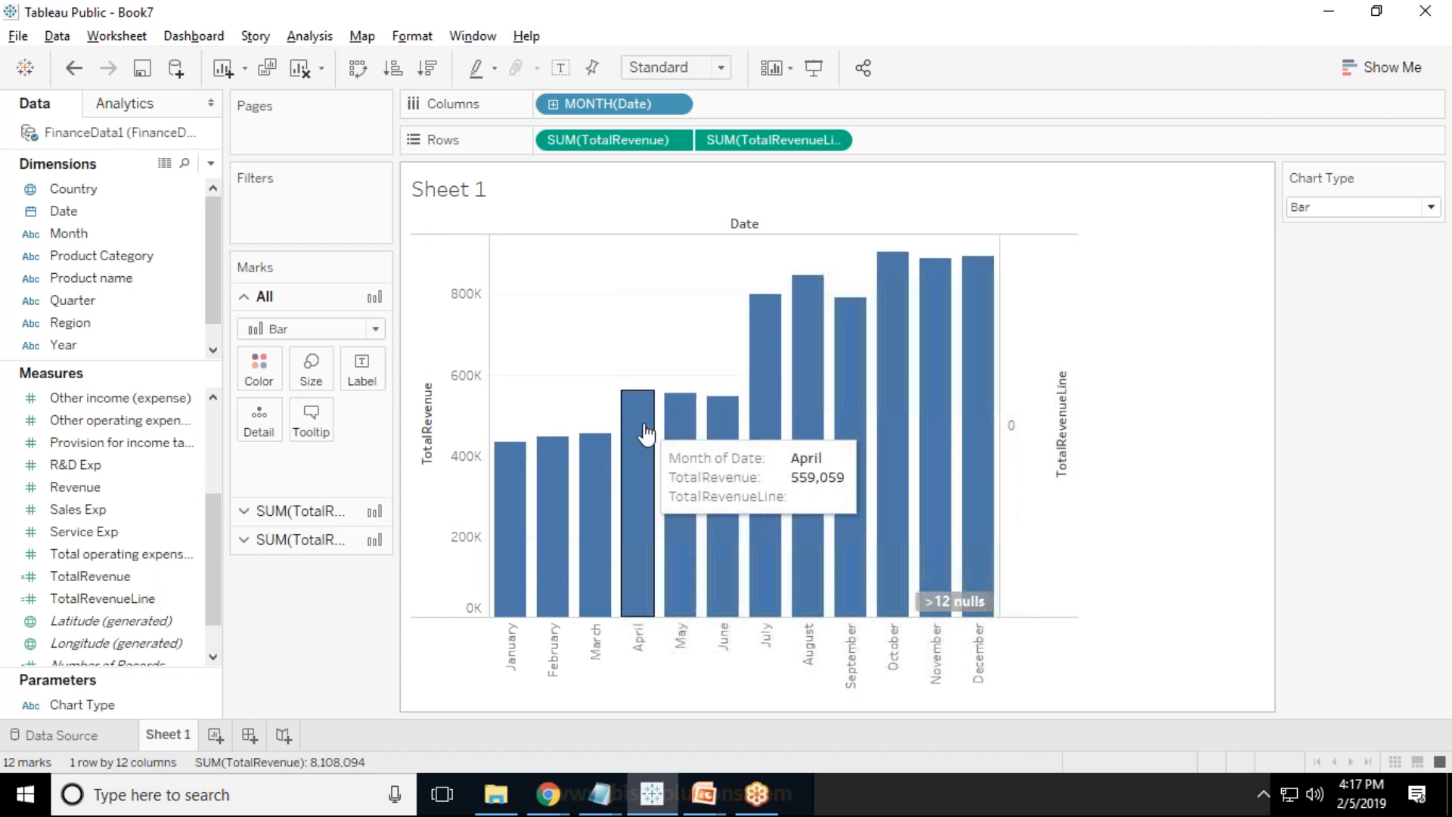
mouse_move(648, 430)
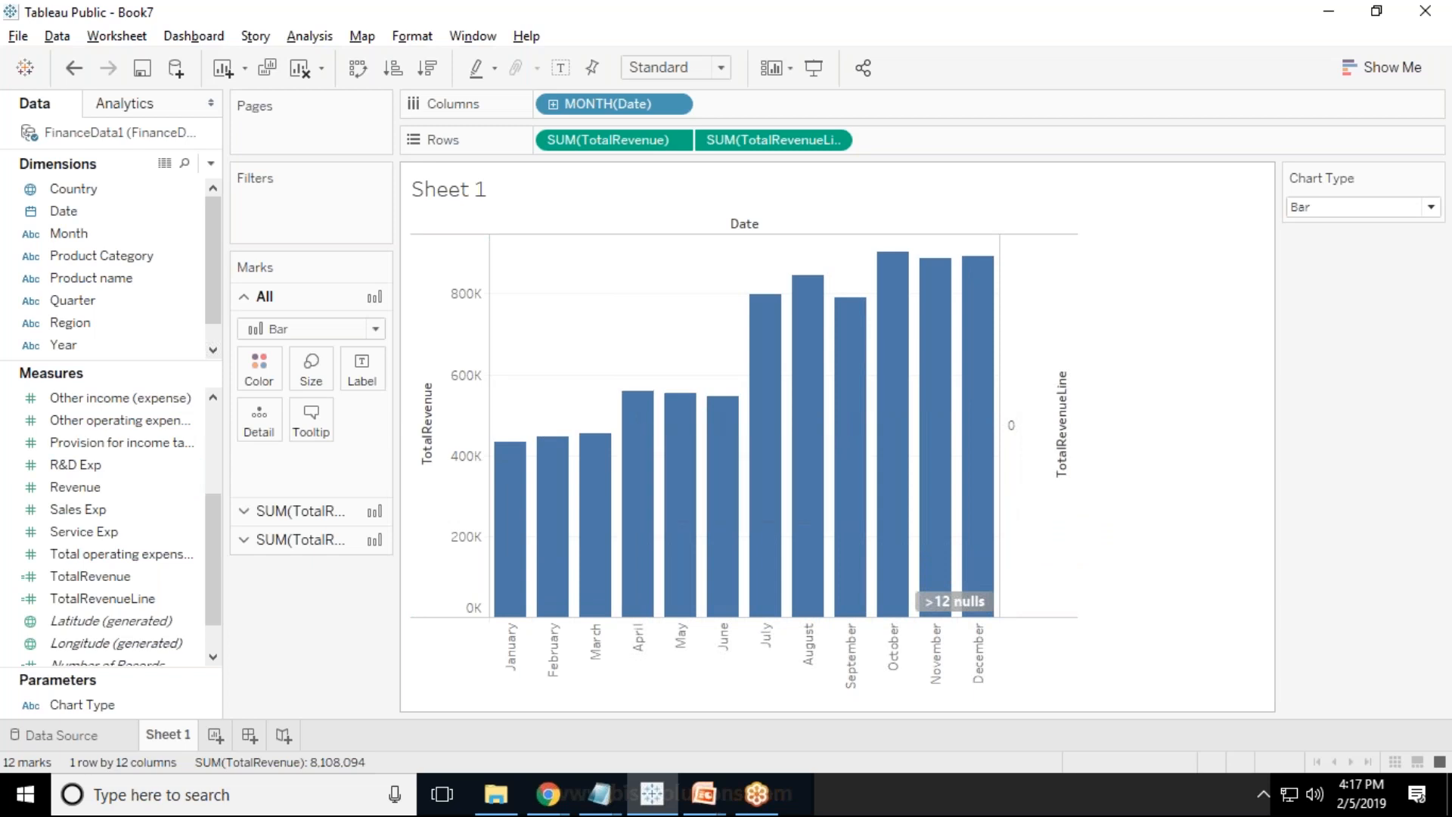
mouse_move(324, 546)
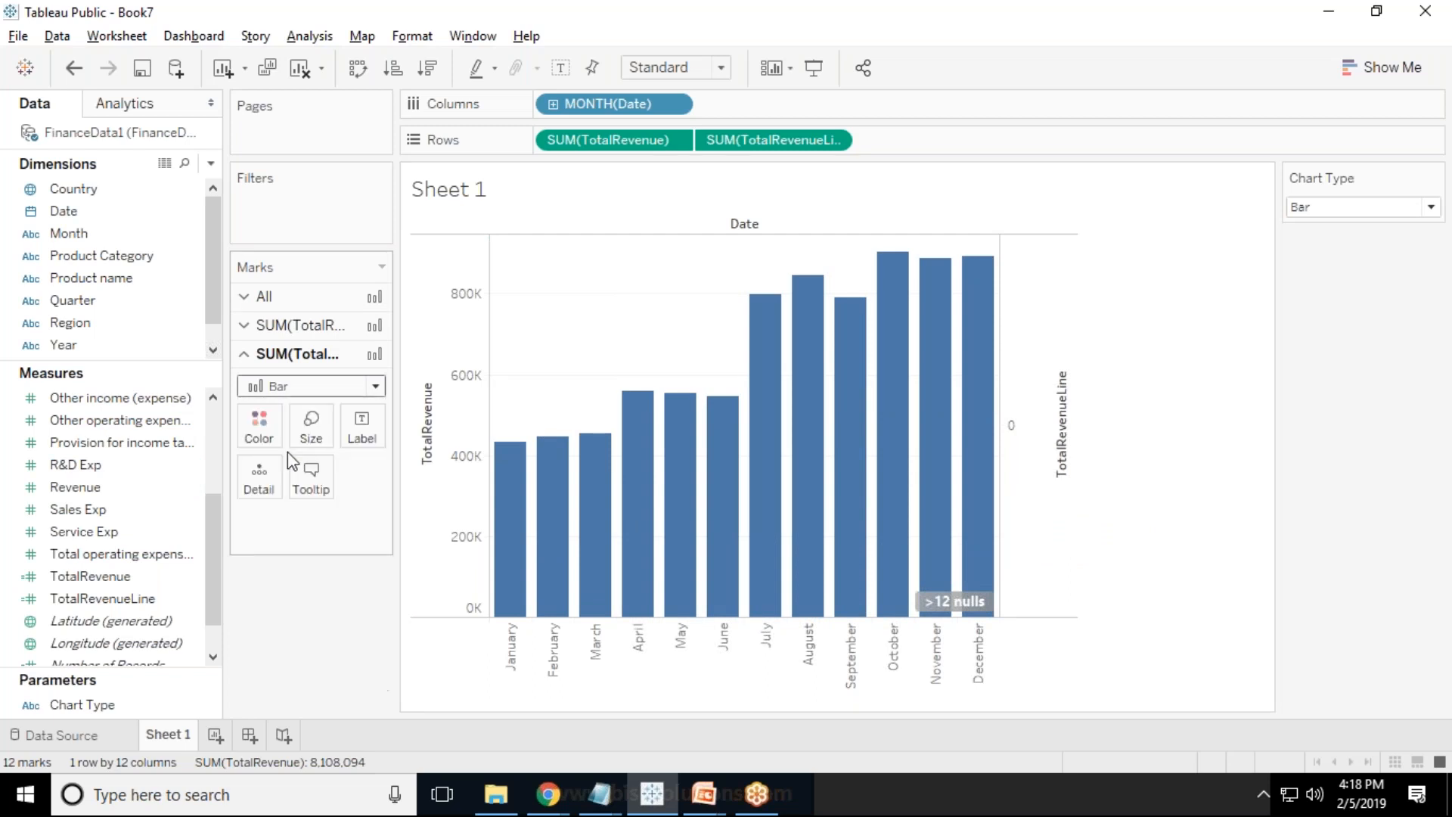
Draw TotalRevenueLine marks as a line, then test Chart Type switching between Line and Bar.
click(310, 385)
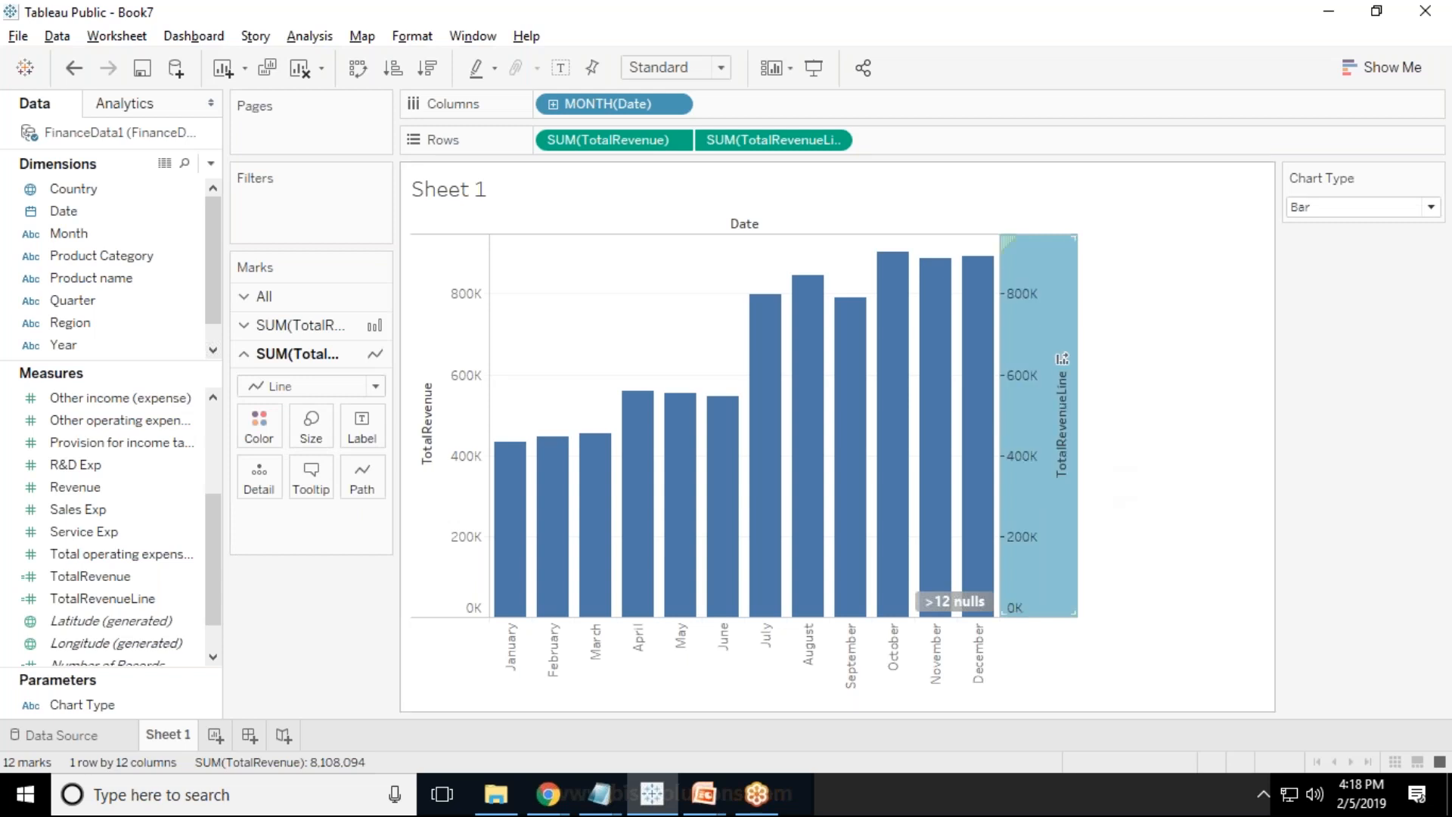
mouse_move(510, 331)
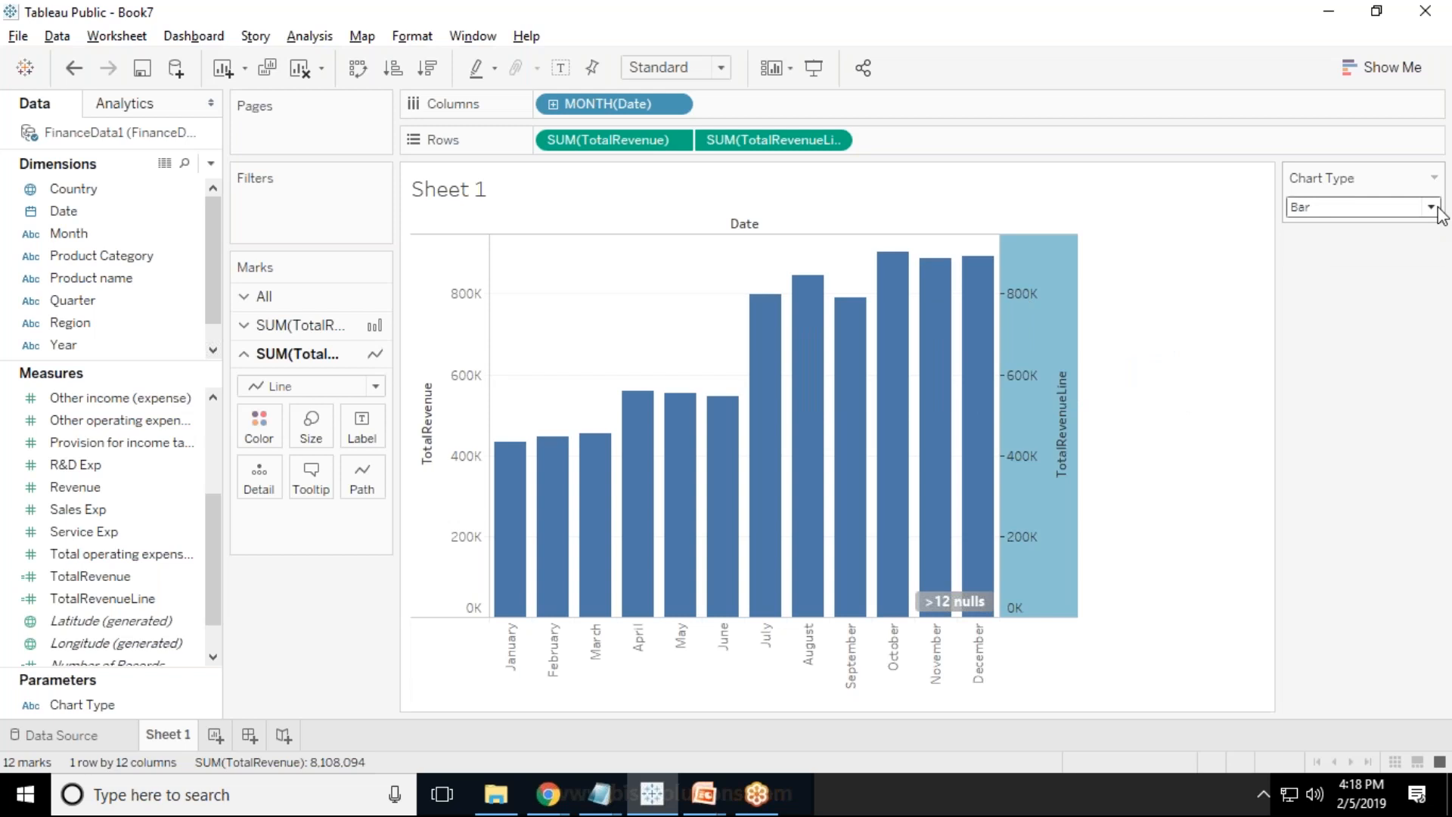
click(1429, 207)
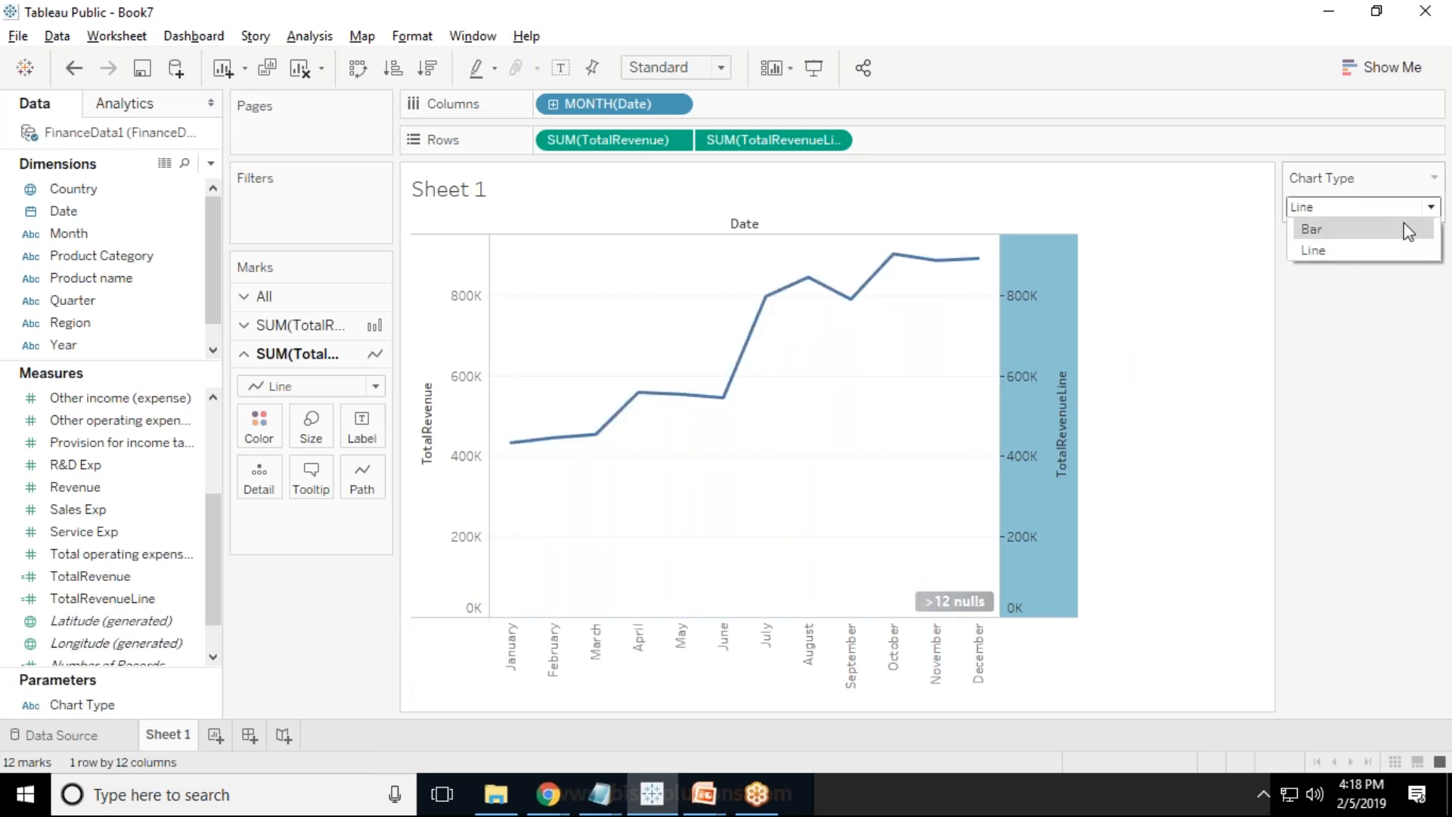
click(1313, 228)
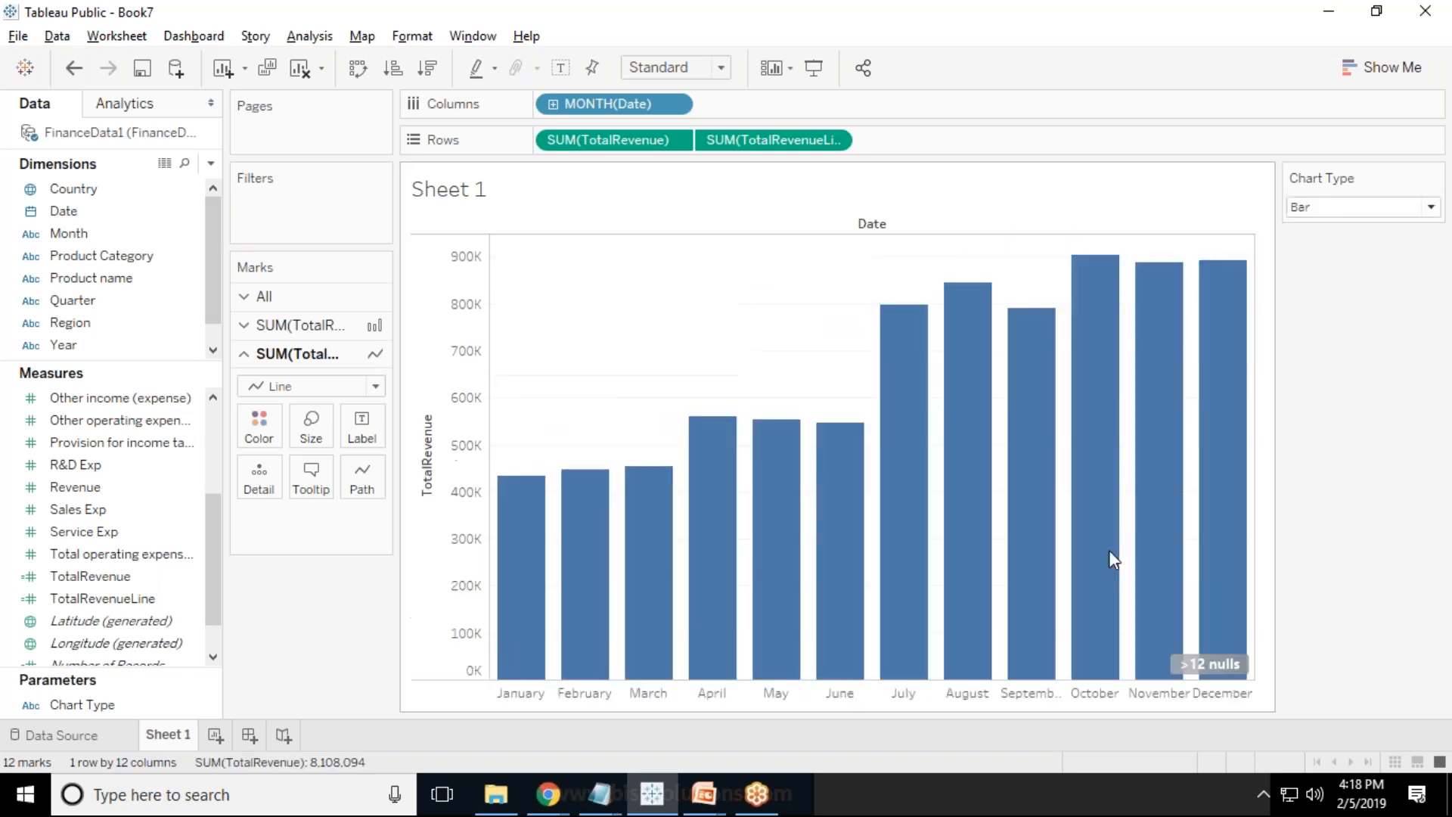
mouse_move(397, 500)
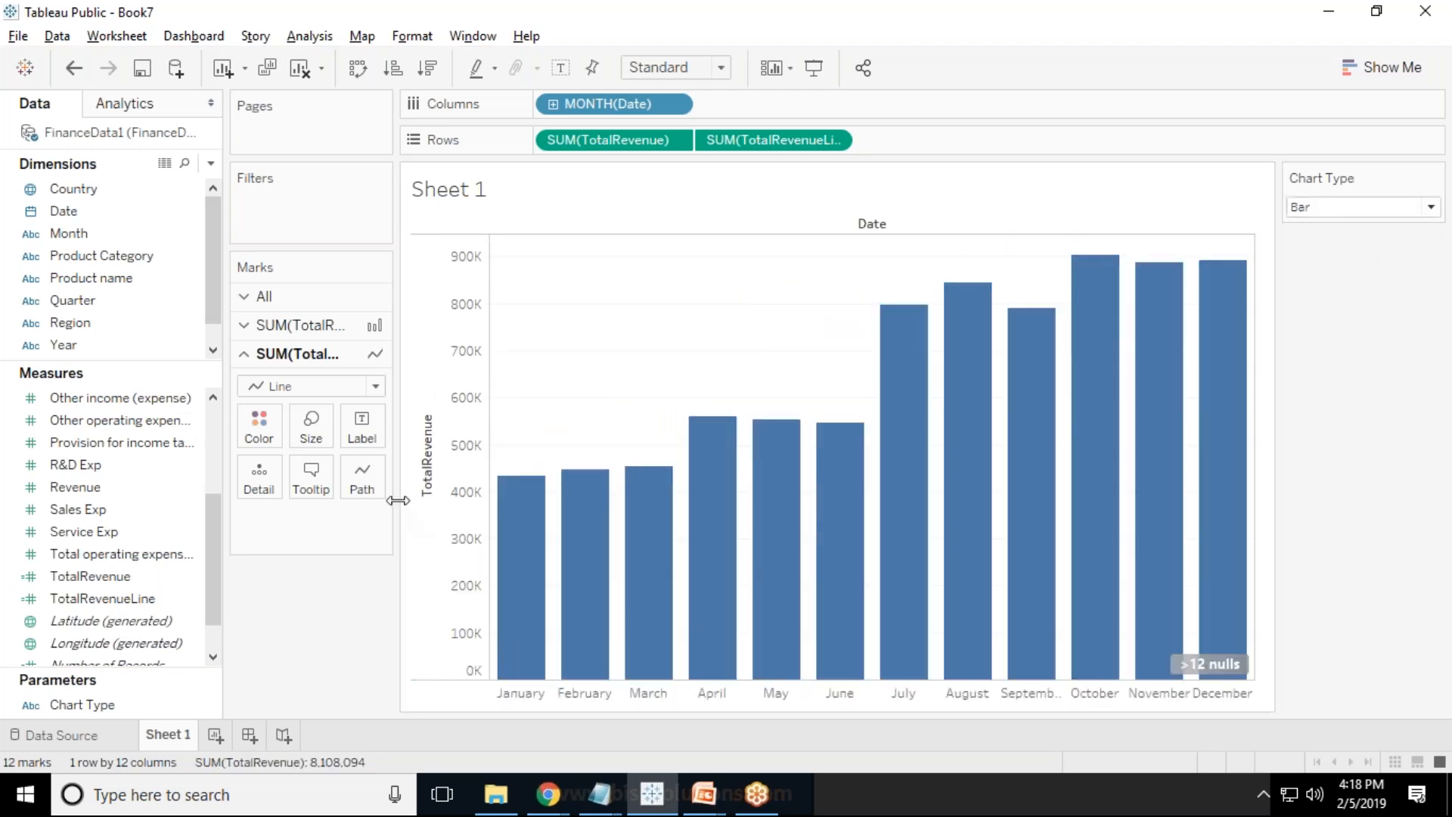
mouse_move(706, 381)
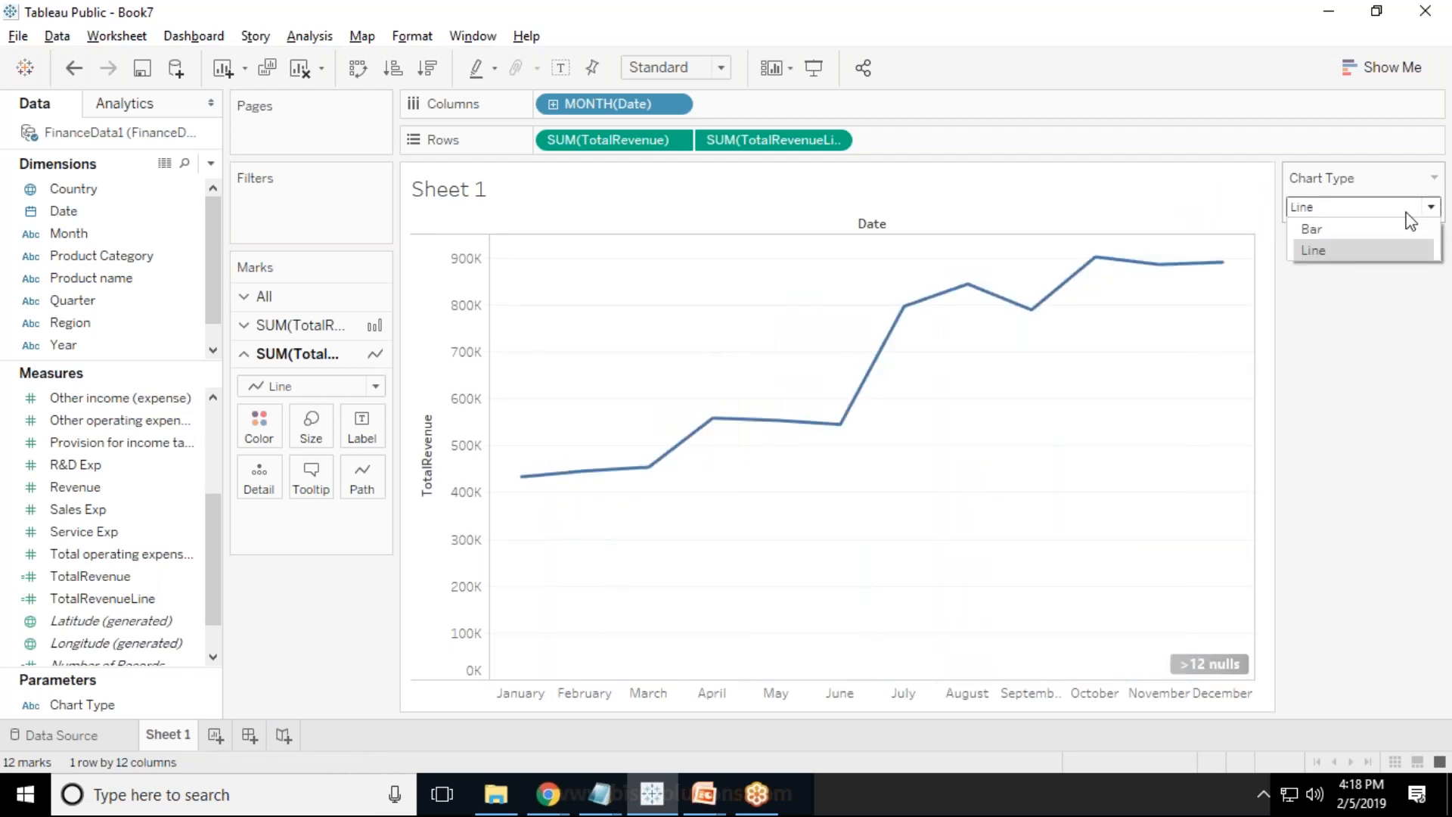
click(1316, 229)
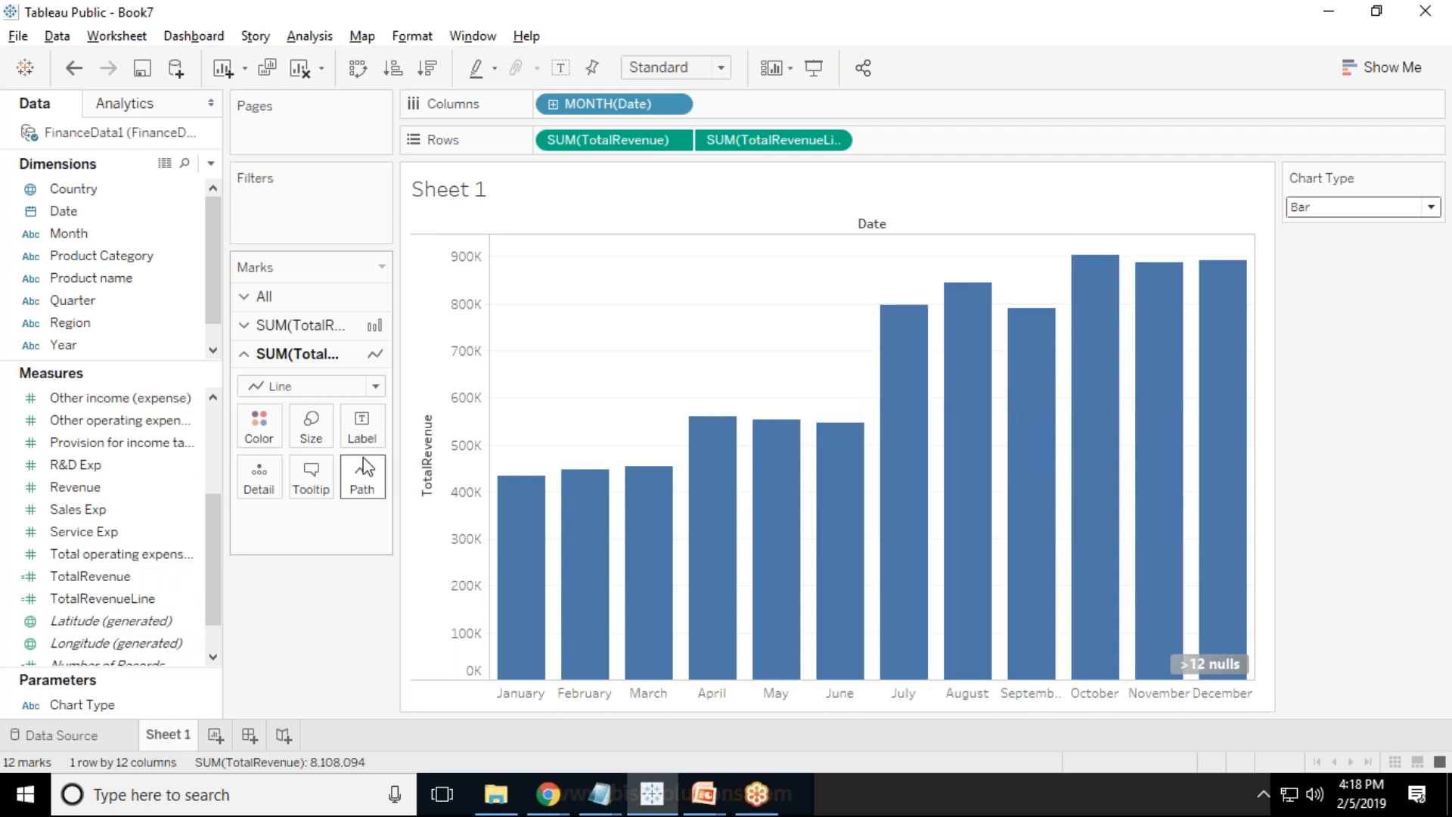
mouse_move(262, 297)
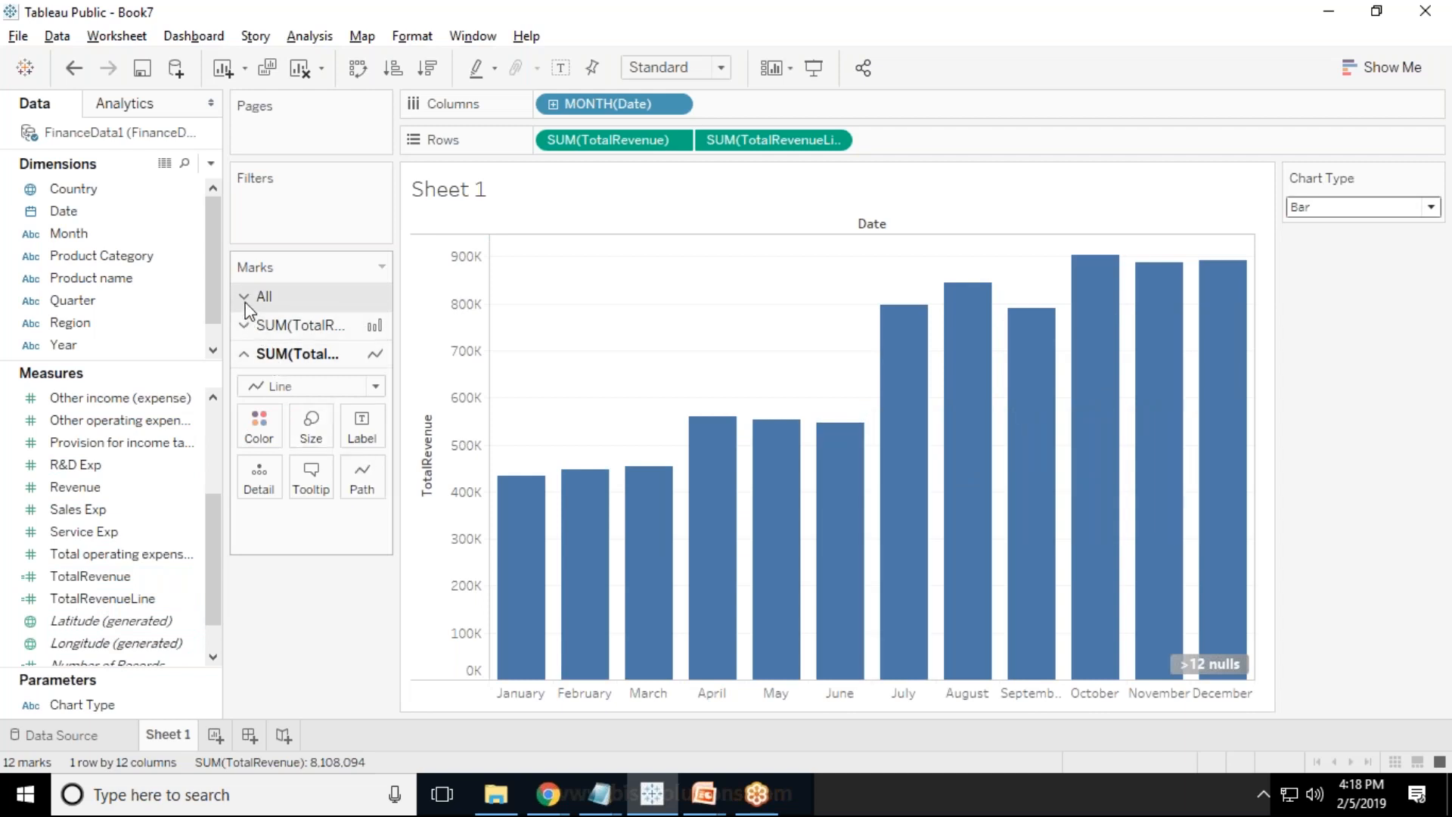
Label all marks with SUM(TotalRevenue) and check labels in Line and Bar views.
click(265, 296)
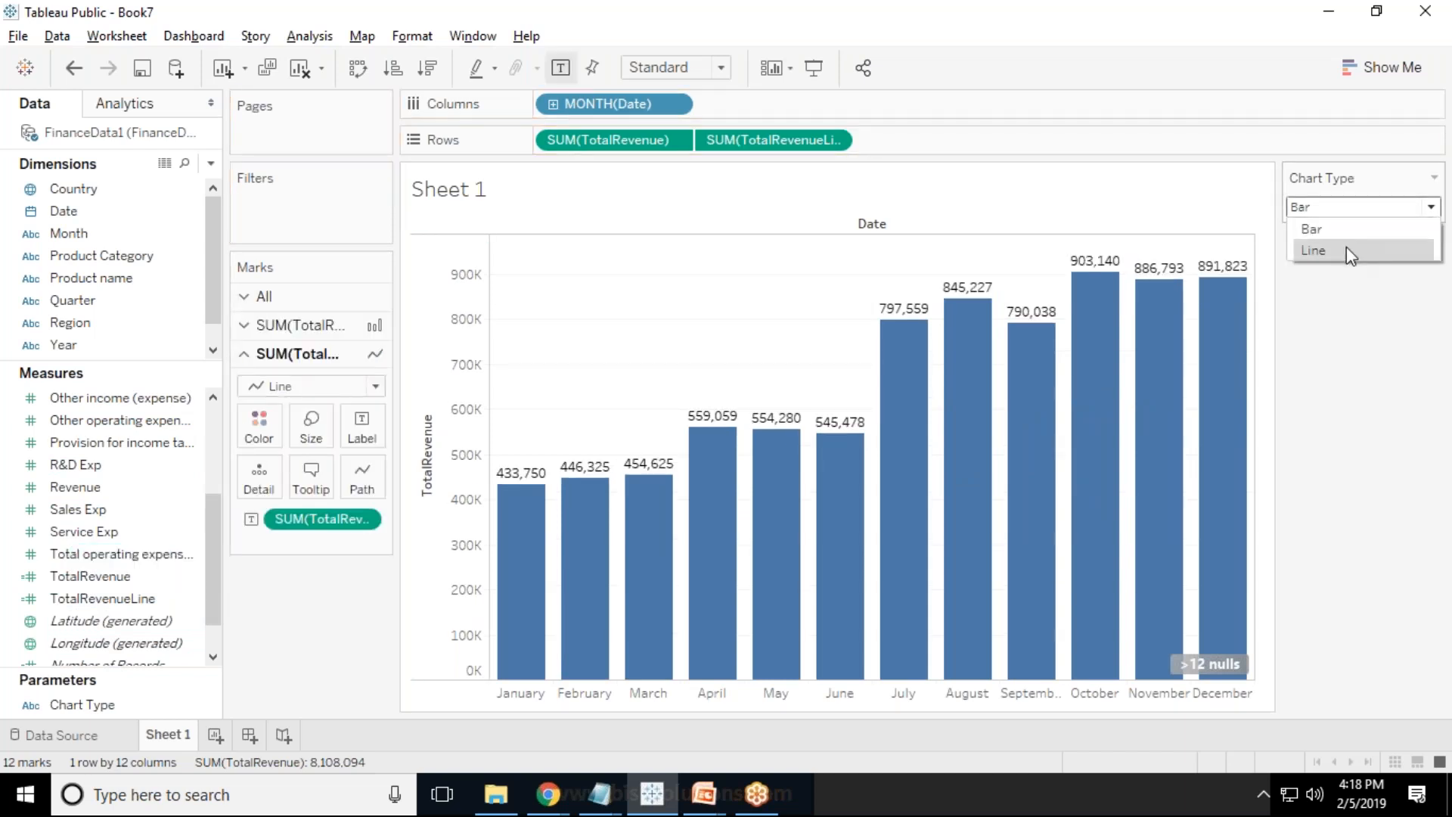
click(1313, 250)
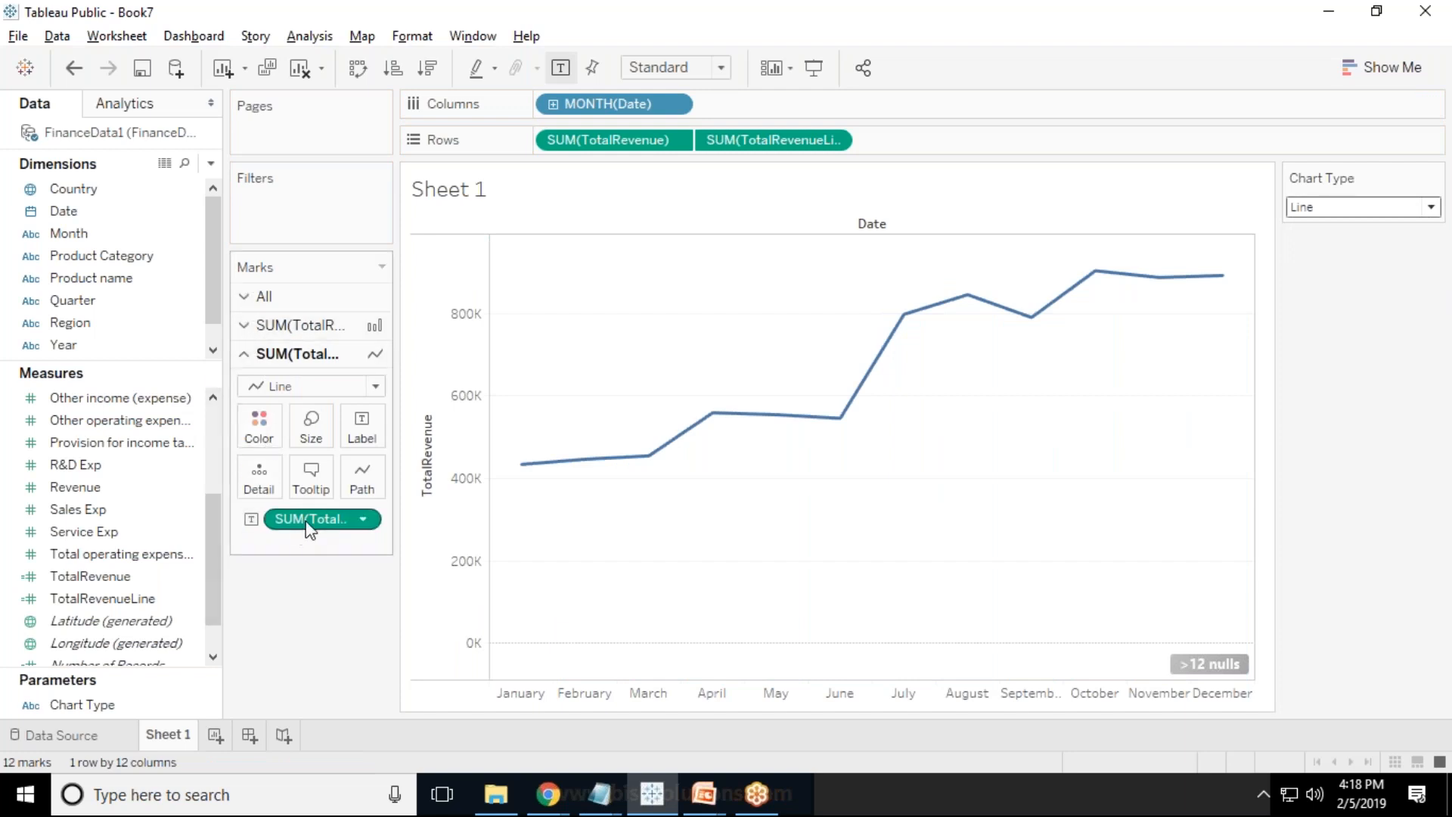
click(262, 296)
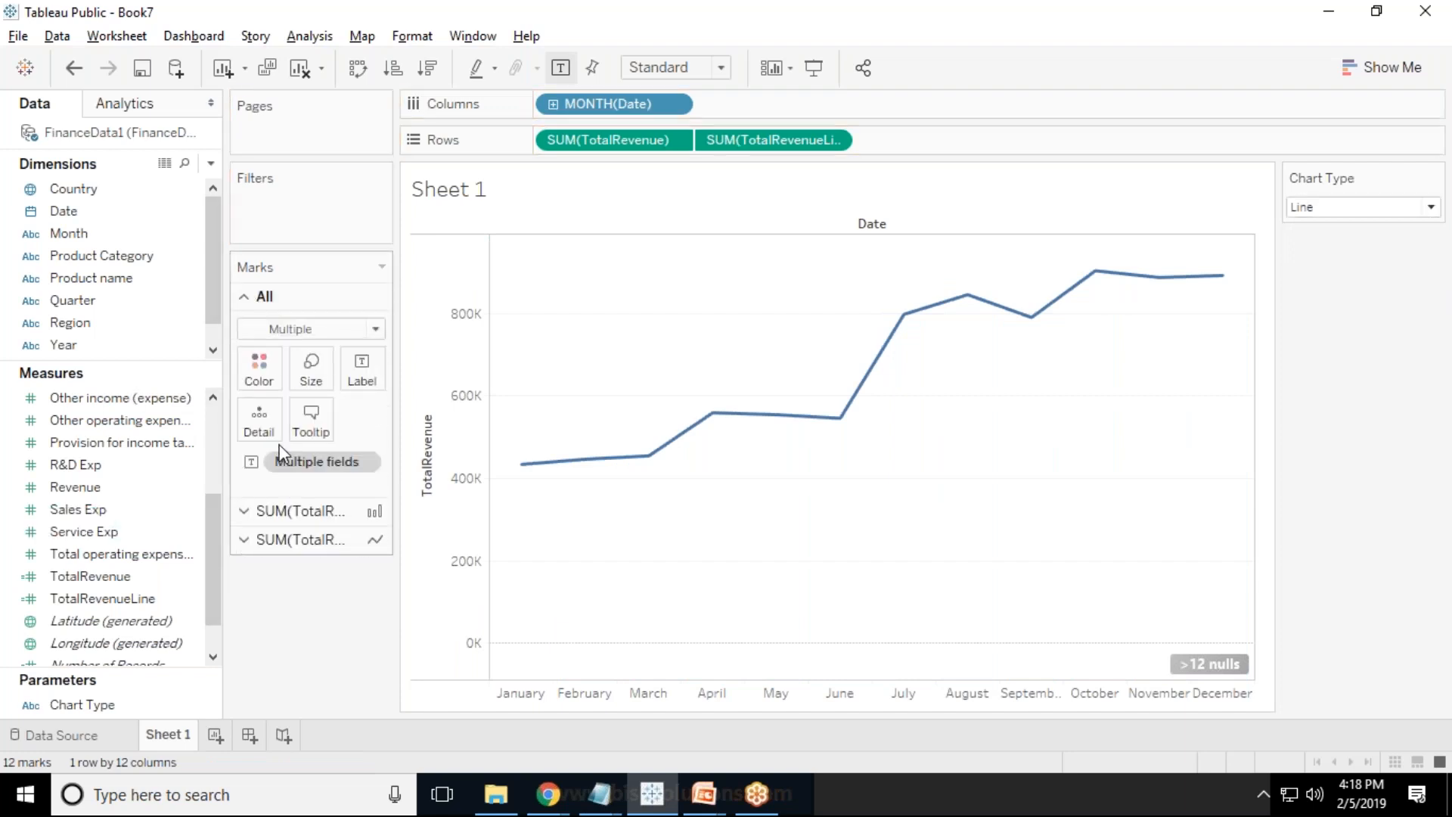
click(111, 620)
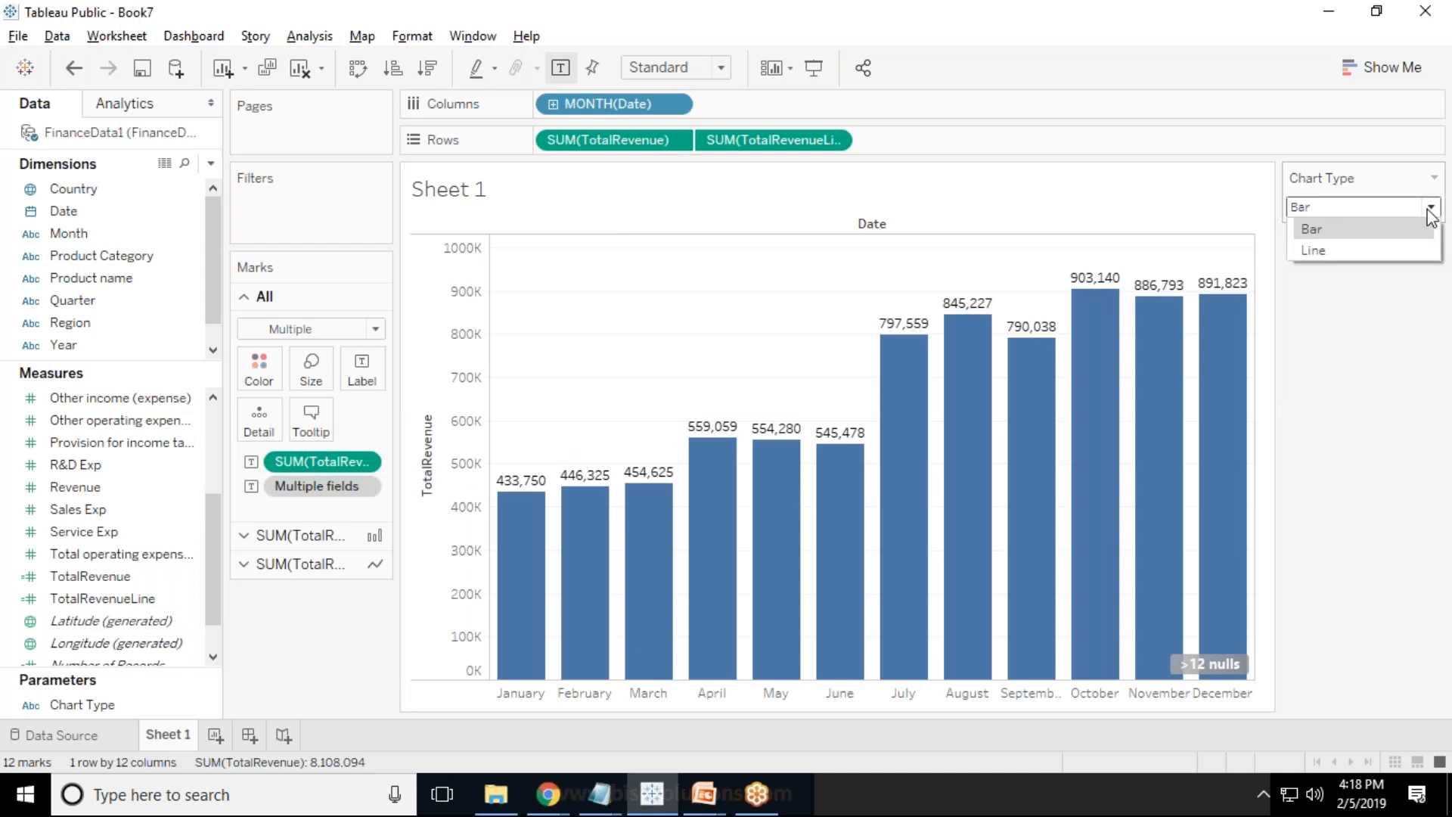
click(1312, 251)
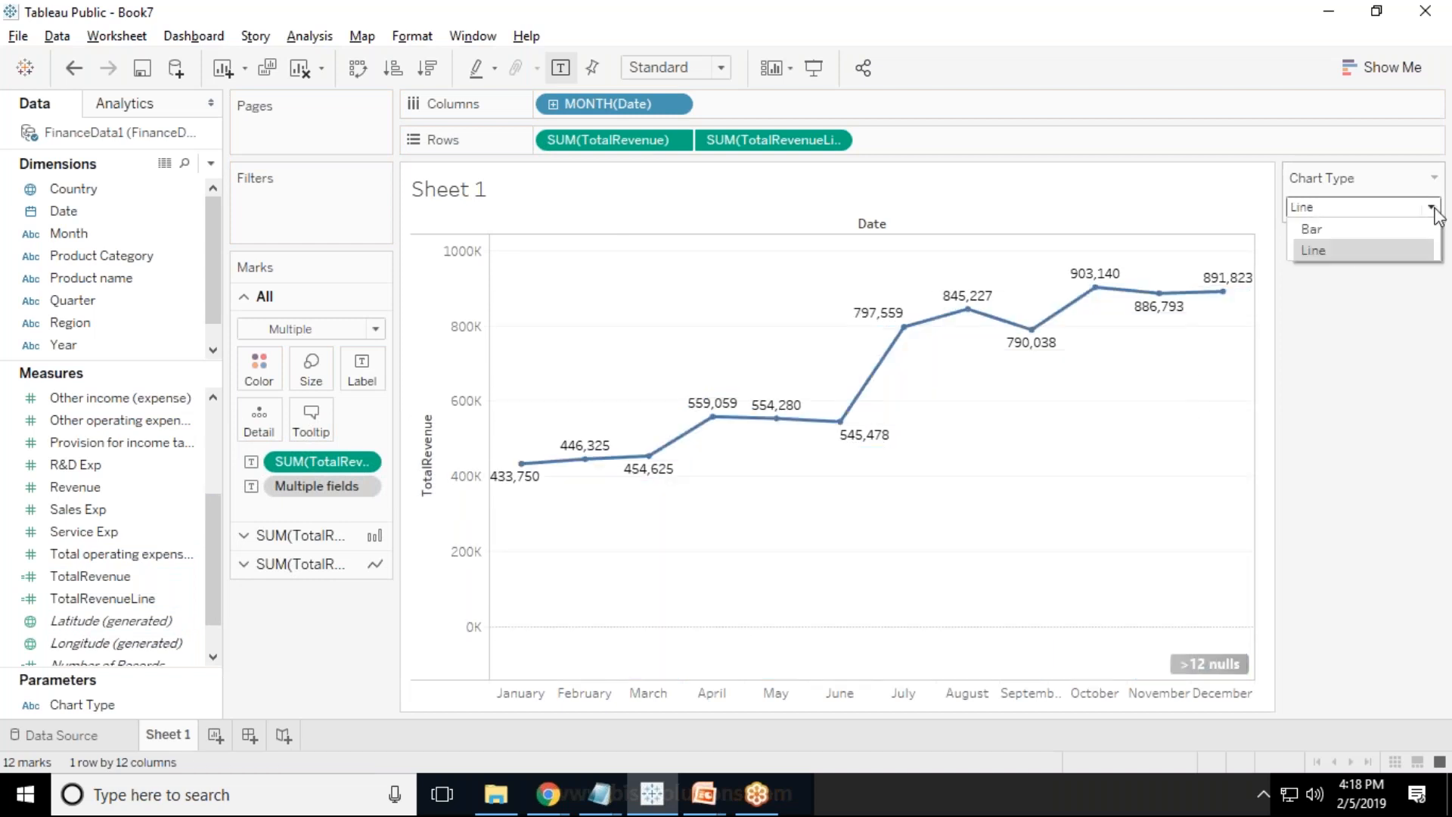
click(1313, 229)
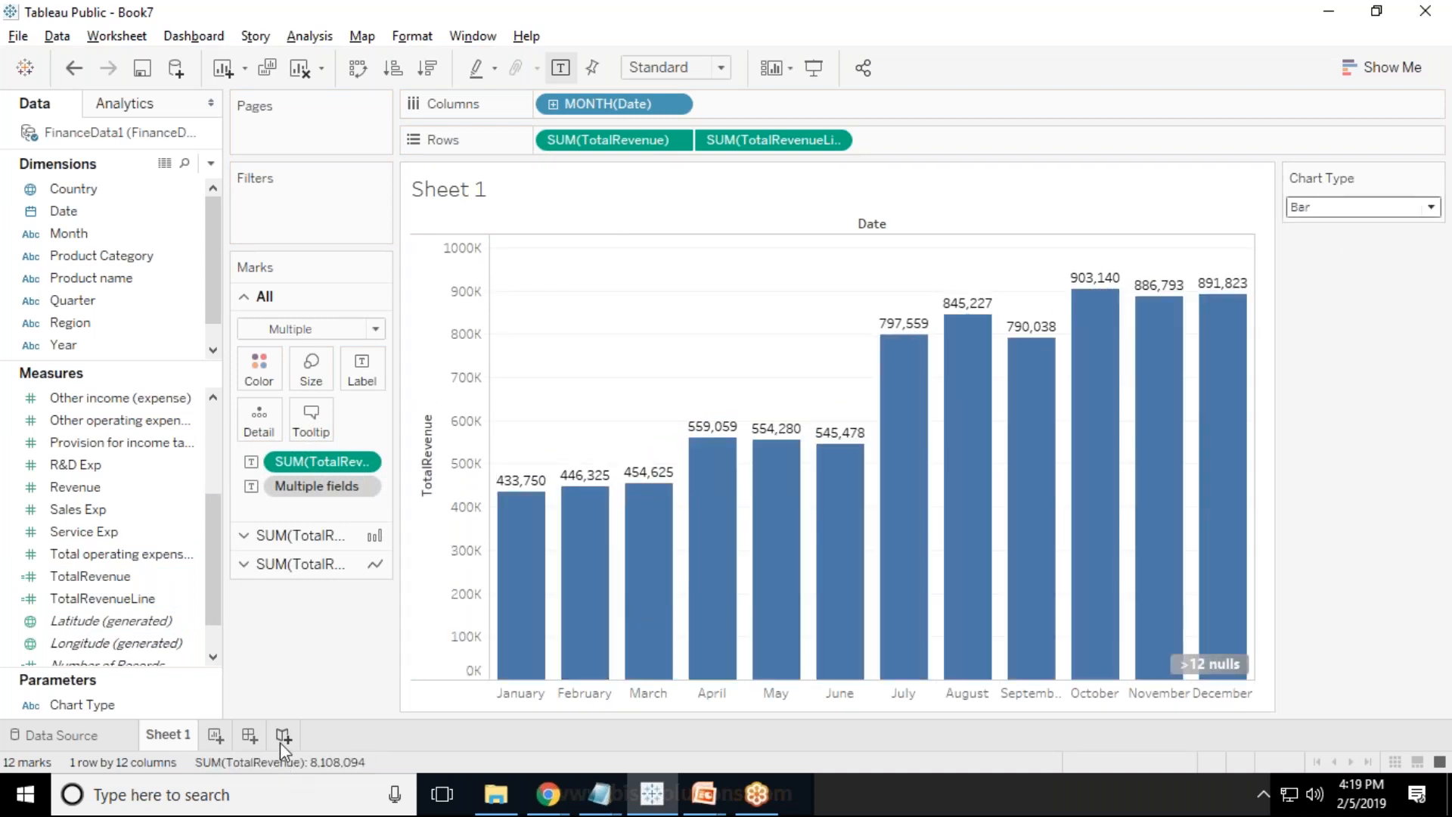
mouse_move(249, 736)
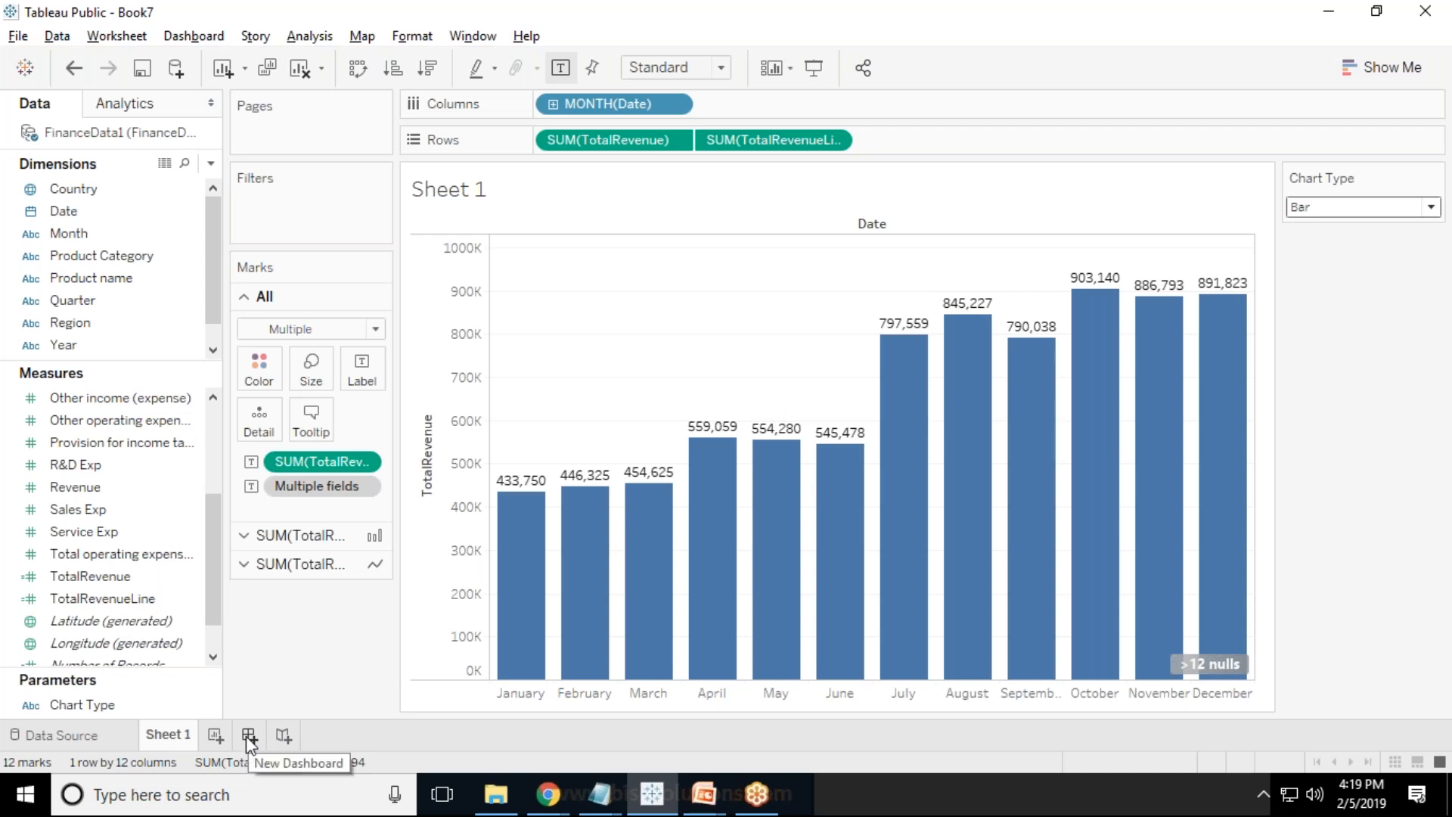
Create Dashboard 1 with Sheet 1 and set its size range to Automatic.
click(248, 735)
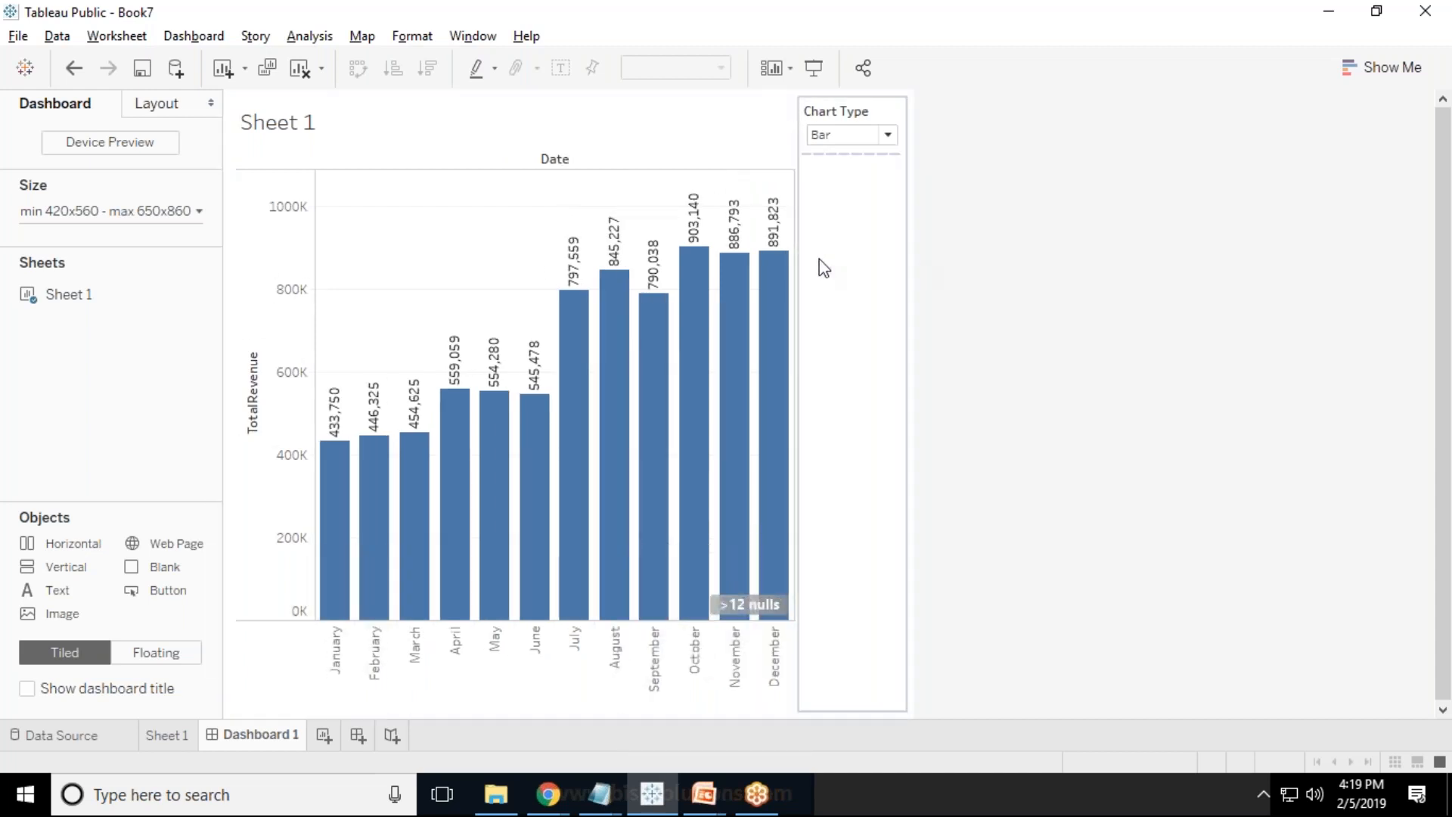
click(107, 211)
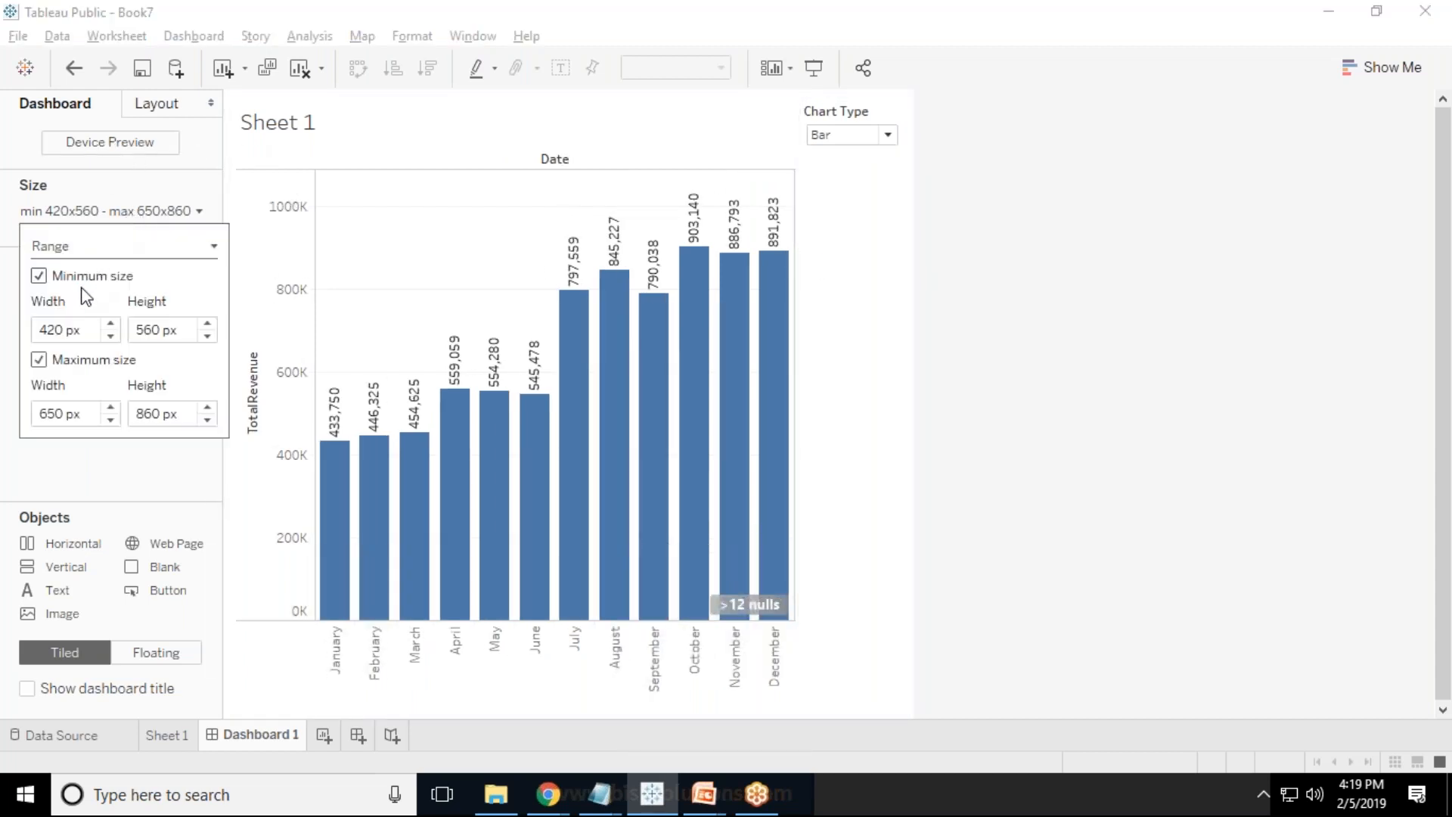
click(121, 245)
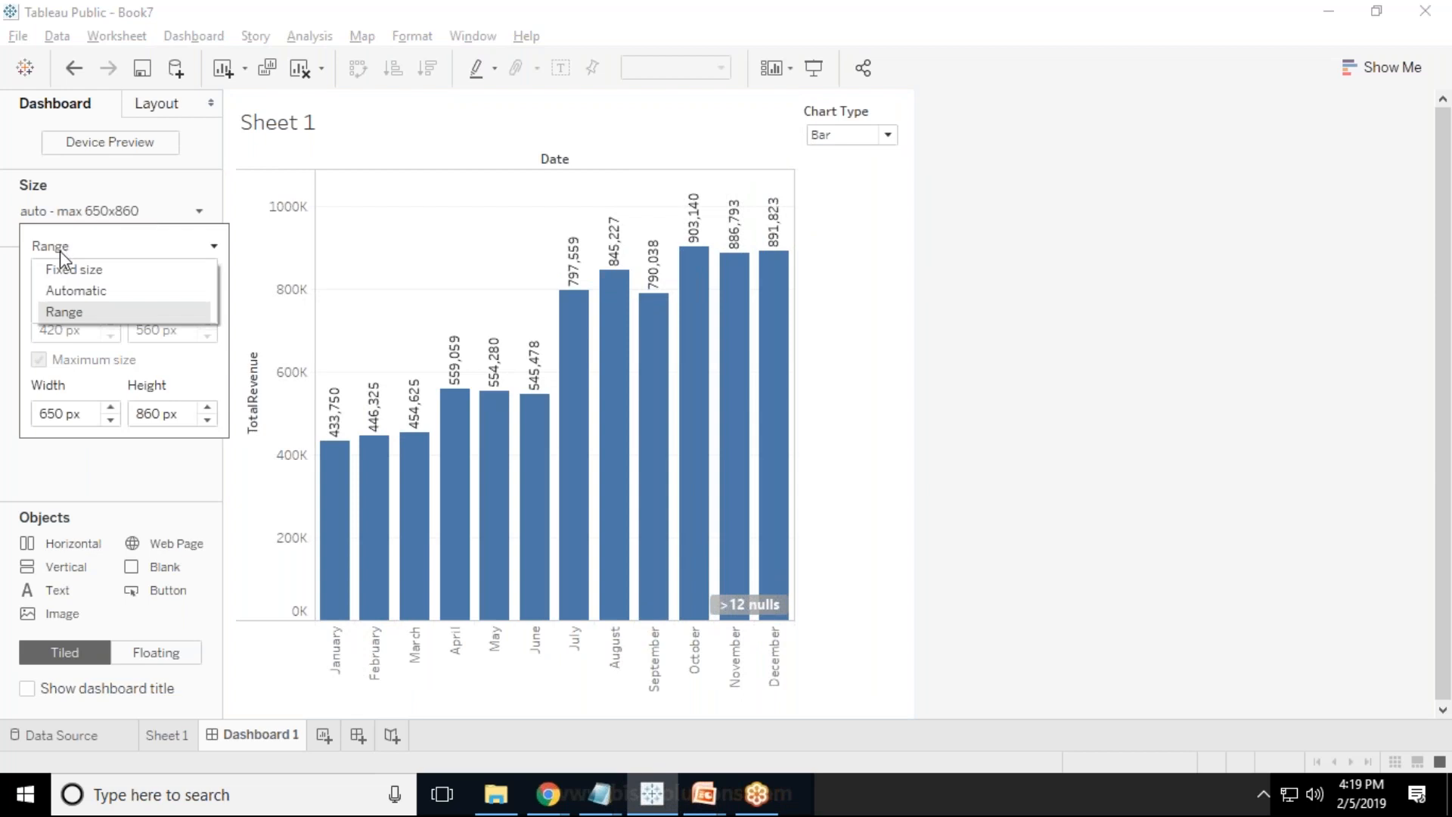
click(77, 290)
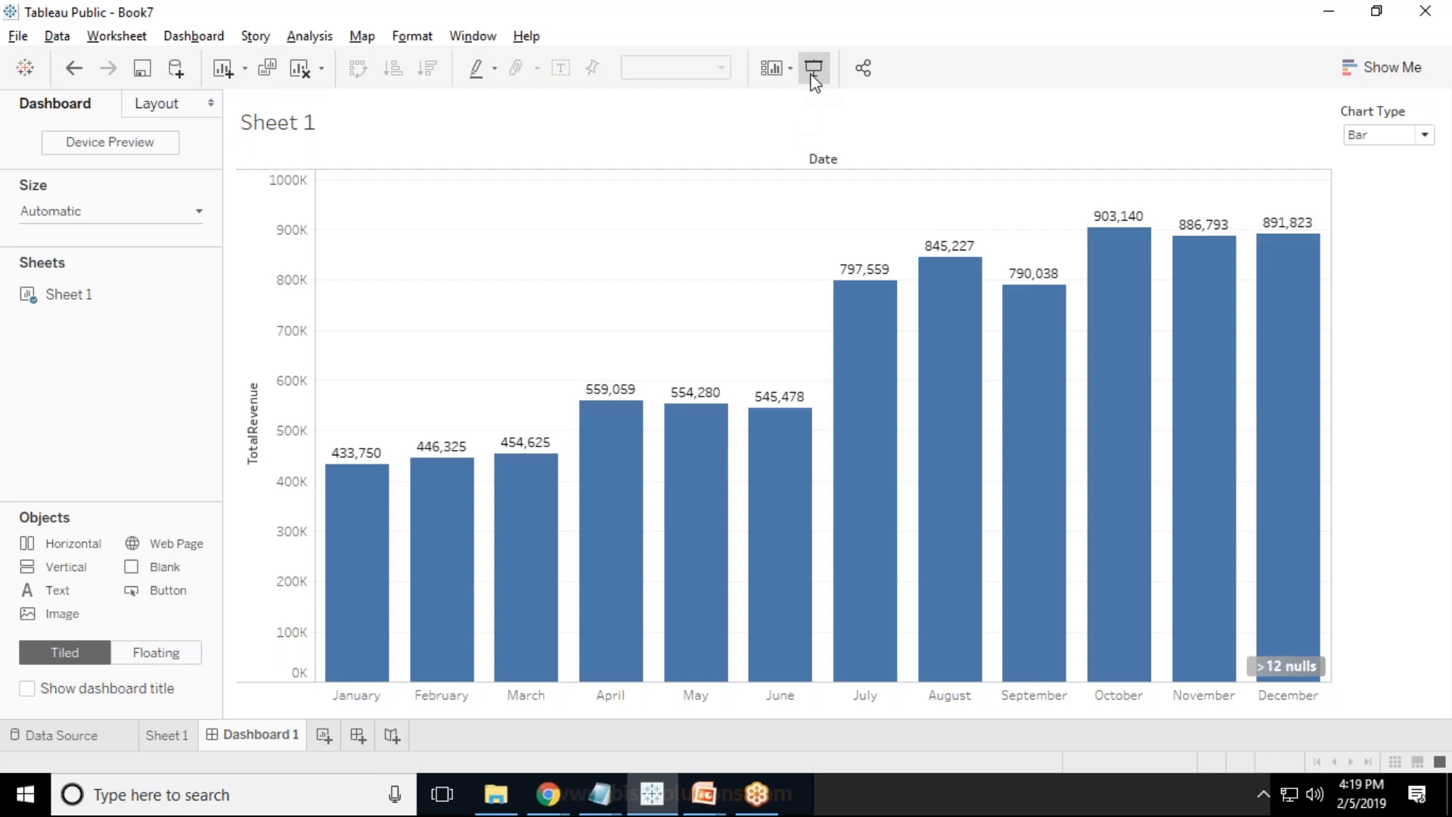
Enter Presentation Mode and toggle Chart Type between Line and Bar, ending on Bar.
click(813, 68)
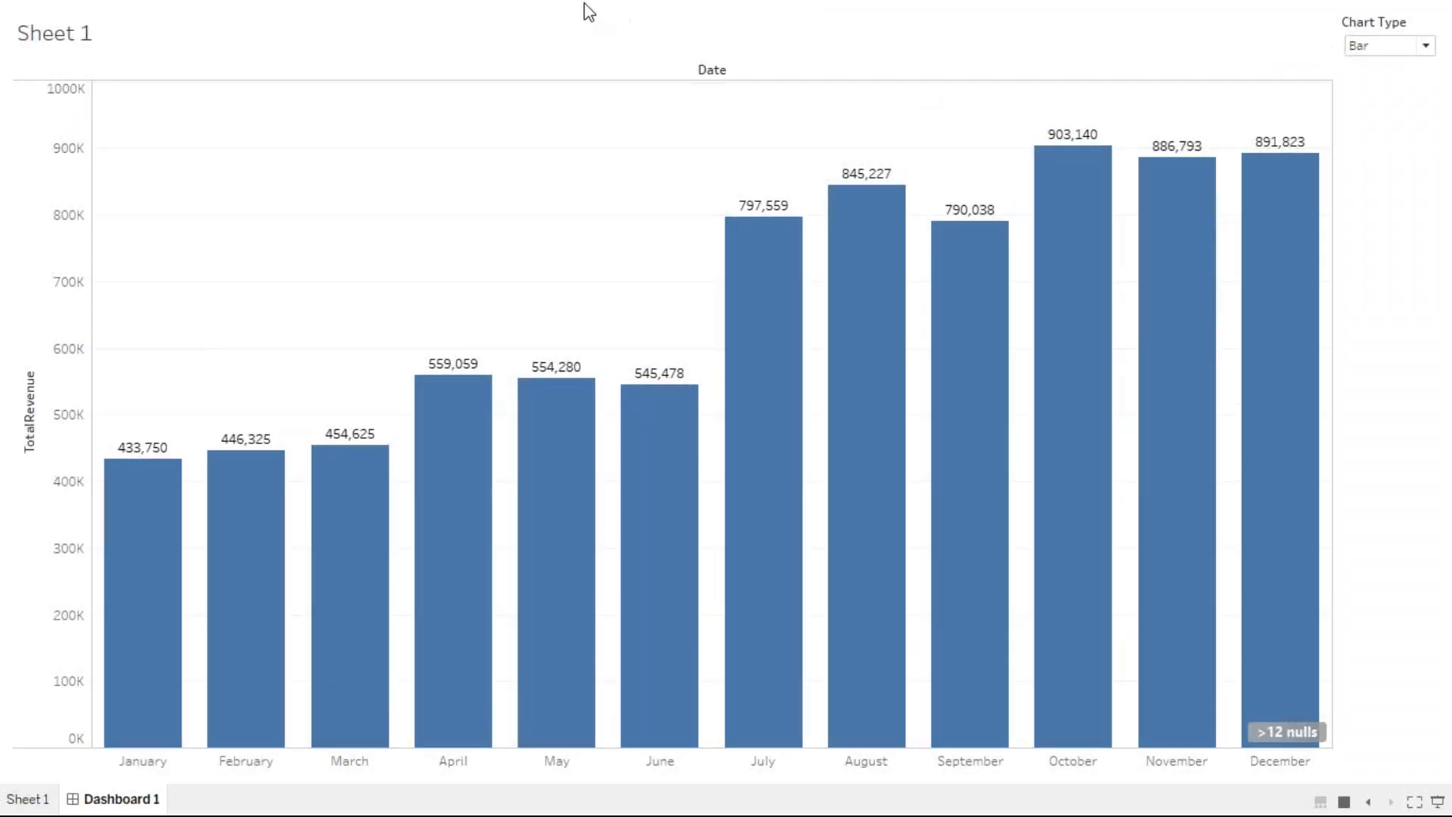
click(1389, 45)
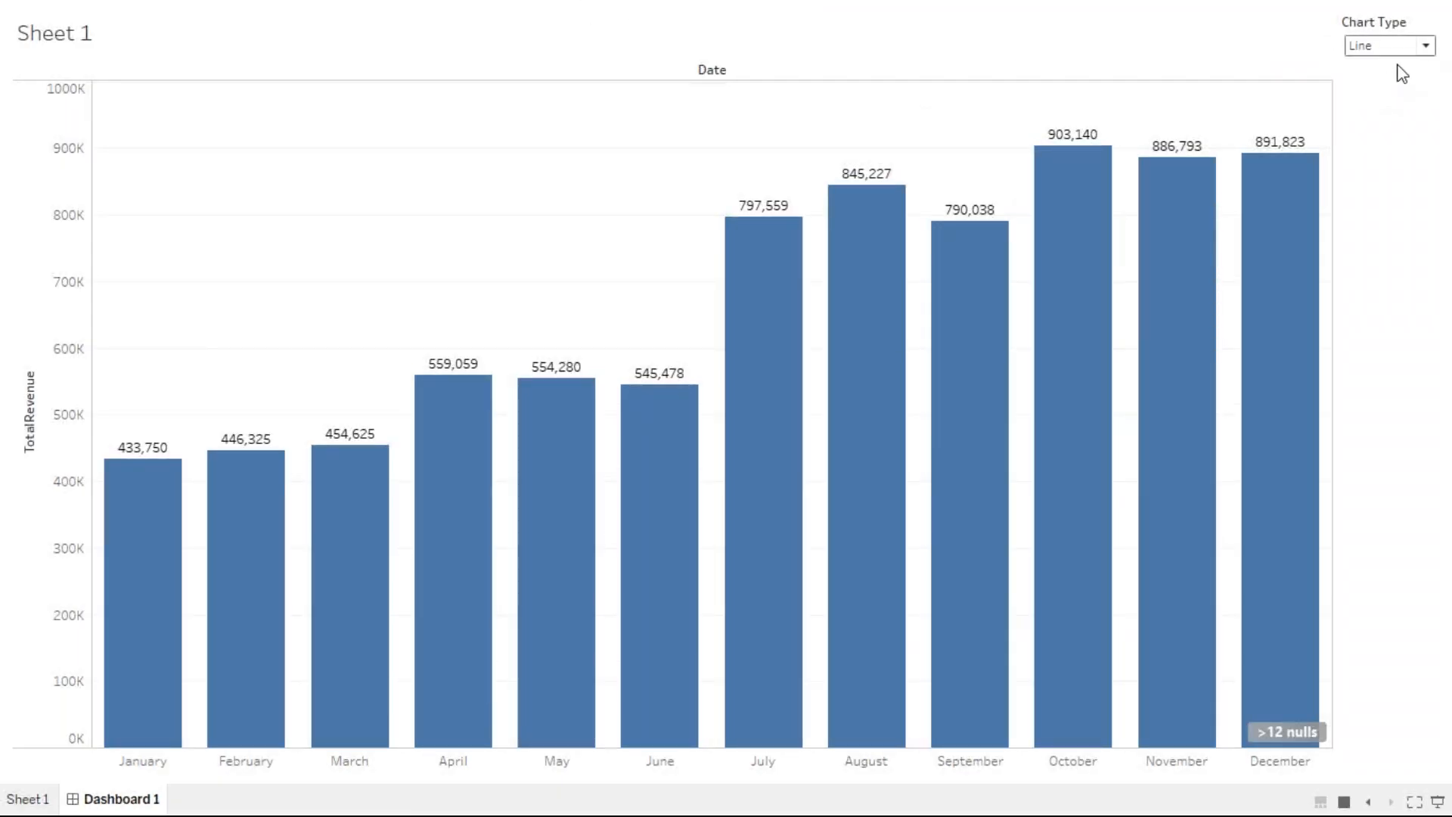
click(1388, 45)
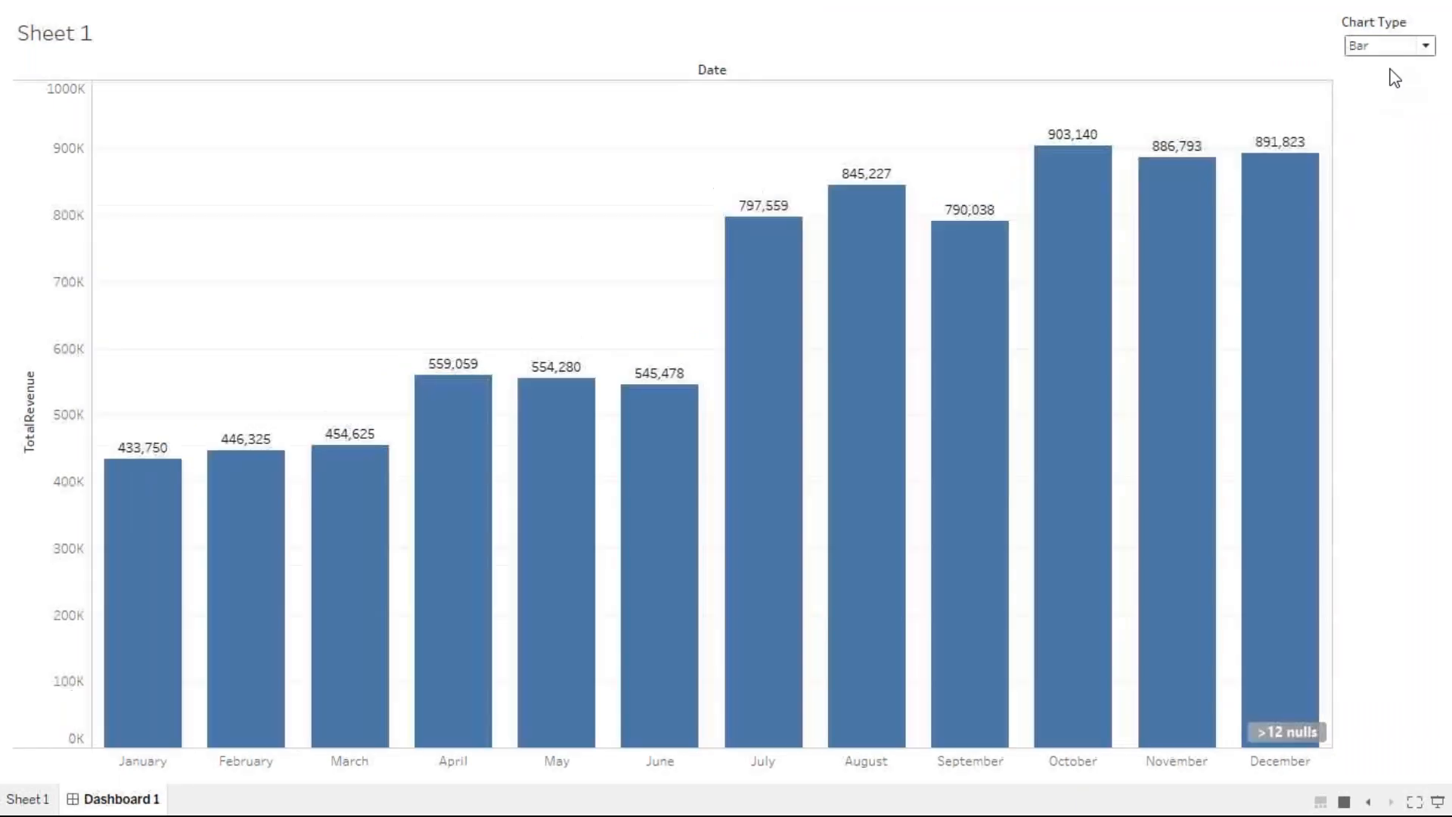
click(1389, 45)
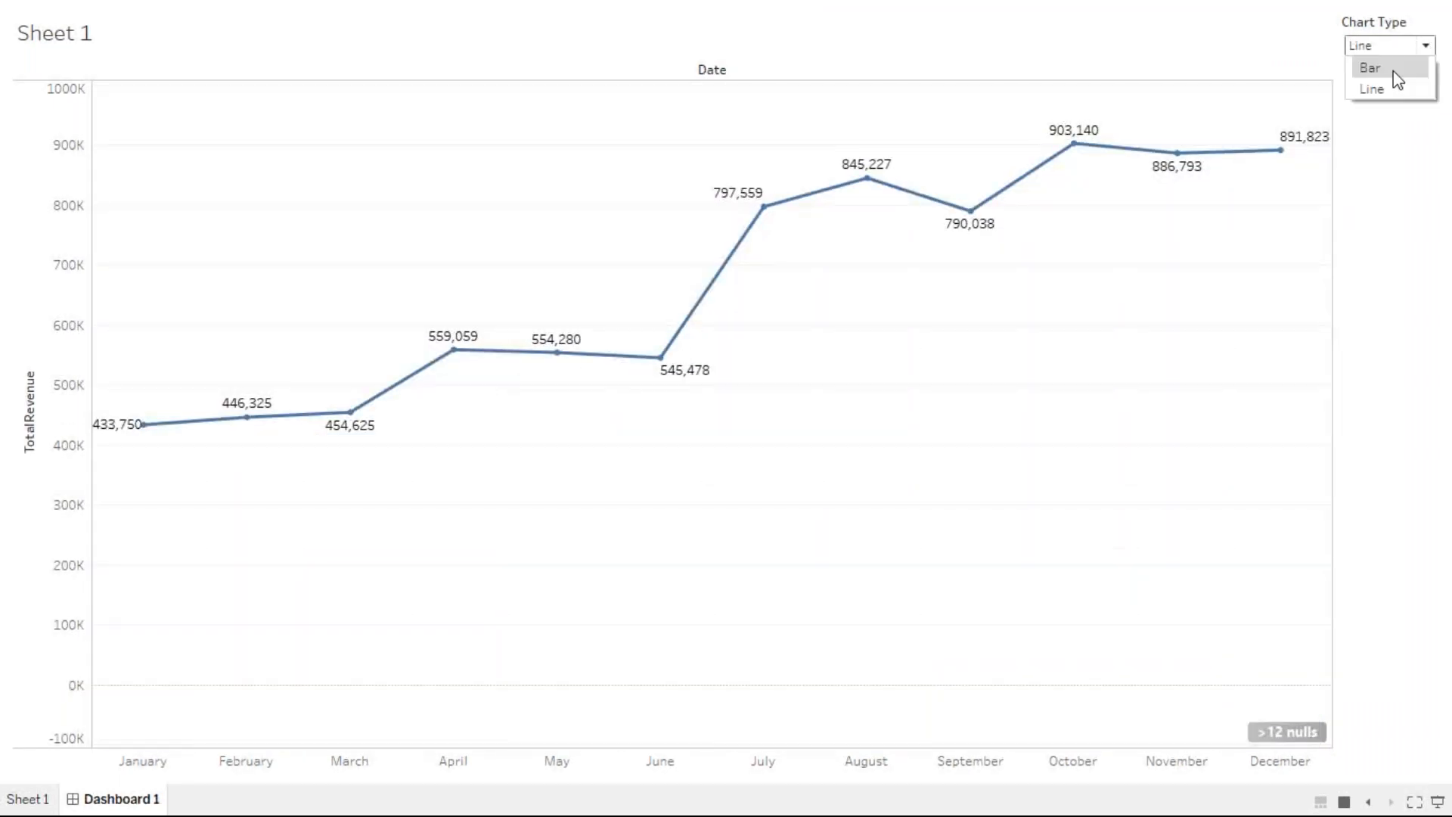
click(1369, 67)
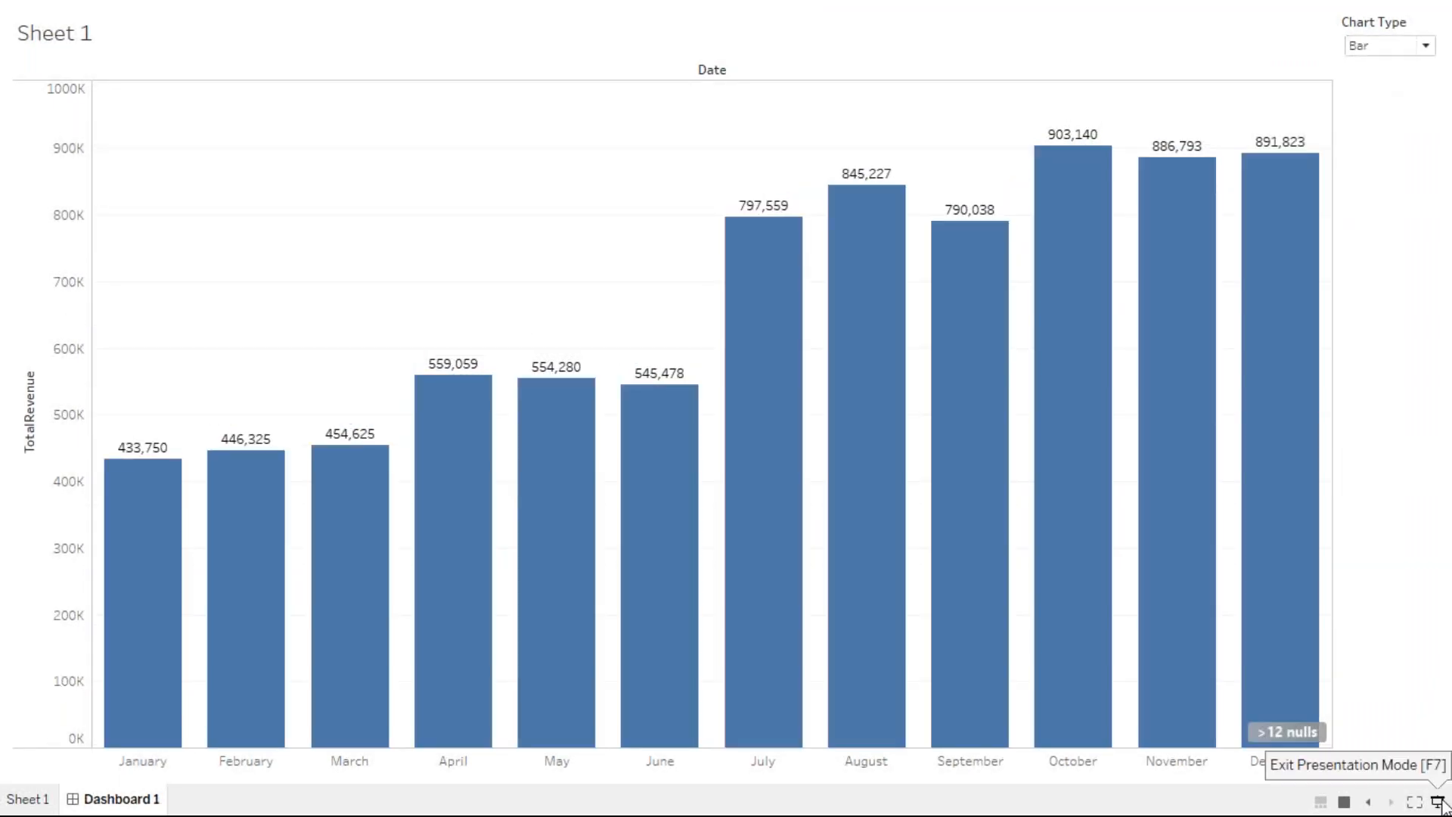
Exit presentation mode to return to editing Dashboard 1 with its revenue bars.
click(1441, 802)
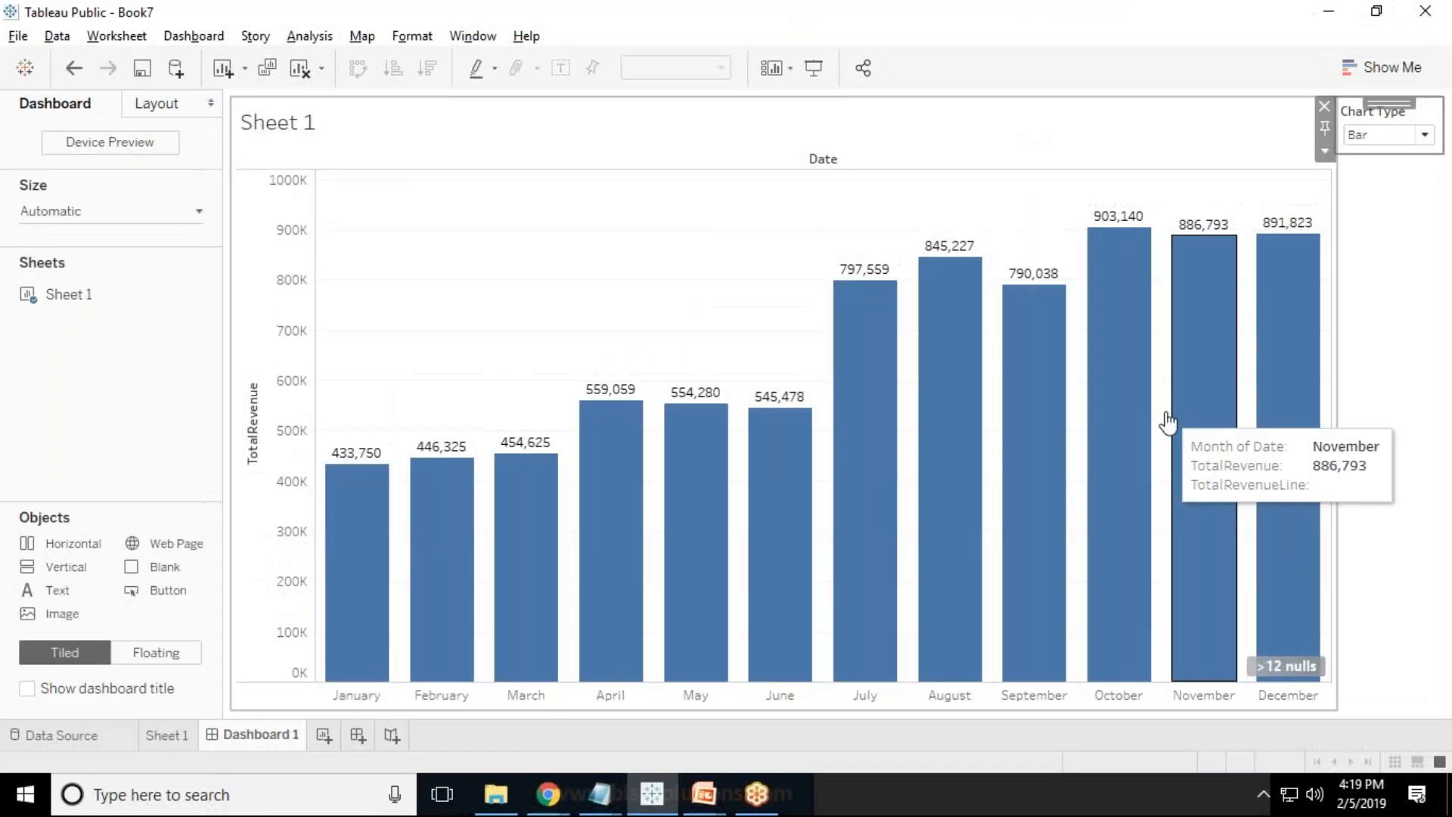
mouse_move(875, 721)
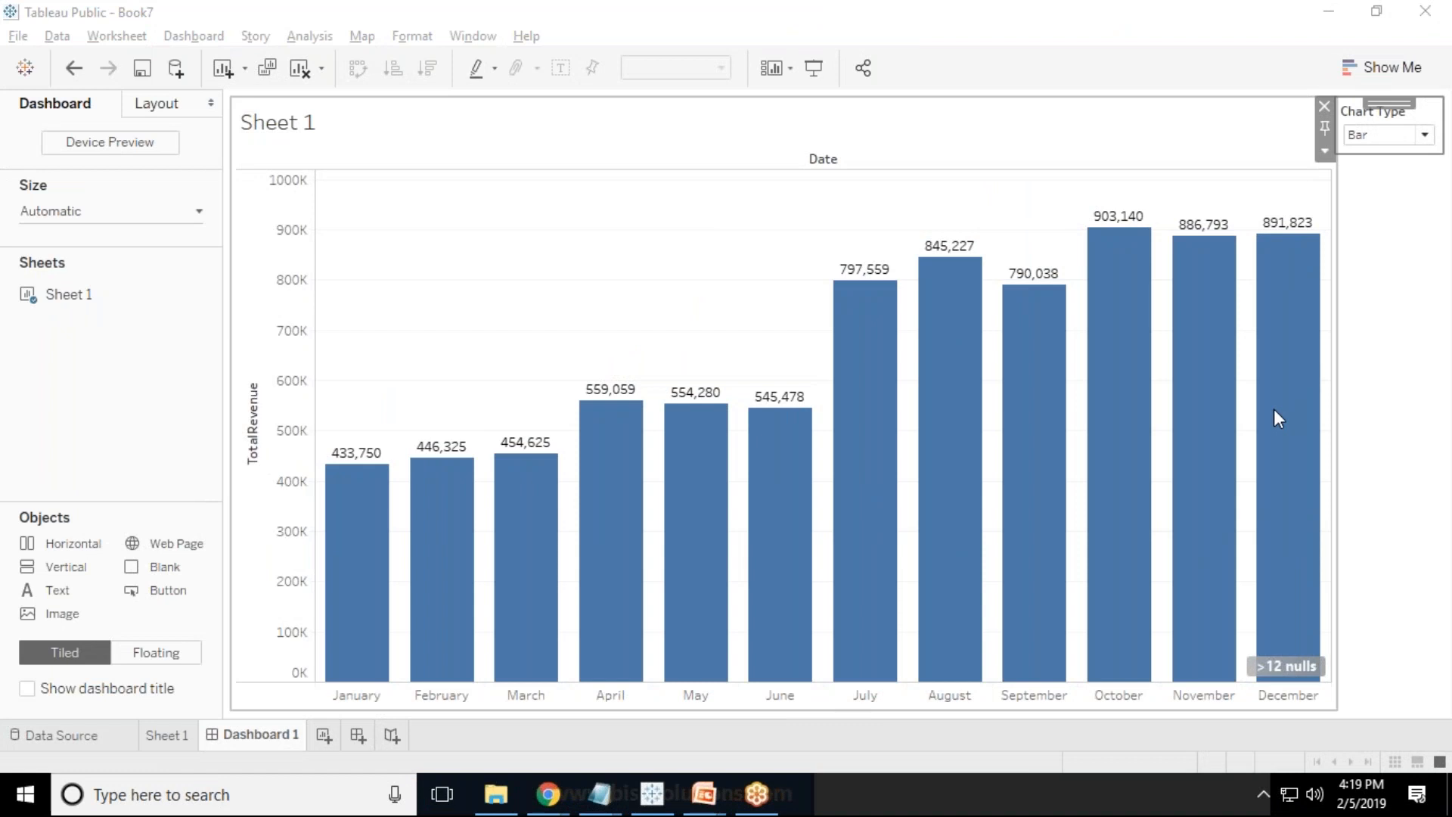
mouse_move(1279, 282)
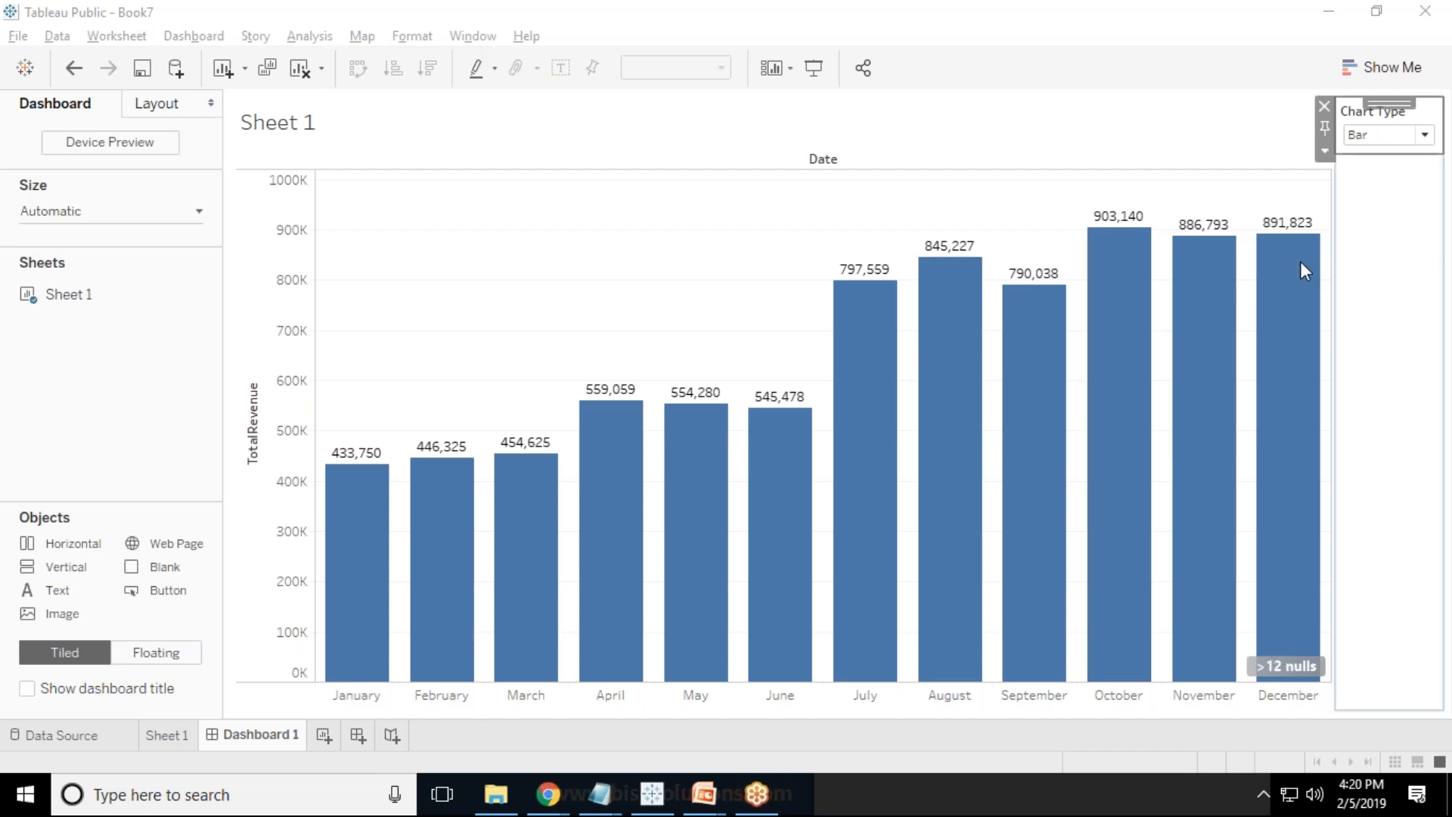
mouse_move(1387, 109)
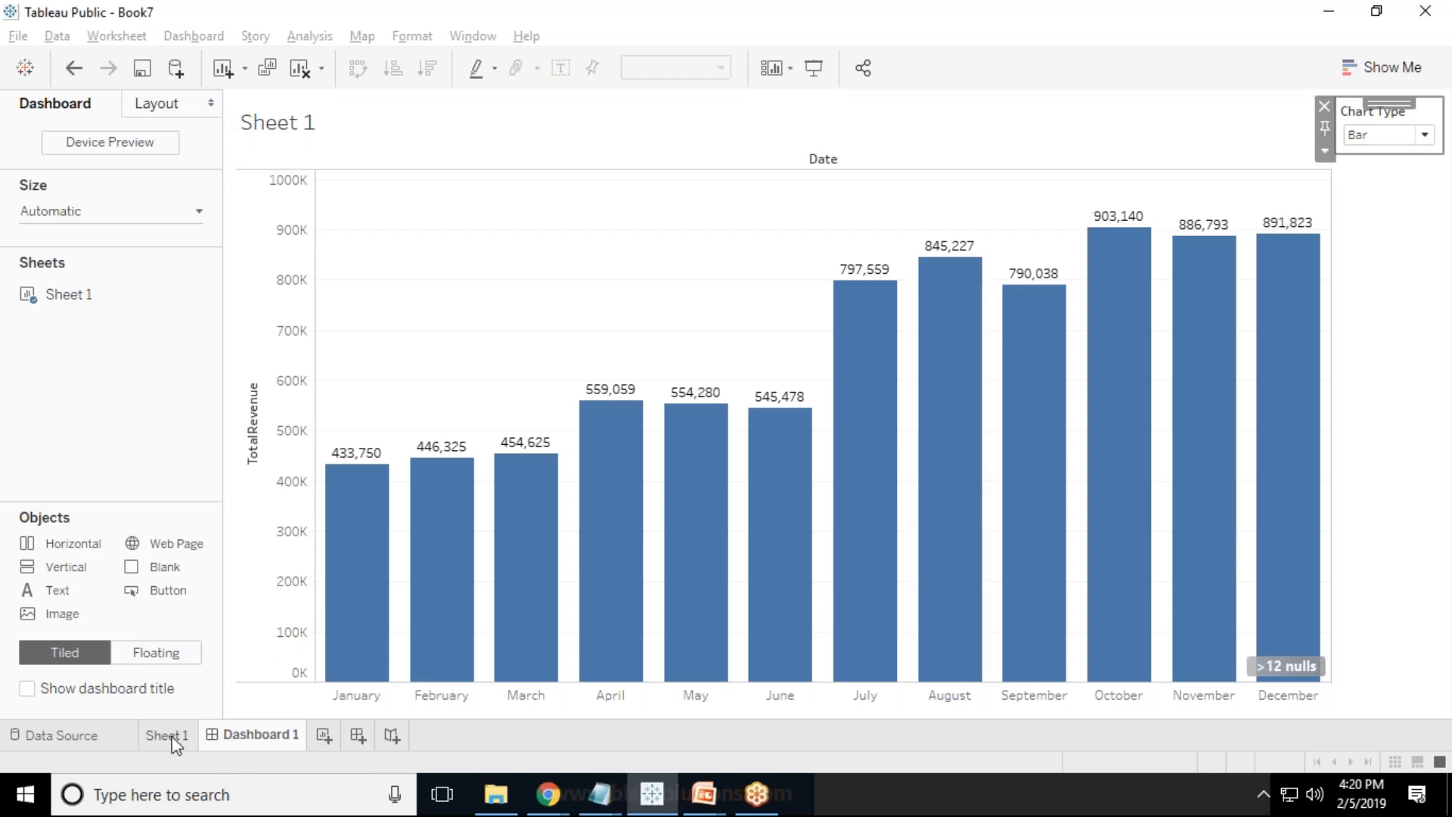
Switch to the Sheet 1 worksheet showing labelled monthly TotalRevenue bars.
click(168, 735)
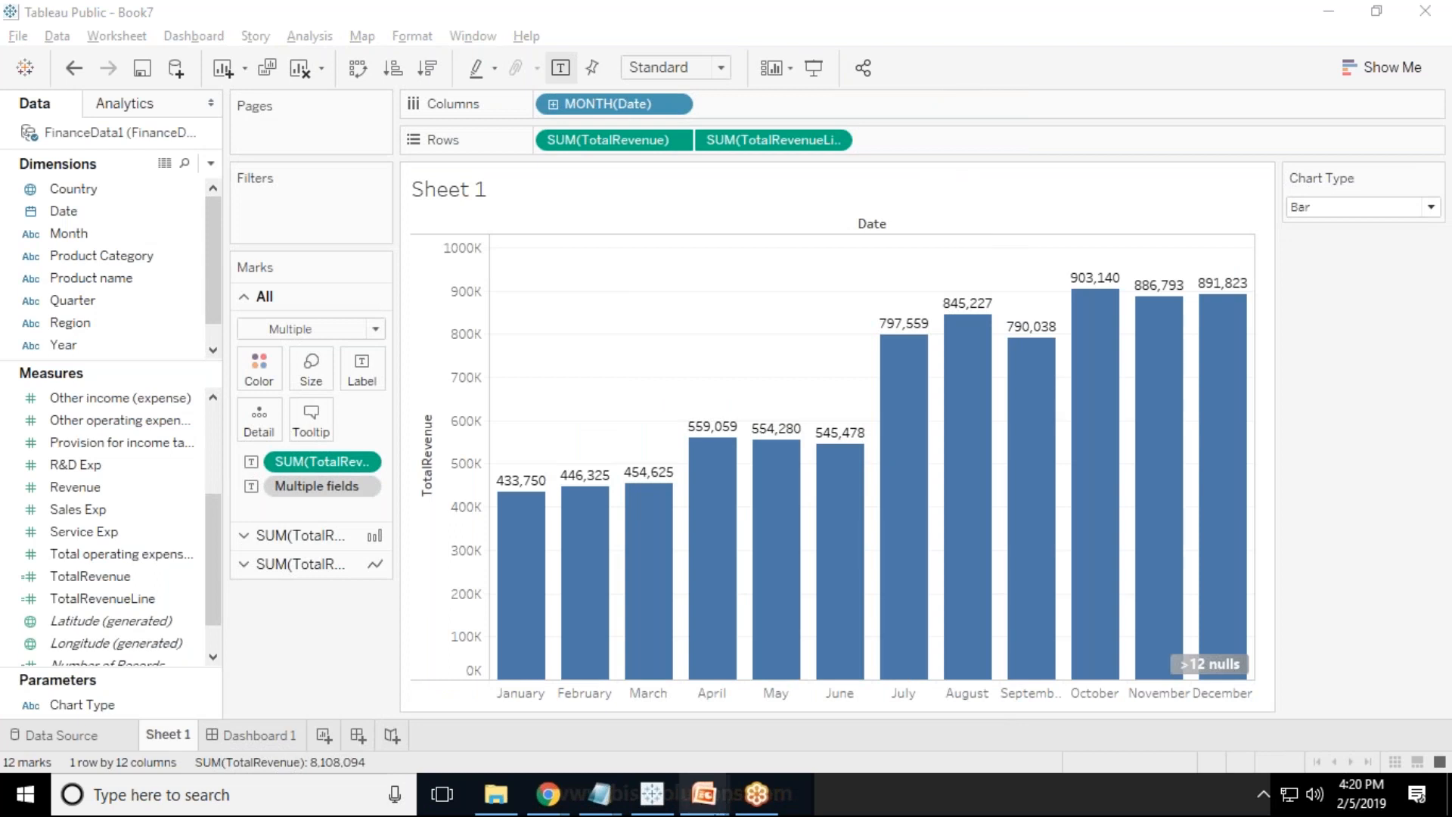
mouse_move(983, 99)
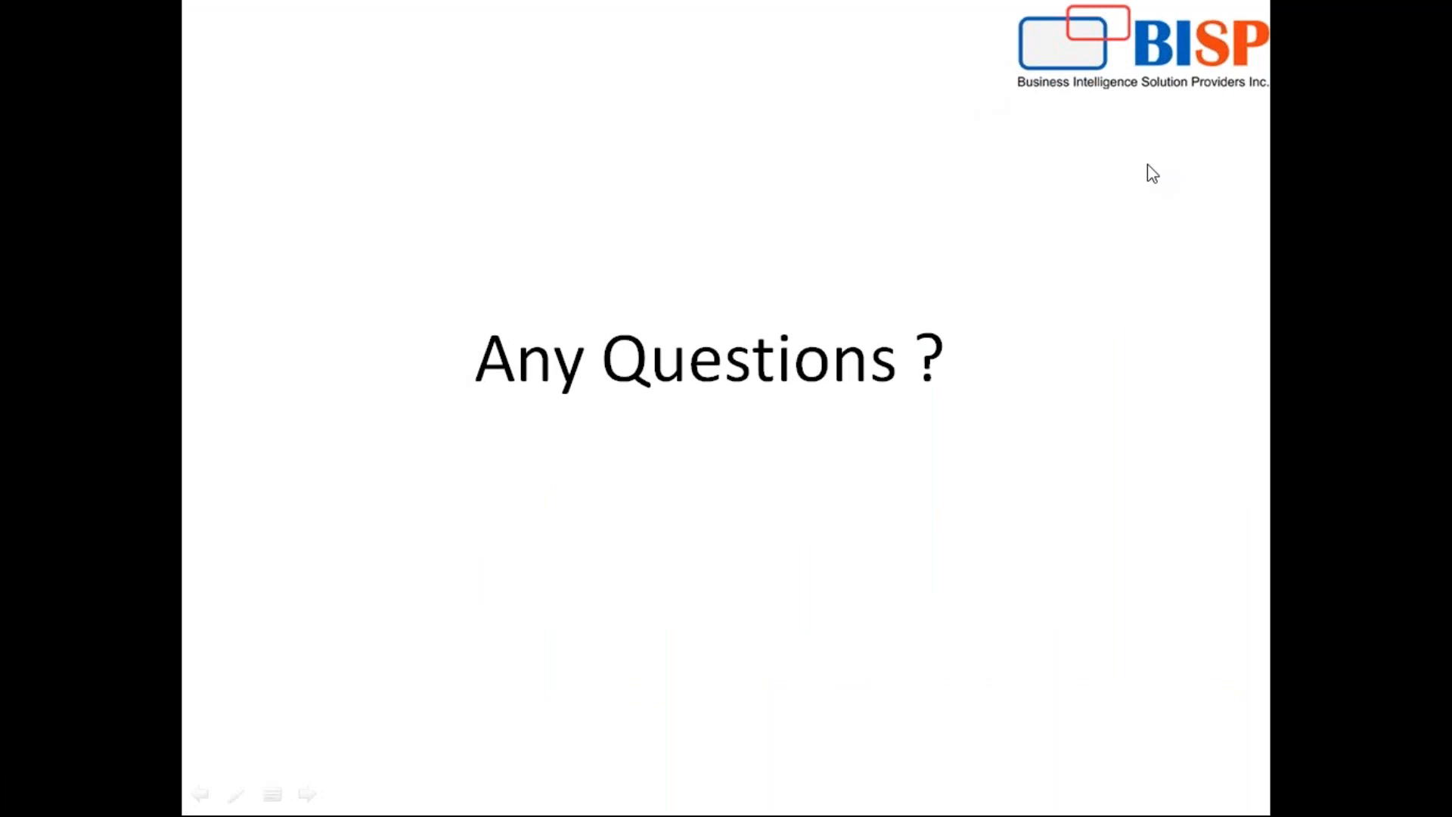
mouse_move(1248, 594)
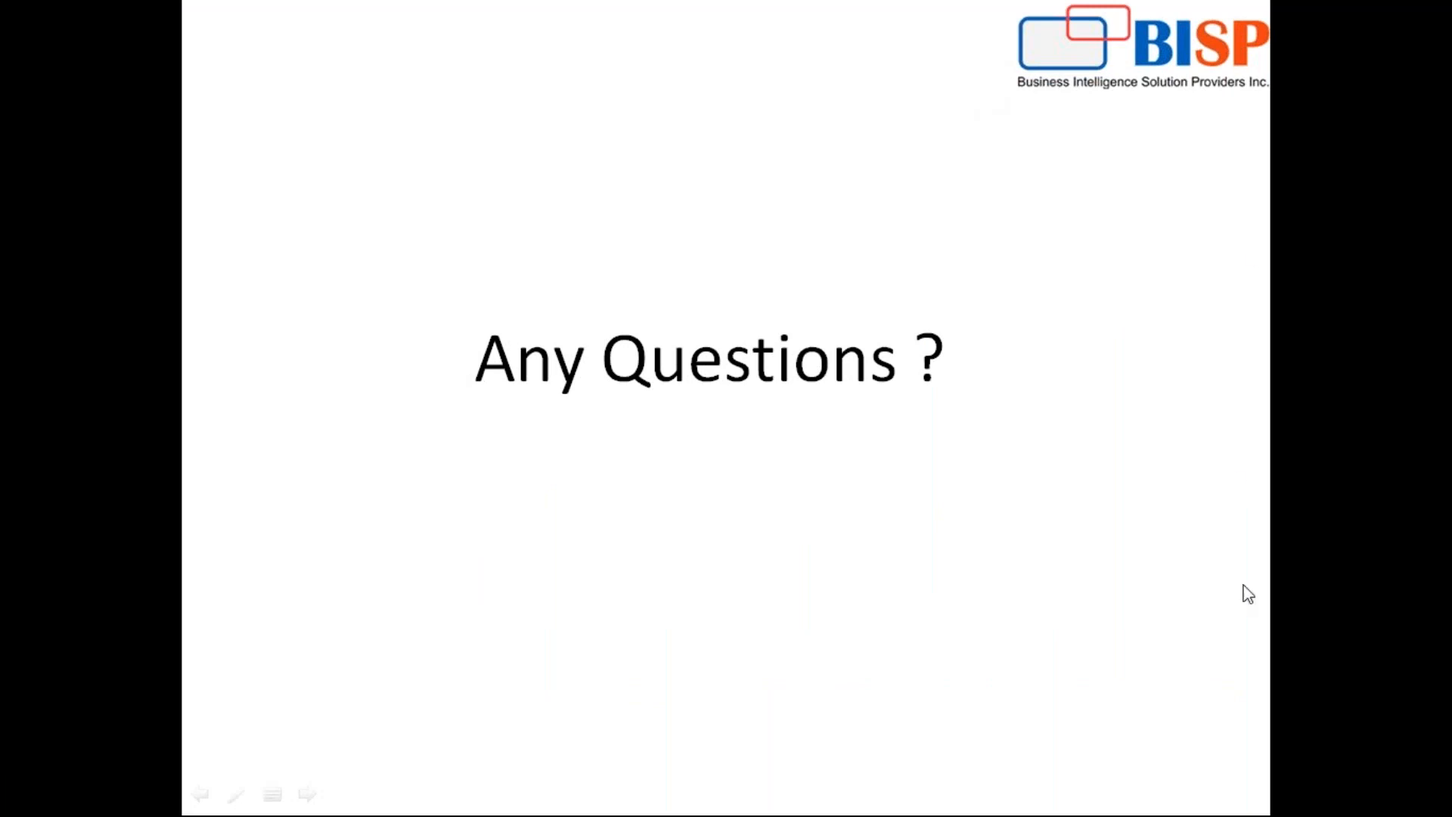
mouse_move(1431, 166)
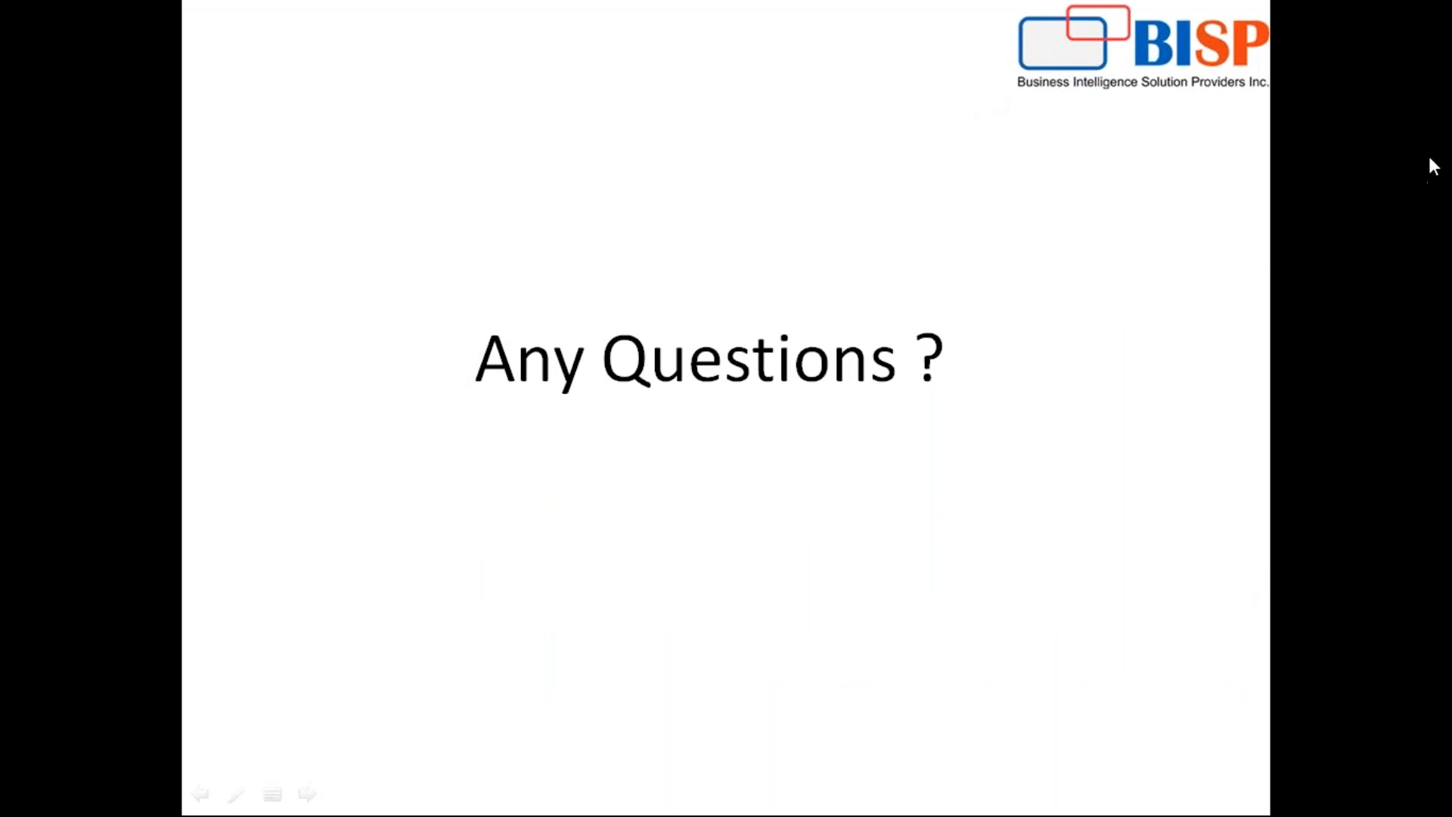